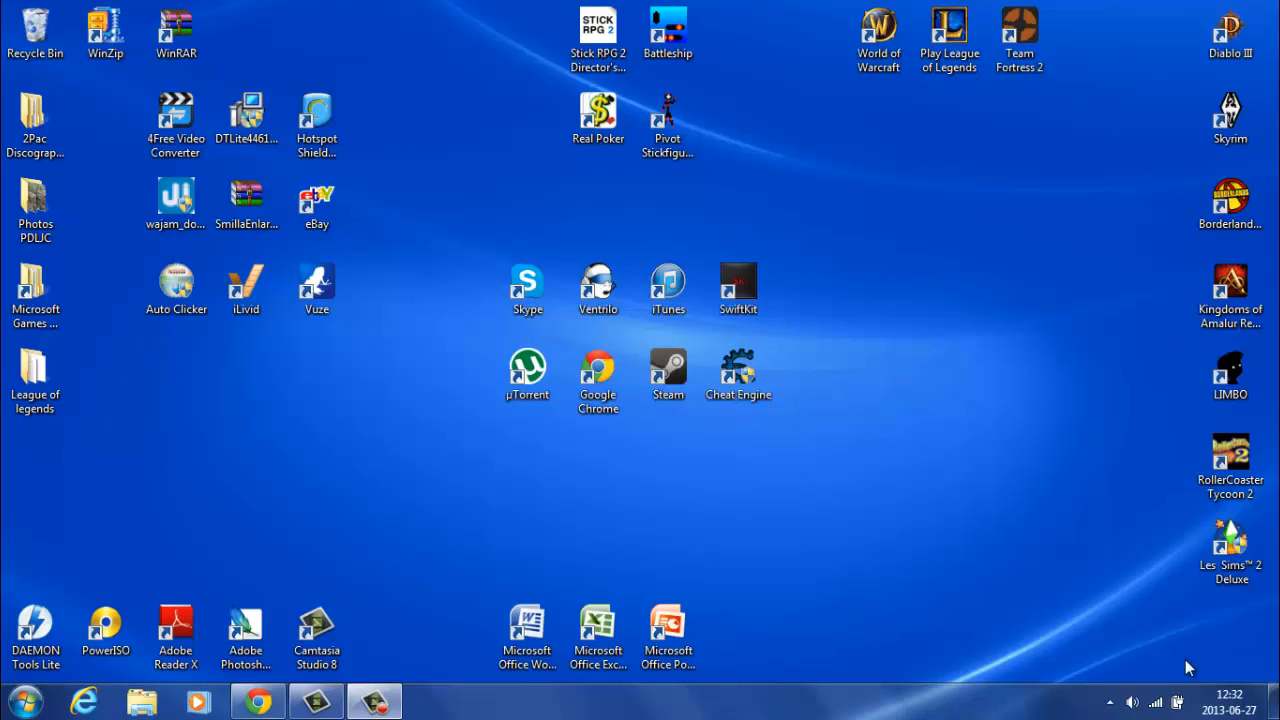
{"action": "mouse_move", "coordinate": [1172, 608]}
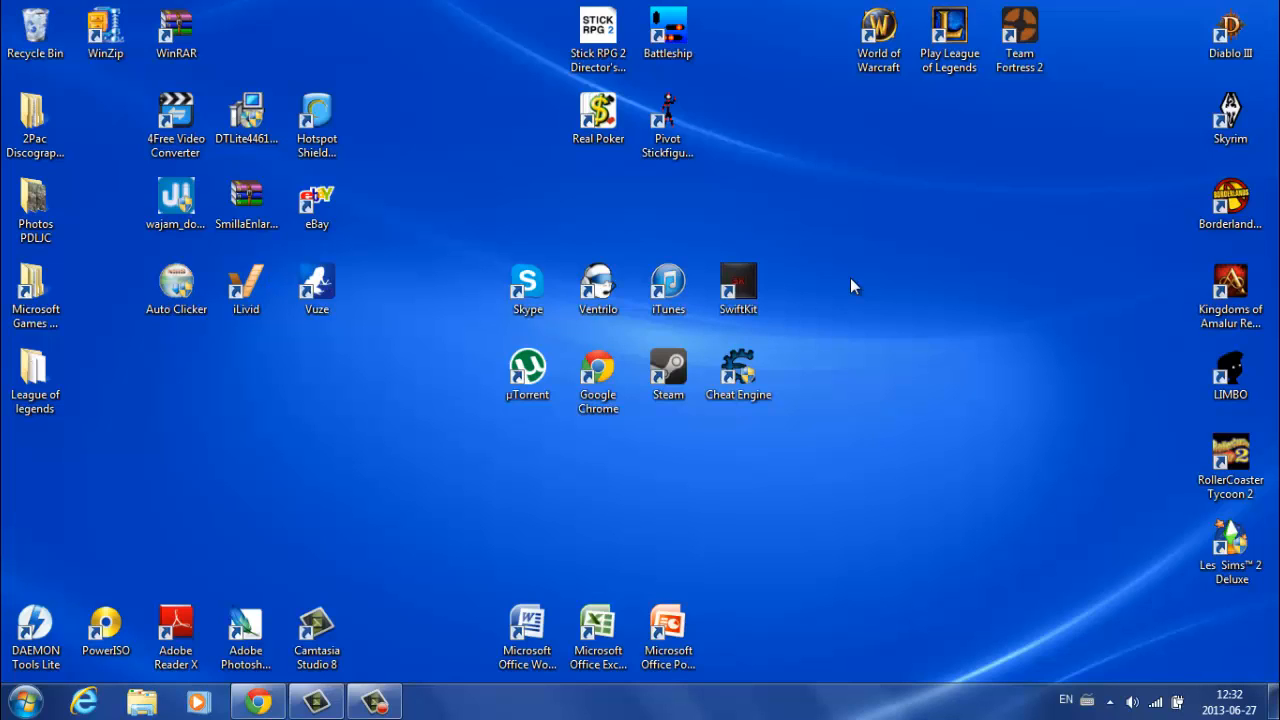
{"action": "mouse_move", "coordinate": [844, 234]}
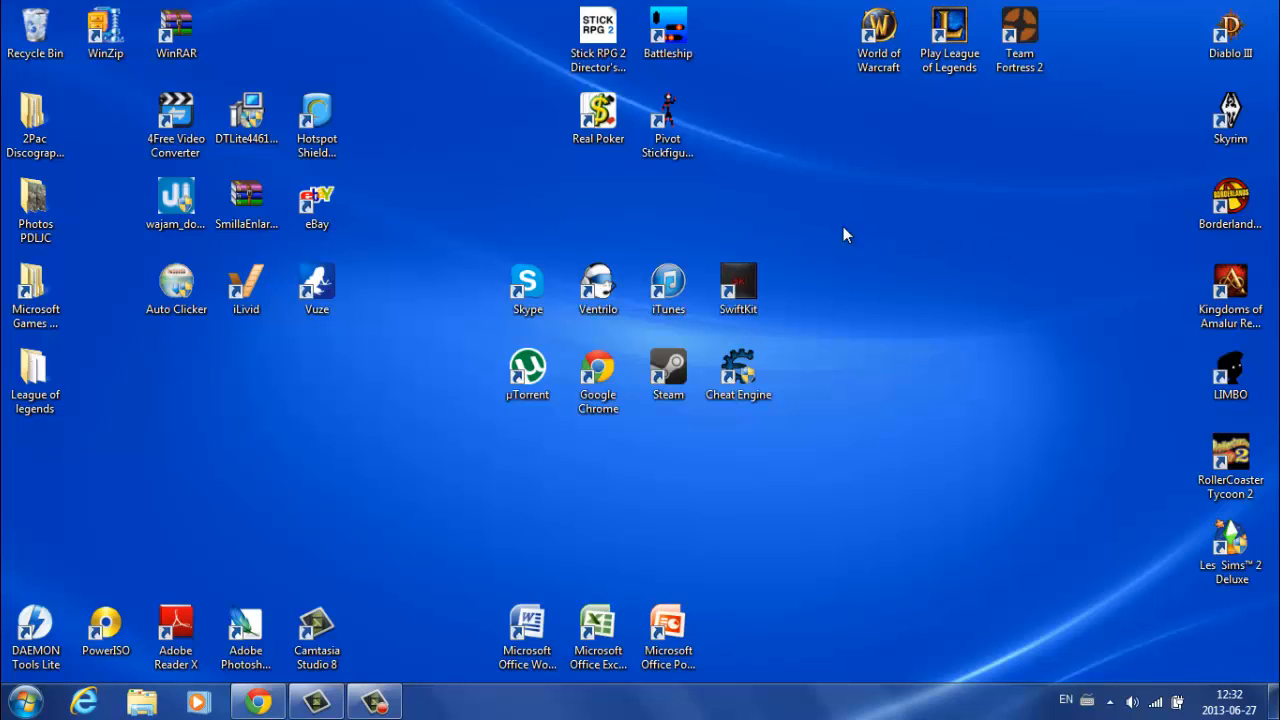
{"action": "mouse_move", "coordinate": [784, 278]}
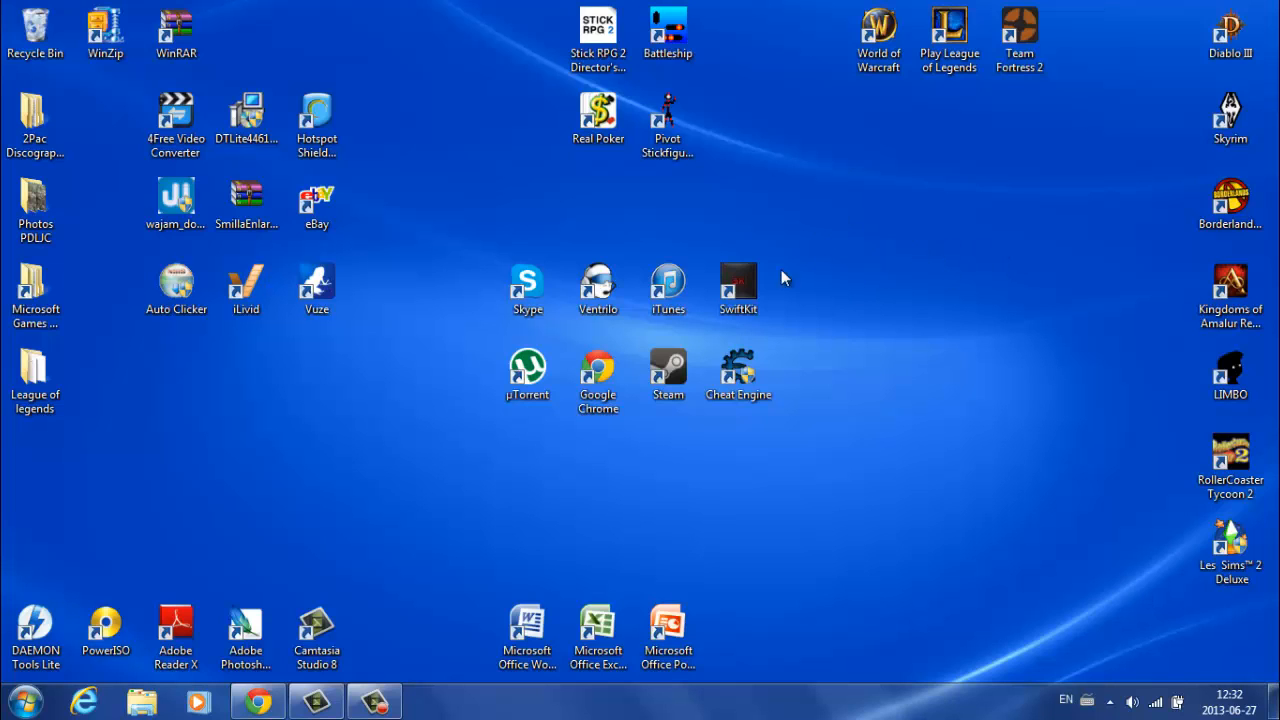
Step: Launch SwiftKit, glance at the Create New profile form, then continue with the existing saved profile
{"action": "double_click", "coordinate": [738, 280]}
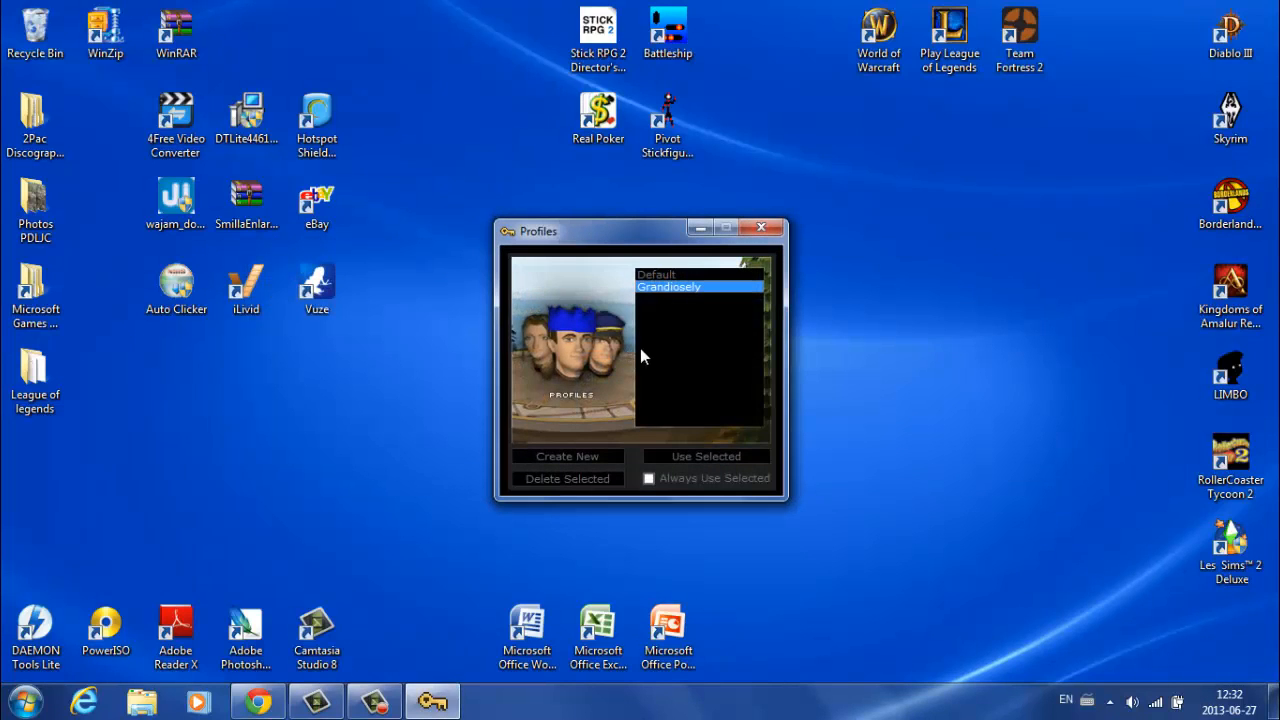
{"action": "mouse_move", "coordinate": [680, 356]}
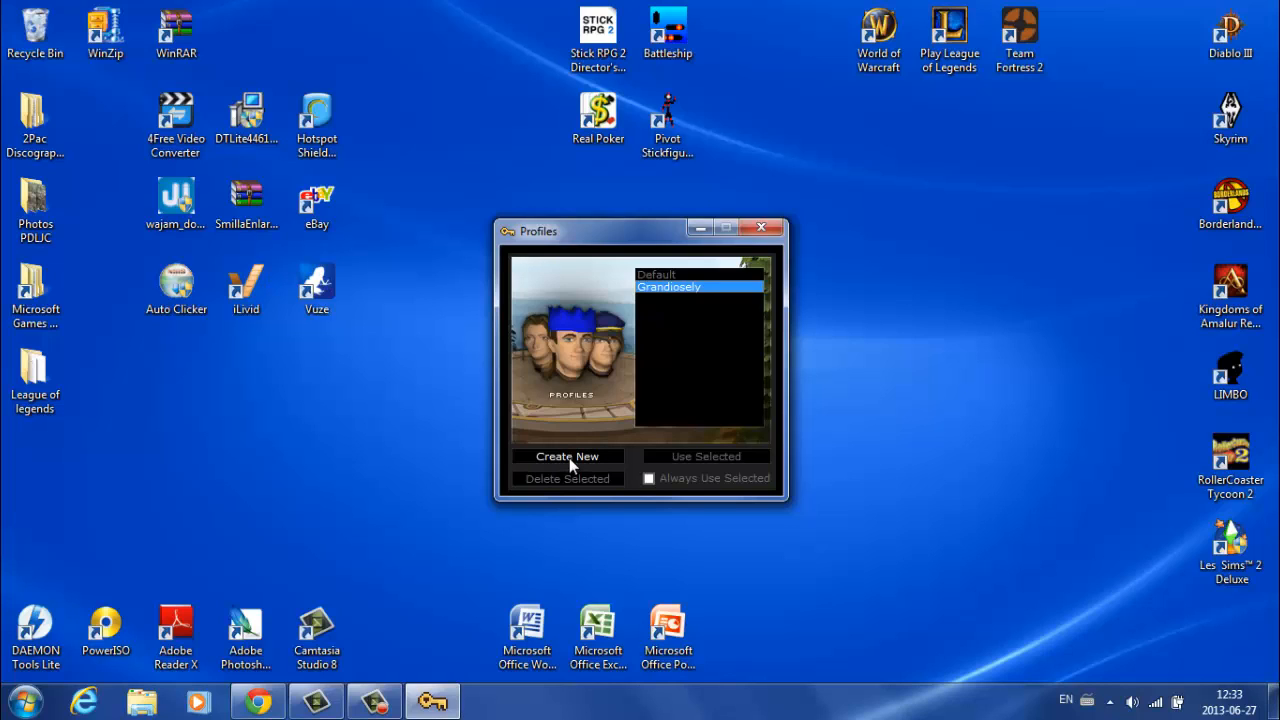
{"action": "mouse_move", "coordinate": [680, 420]}
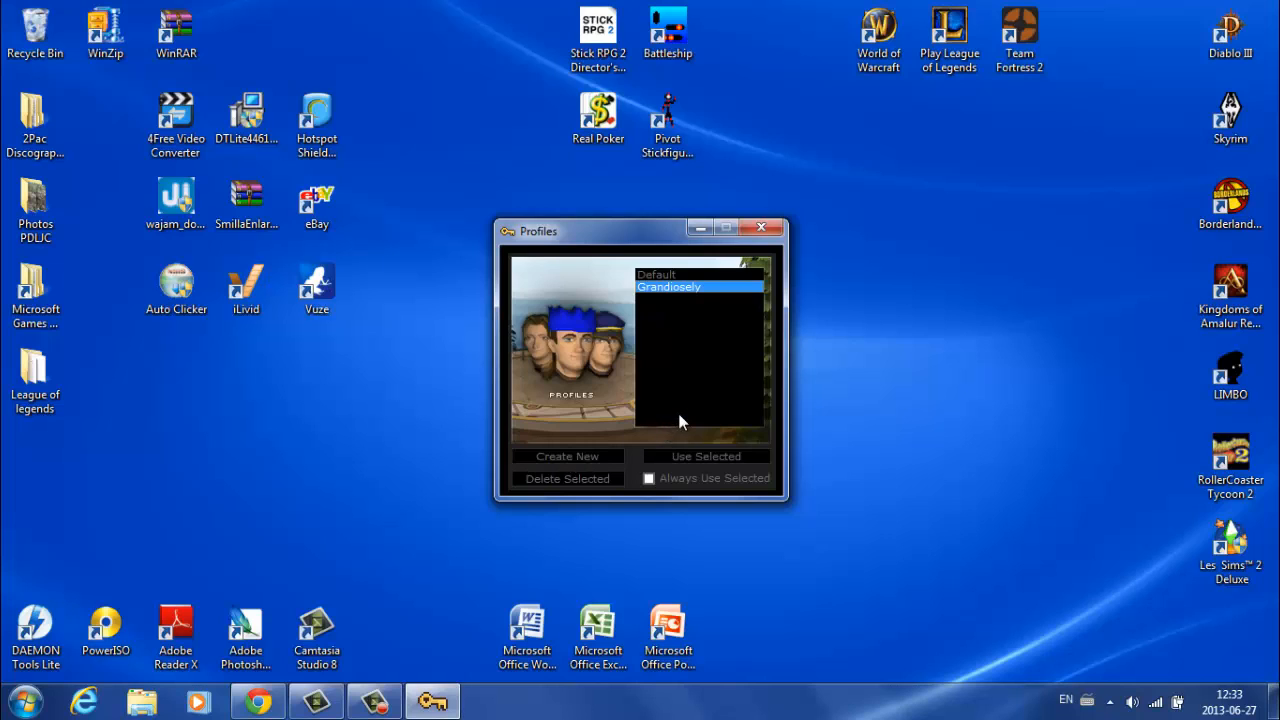
{"action": "mouse_move", "coordinate": [636, 180]}
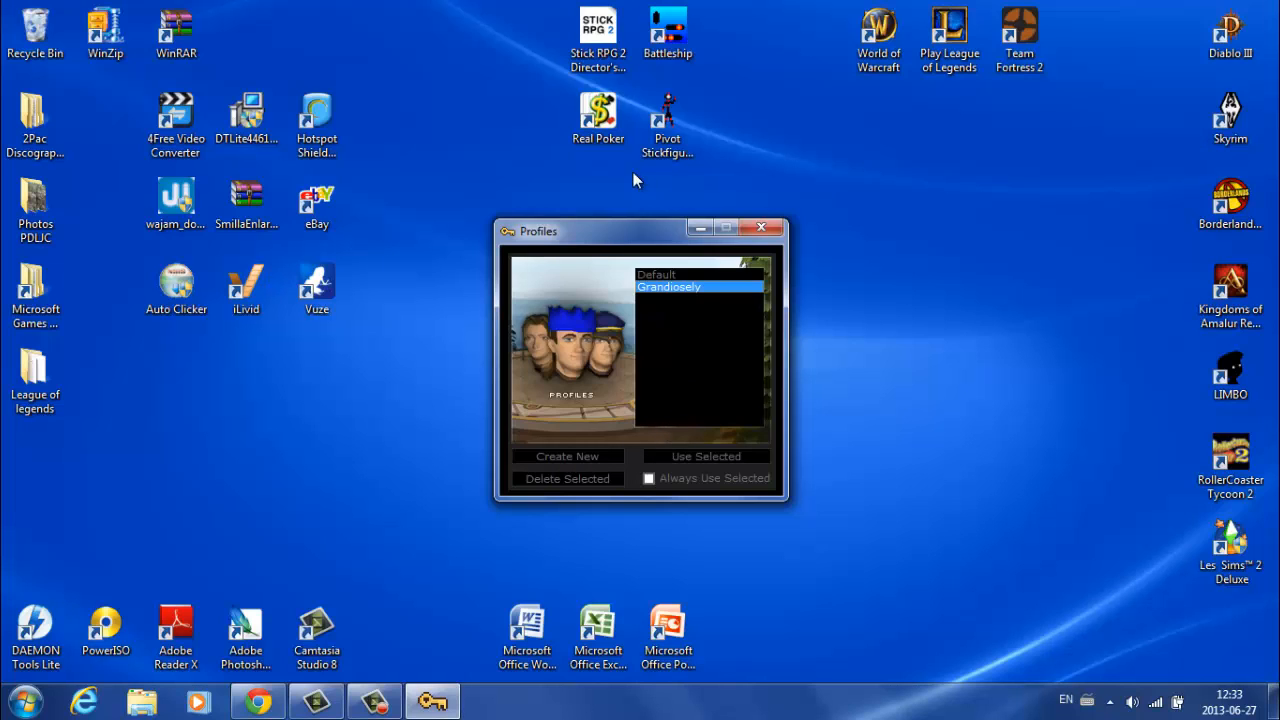
{"action": "left_click_drag", "start_coordinate": [616, 232], "coordinate": [616, 224]}
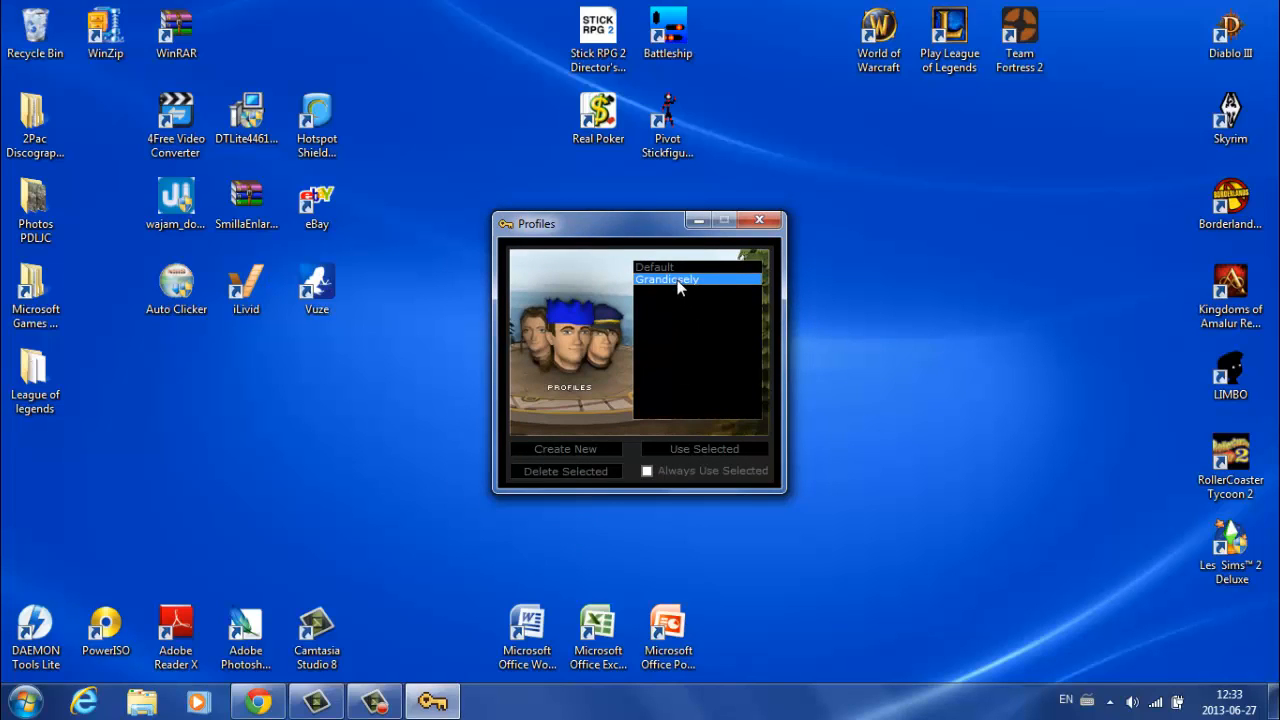
{"action": "mouse_move", "coordinate": [572, 458]}
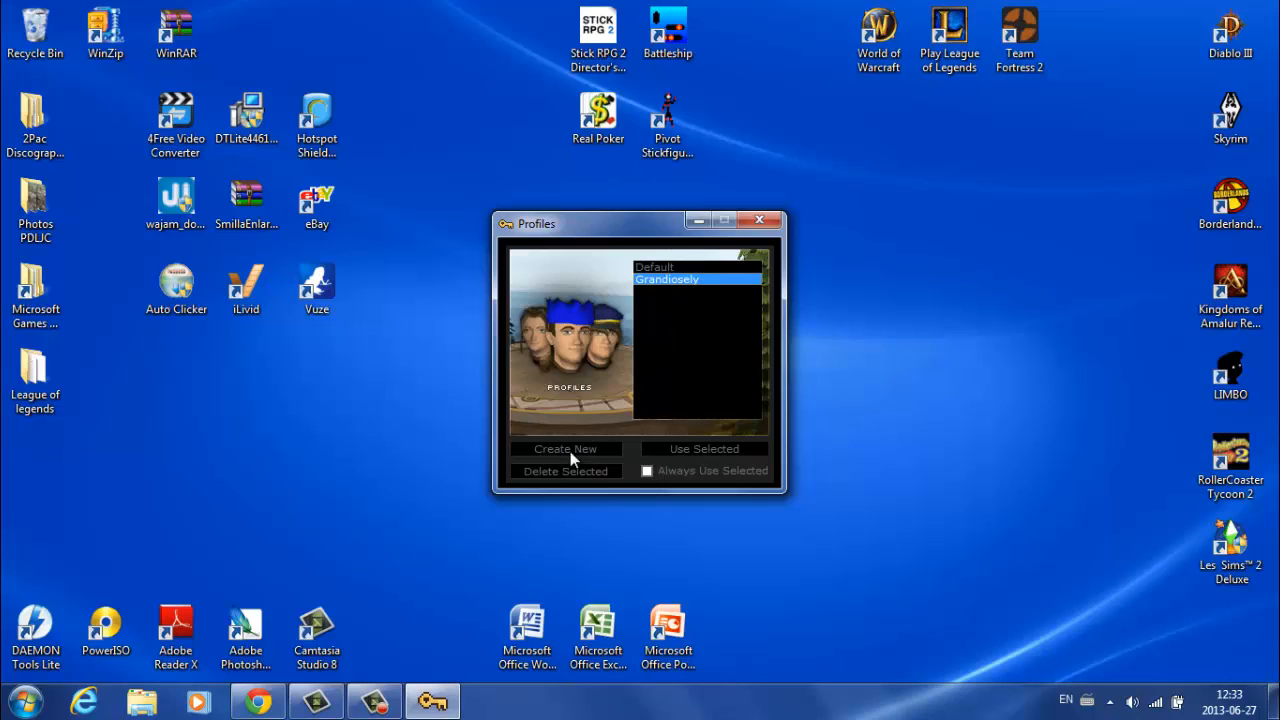
{"action": "left_click", "coordinate": [564, 448]}
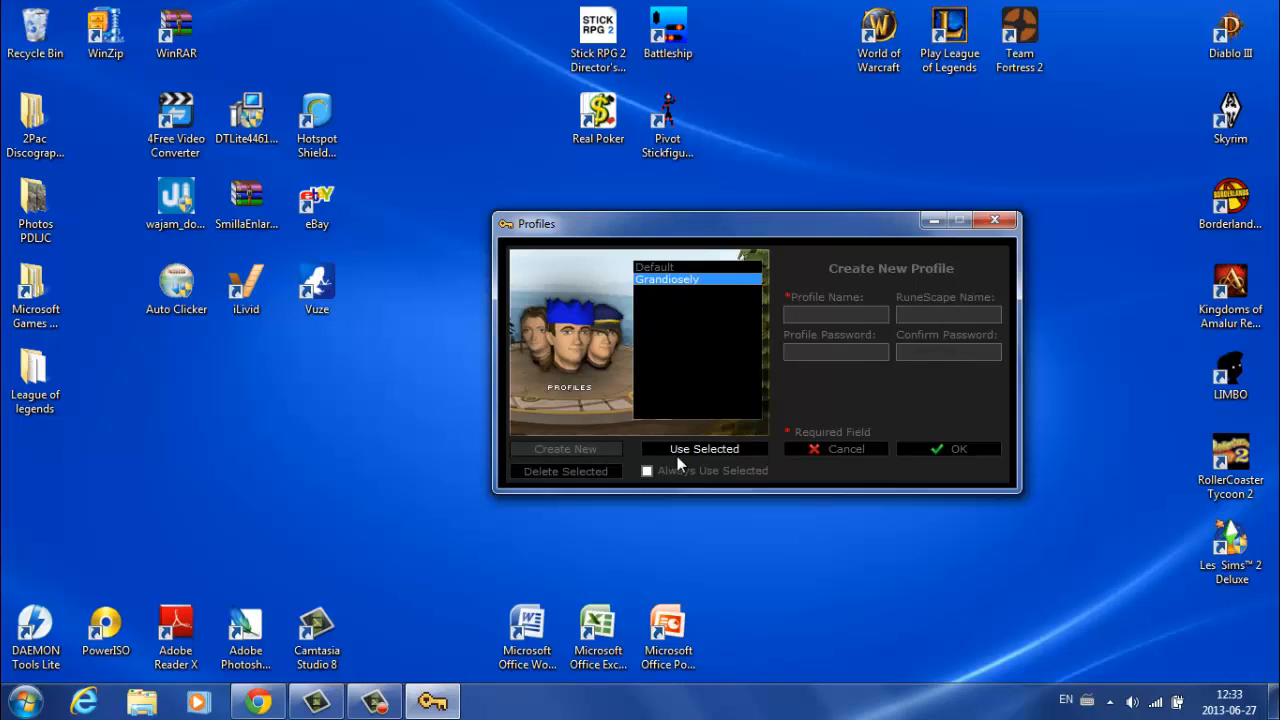
{"action": "left_click", "coordinate": [704, 448]}
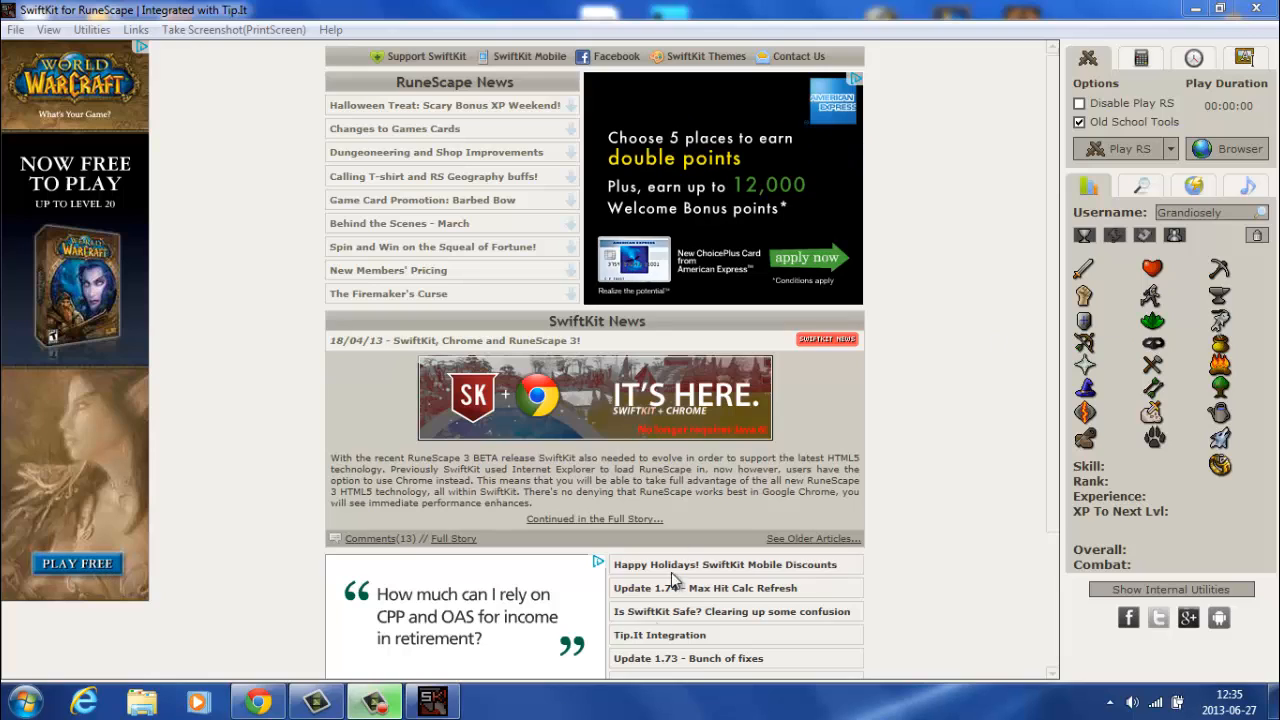
{"action": "mouse_move", "coordinate": [956, 272]}
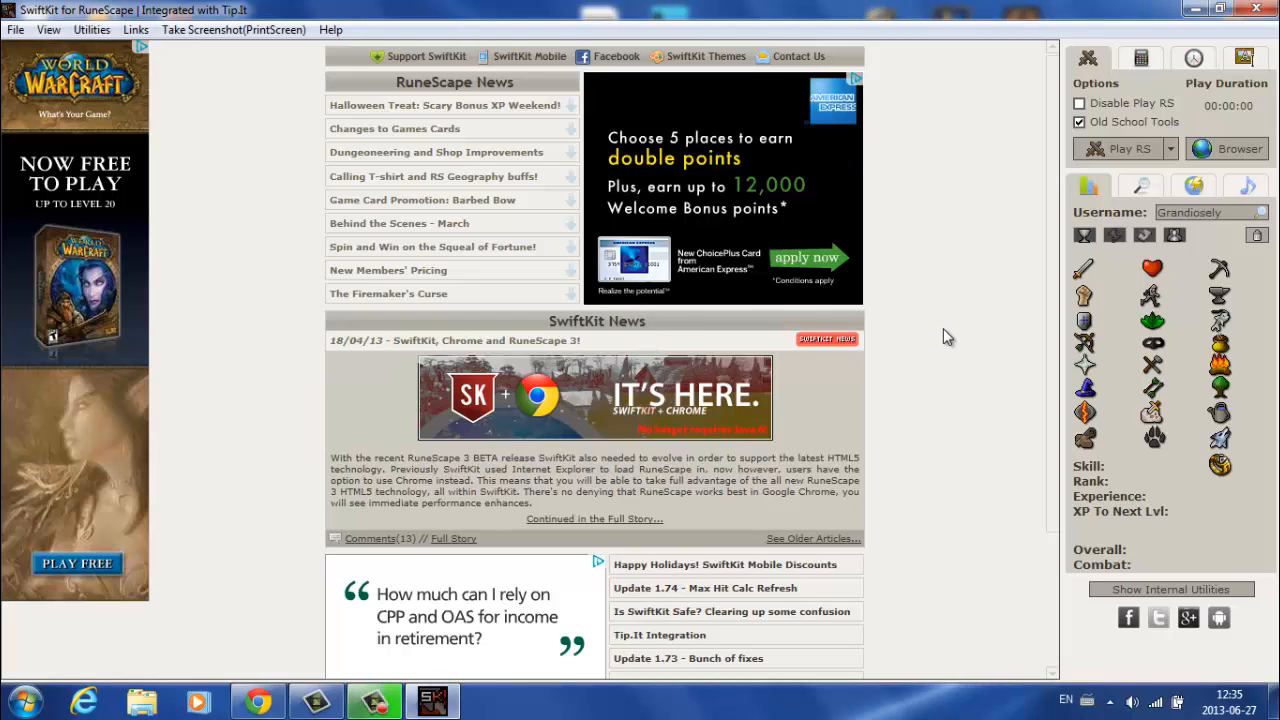
{"action": "mouse_move", "coordinate": [944, 200]}
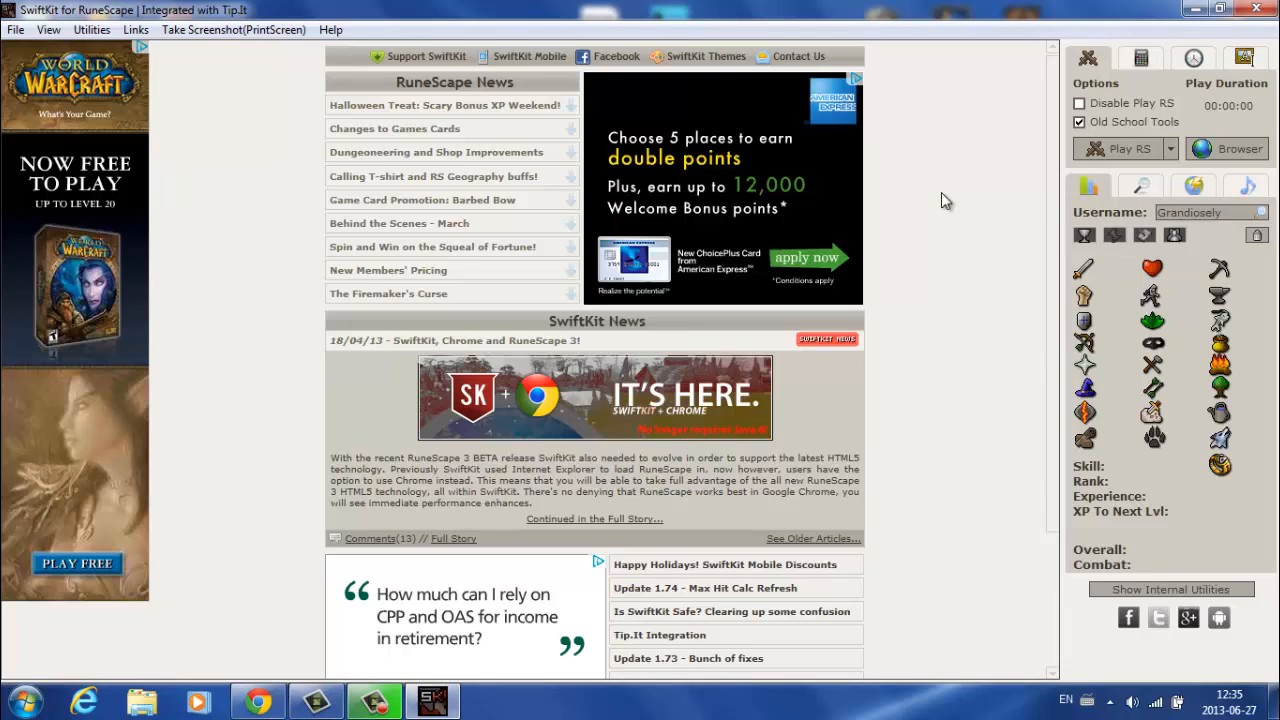
Step: Review the Play RS game versions and tick Old School Tools so the stats panel shows the Old School levels
{"action": "left_click", "coordinate": [1168, 148]}
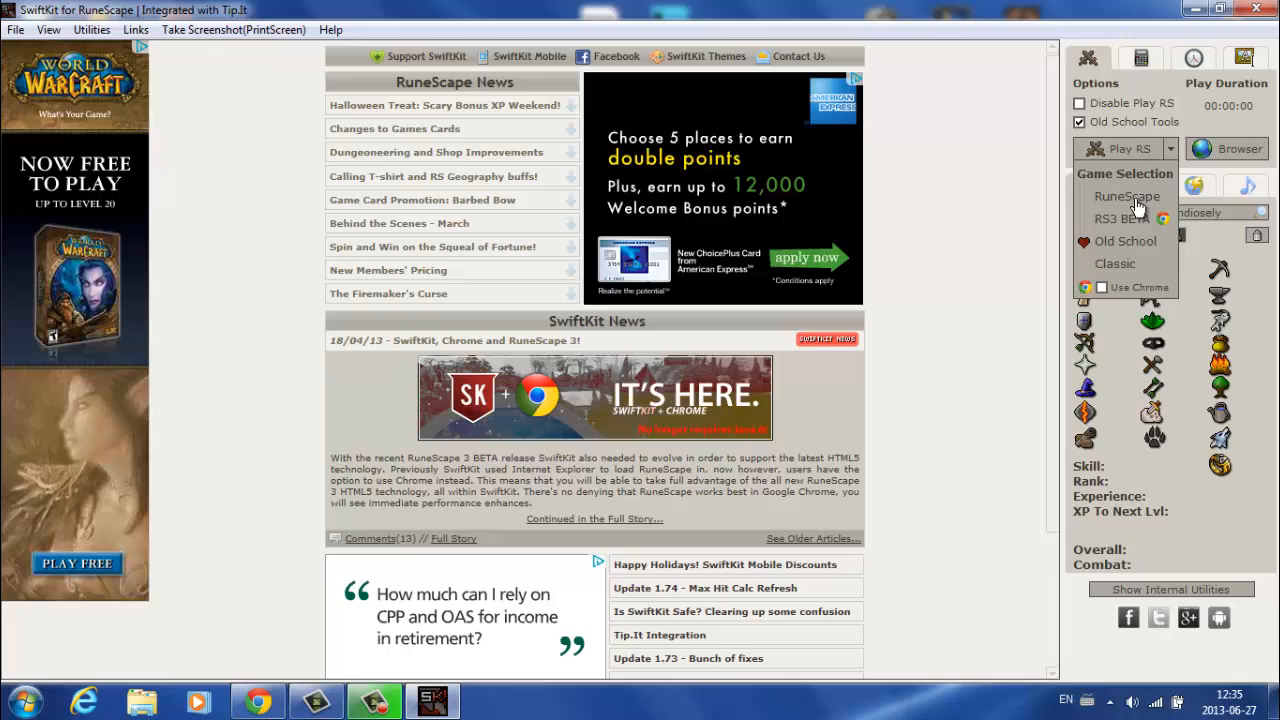
{"action": "mouse_move", "coordinate": [1136, 222]}
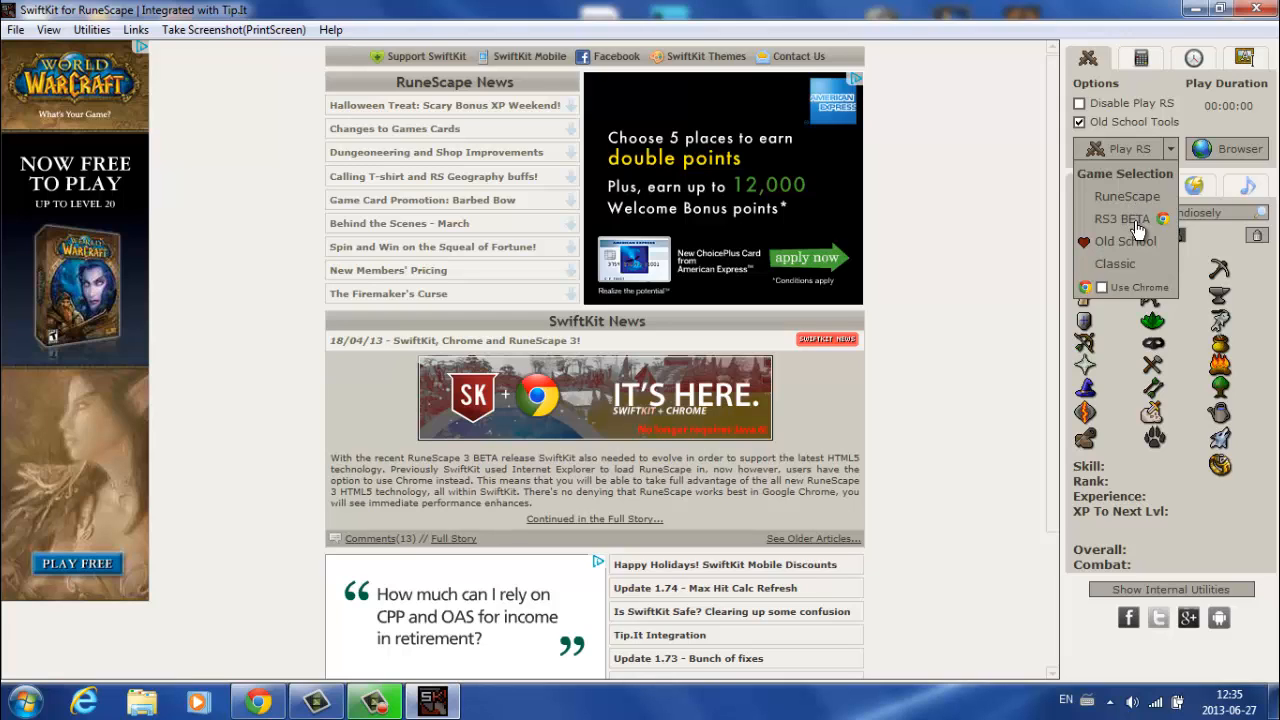
{"action": "mouse_move", "coordinate": [1136, 248]}
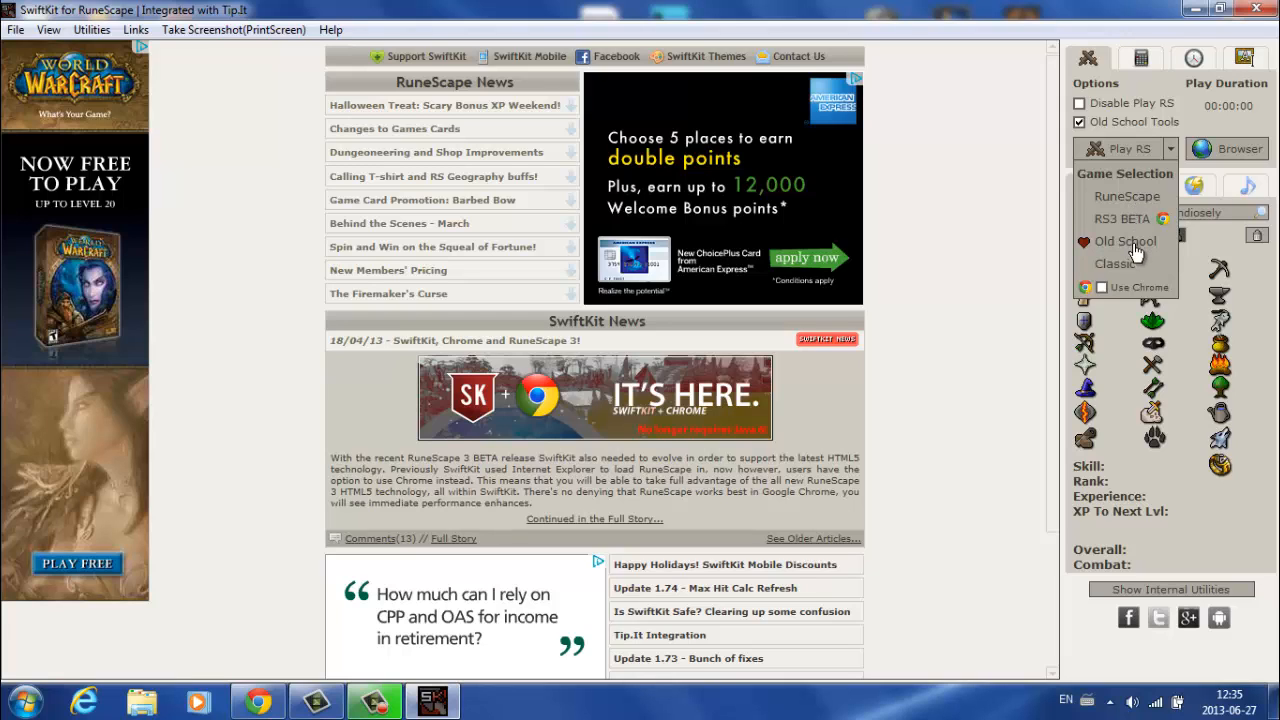
{"action": "mouse_move", "coordinate": [1170, 150]}
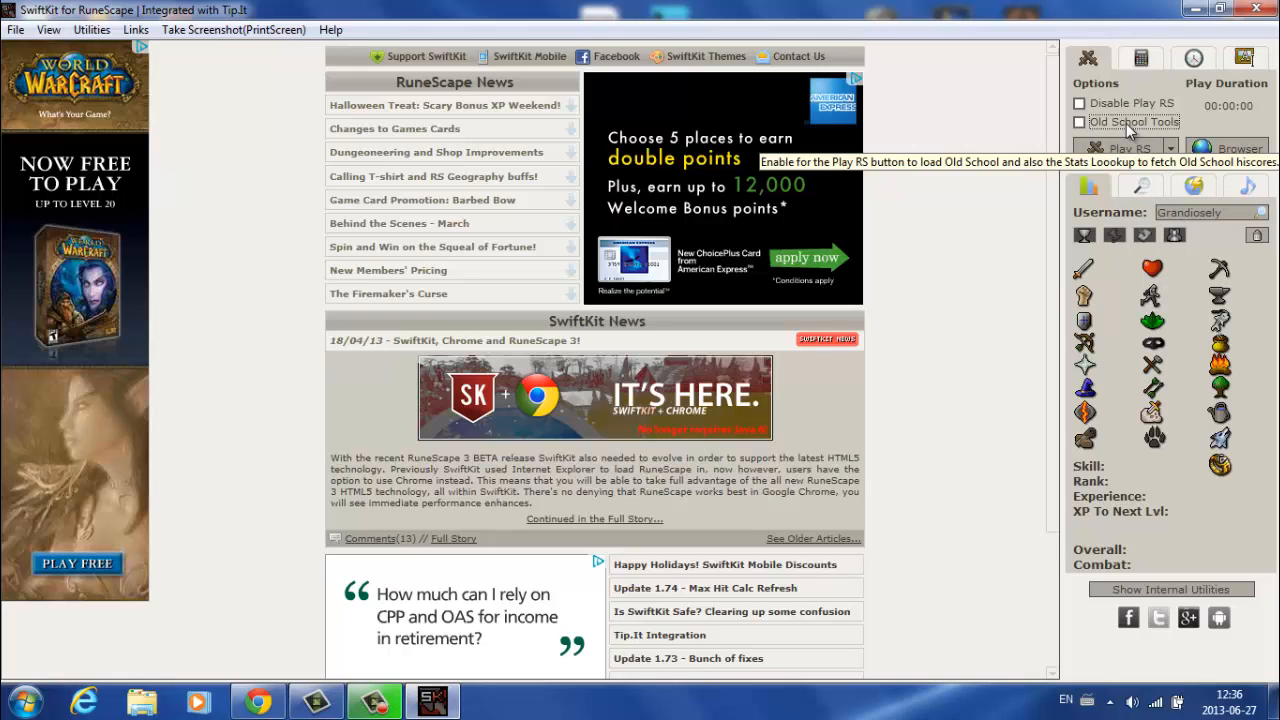
{"action": "left_click", "coordinate": [1080, 122]}
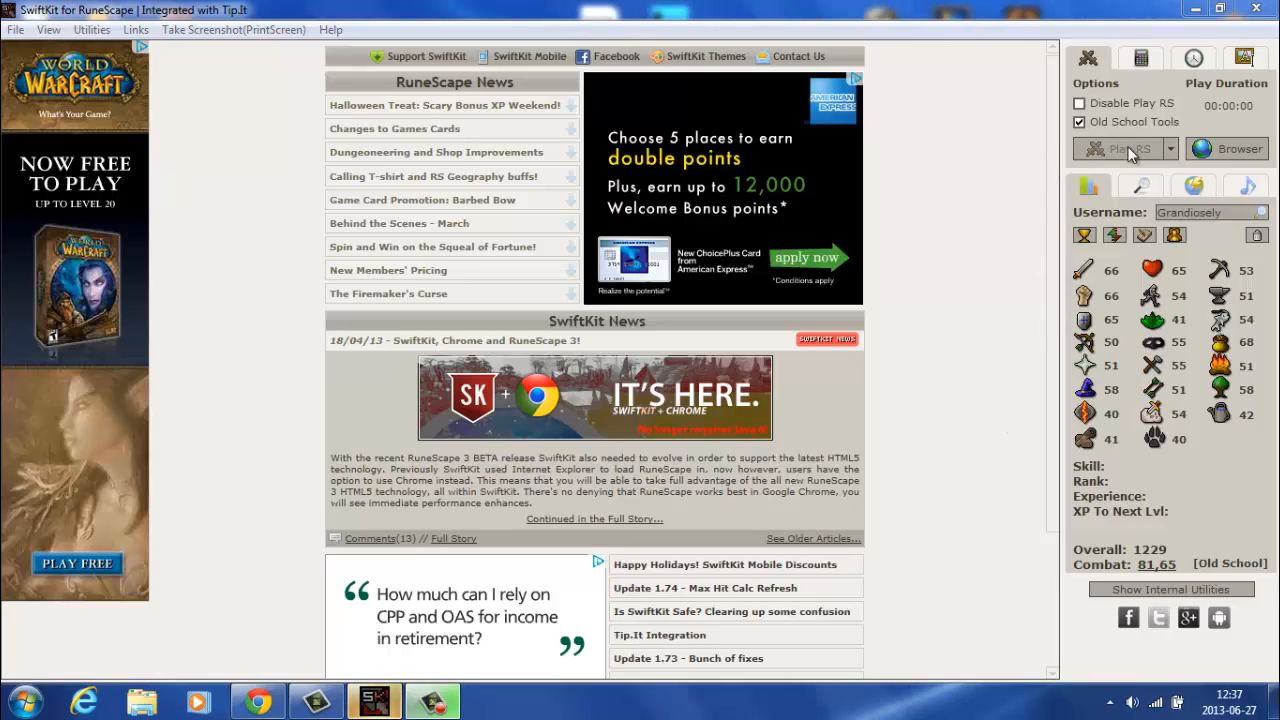
{"action": "mouse_move", "coordinate": [1144, 148]}
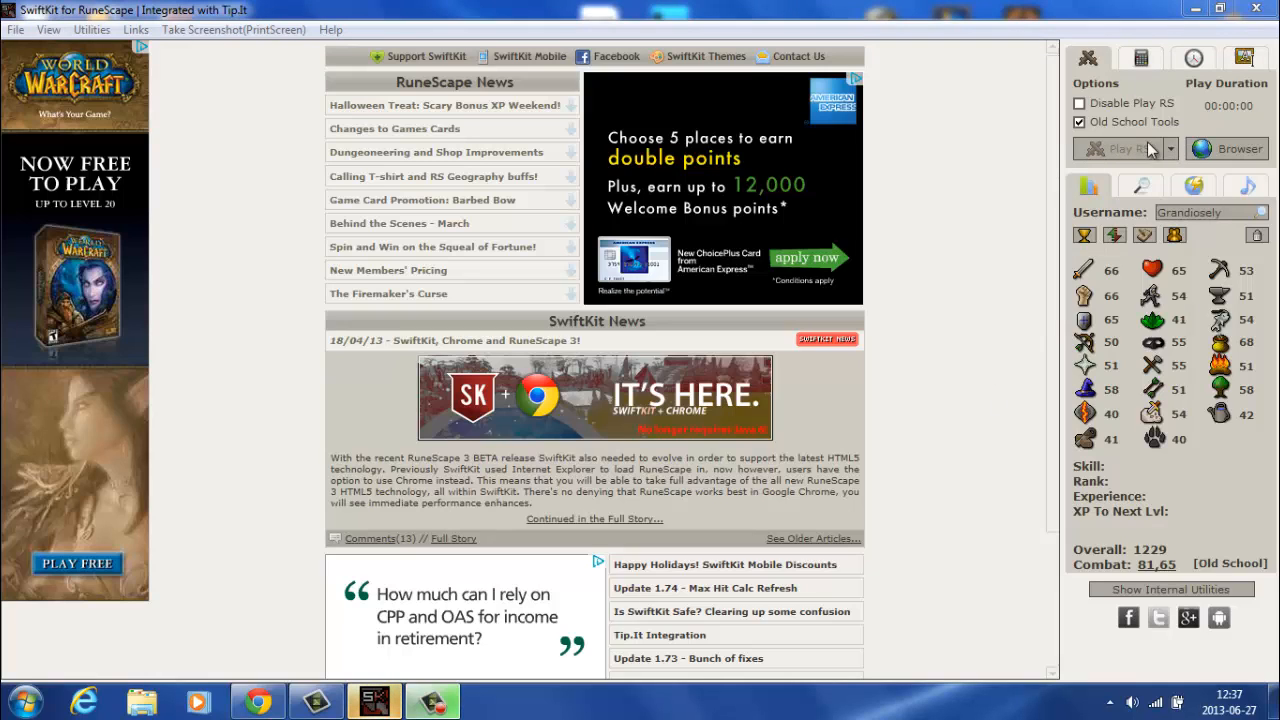
Step: Load Old School RuneScape from the Play RS list and start playing as an existing user
{"action": "left_click", "coordinate": [1168, 148]}
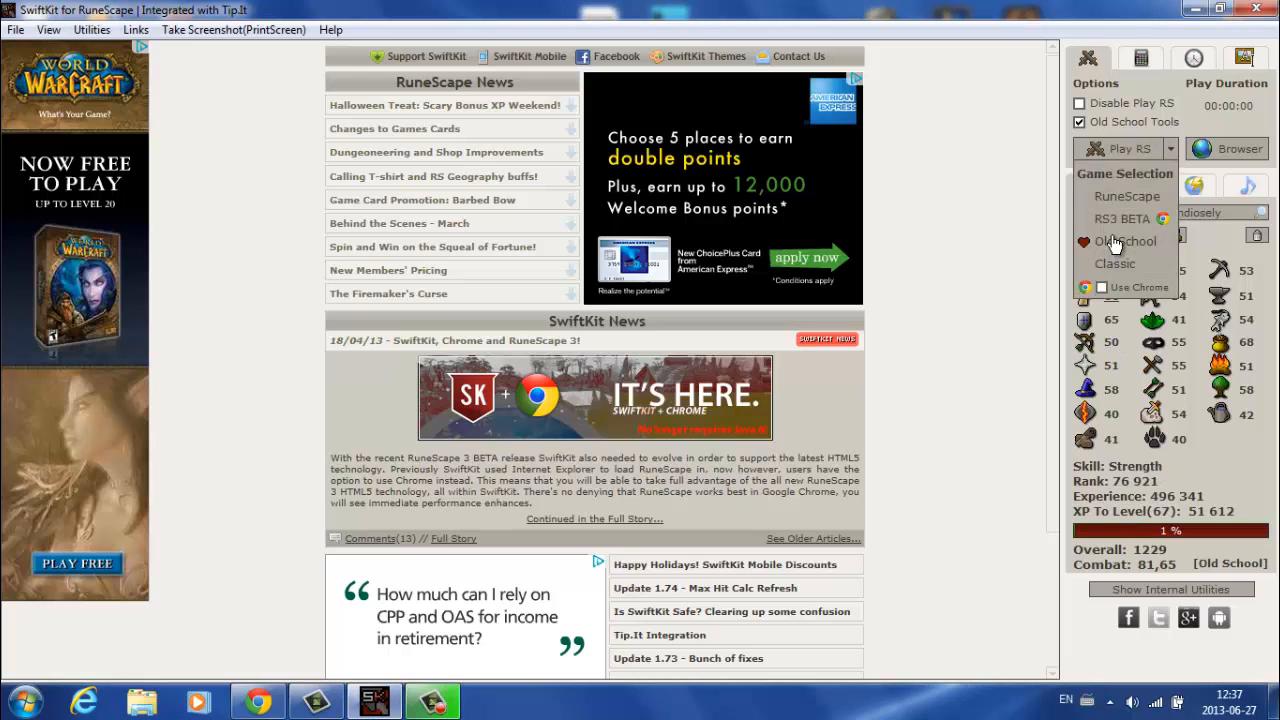
{"action": "left_click", "coordinate": [1124, 240]}
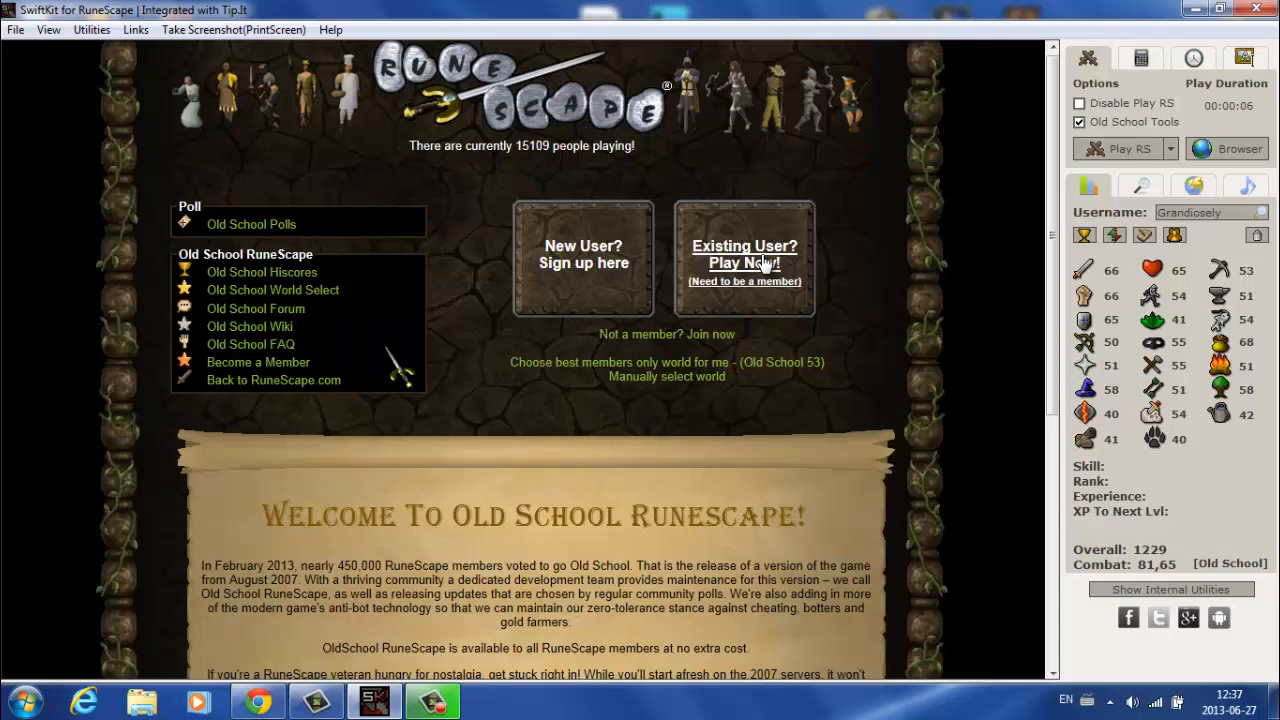
{"action": "left_click", "coordinate": [744, 254]}
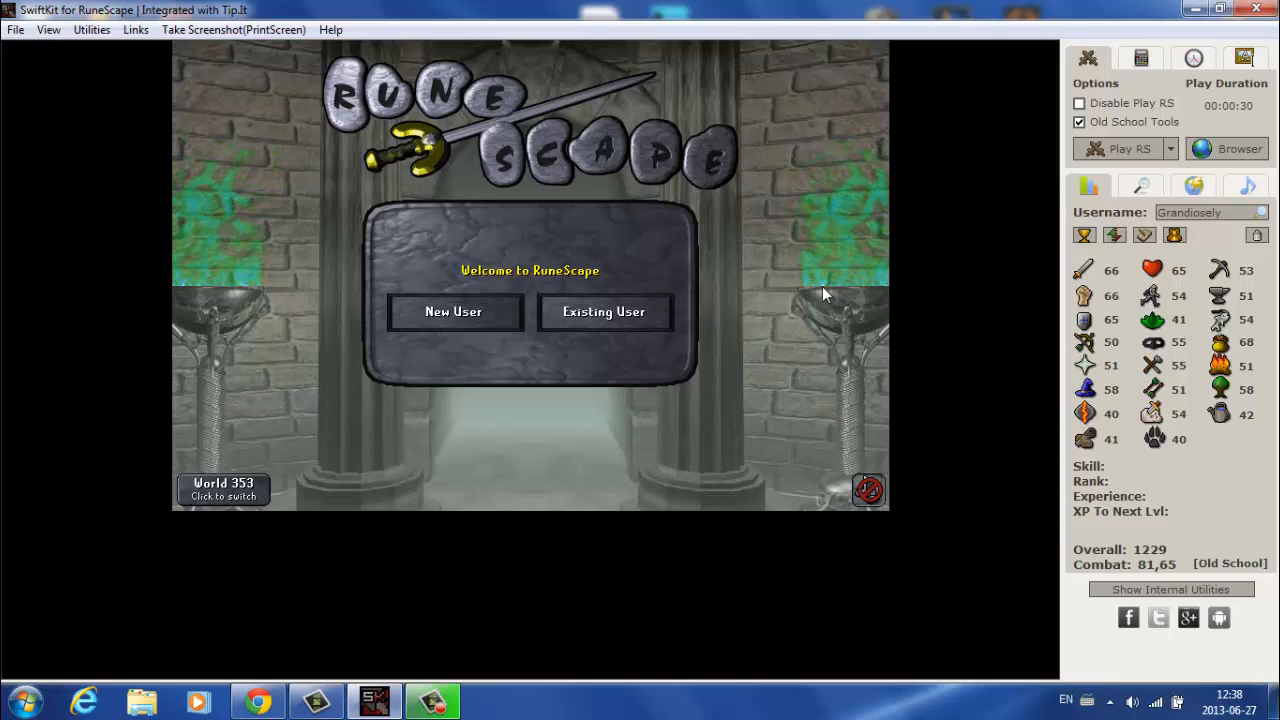
{"action": "mouse_move", "coordinate": [996, 472]}
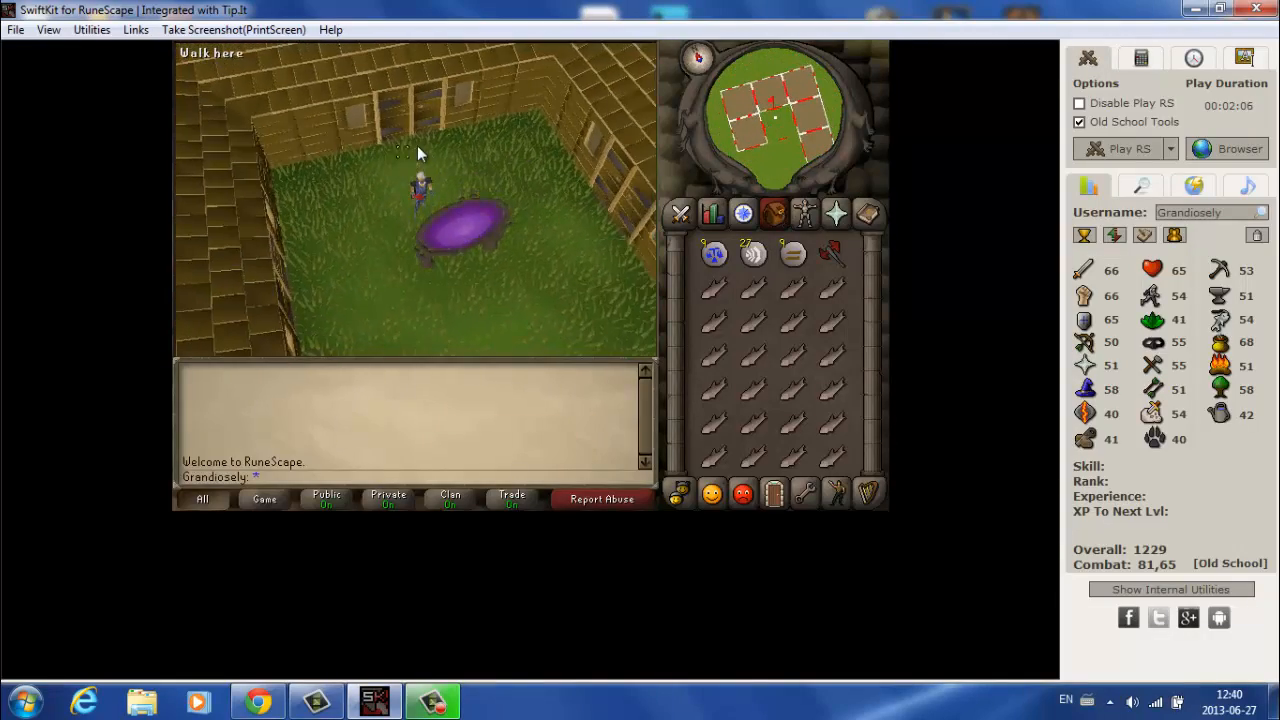
Step: Walk the character indoors, untick Disable Play RS, try the Calculator and switch to the World Clock
{"action": "left_click", "coordinate": [424, 156]}
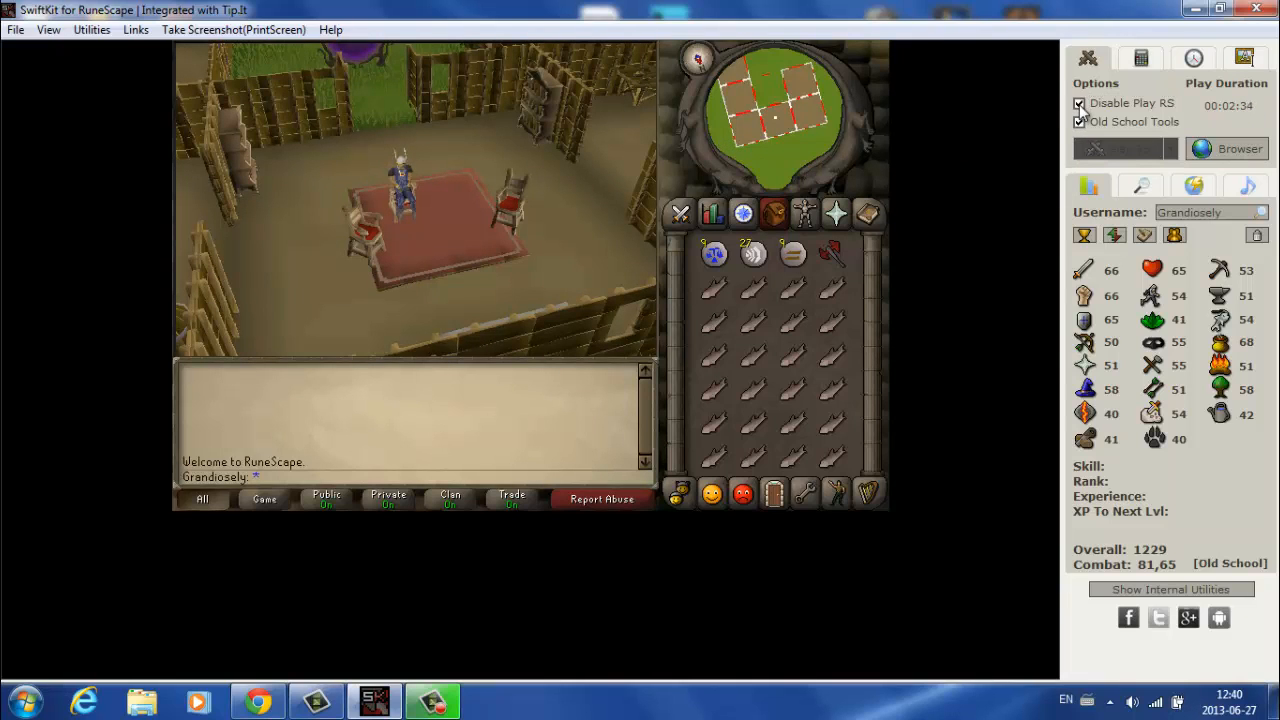
{"action": "left_click", "coordinate": [1080, 122]}
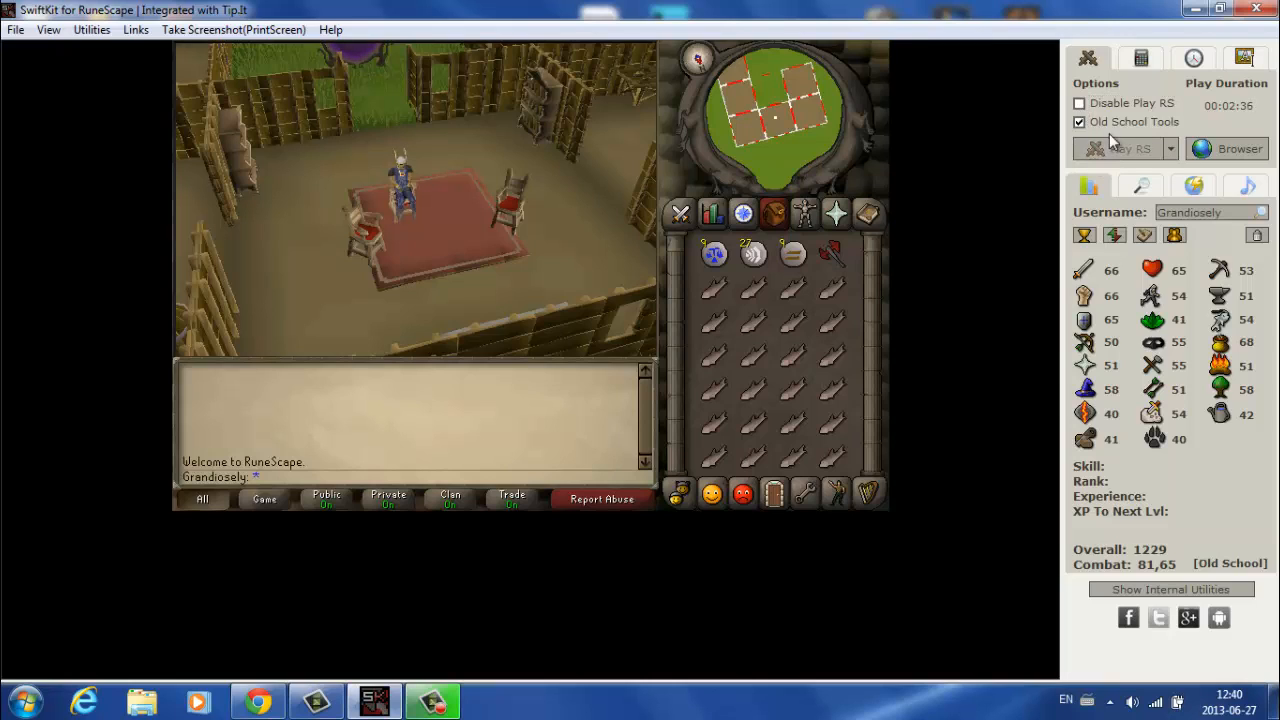
{"action": "left_click", "coordinate": [1140, 58]}
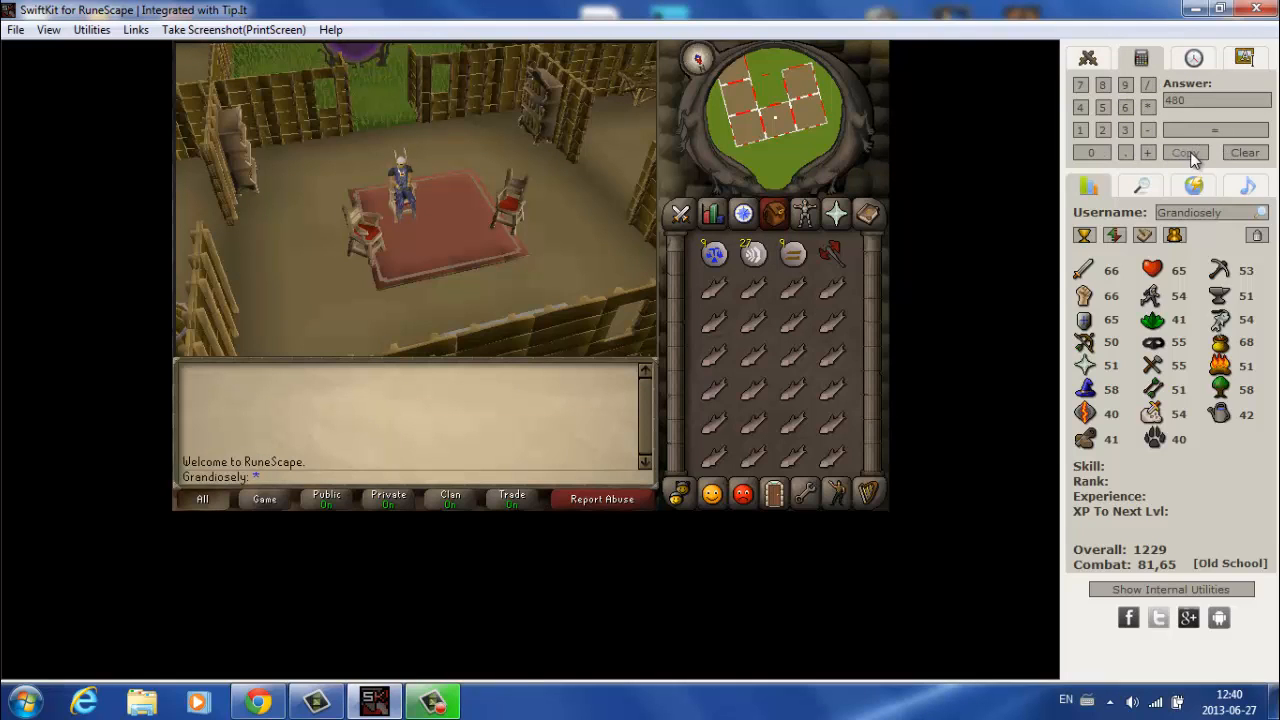
{"action": "left_click", "coordinate": [1192, 56]}
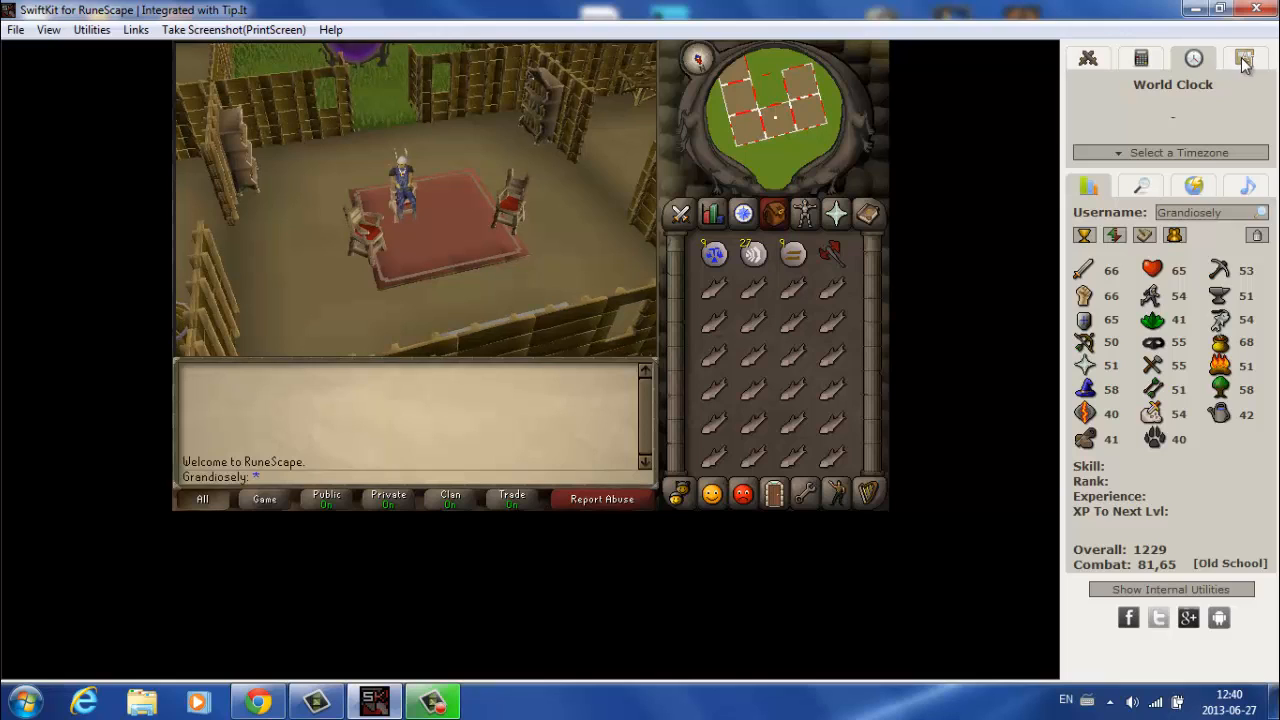
Step: Use the Drag Screenshot option to capture the rug-and-chairs area of the game view
{"action": "left_click", "coordinate": [1244, 58]}
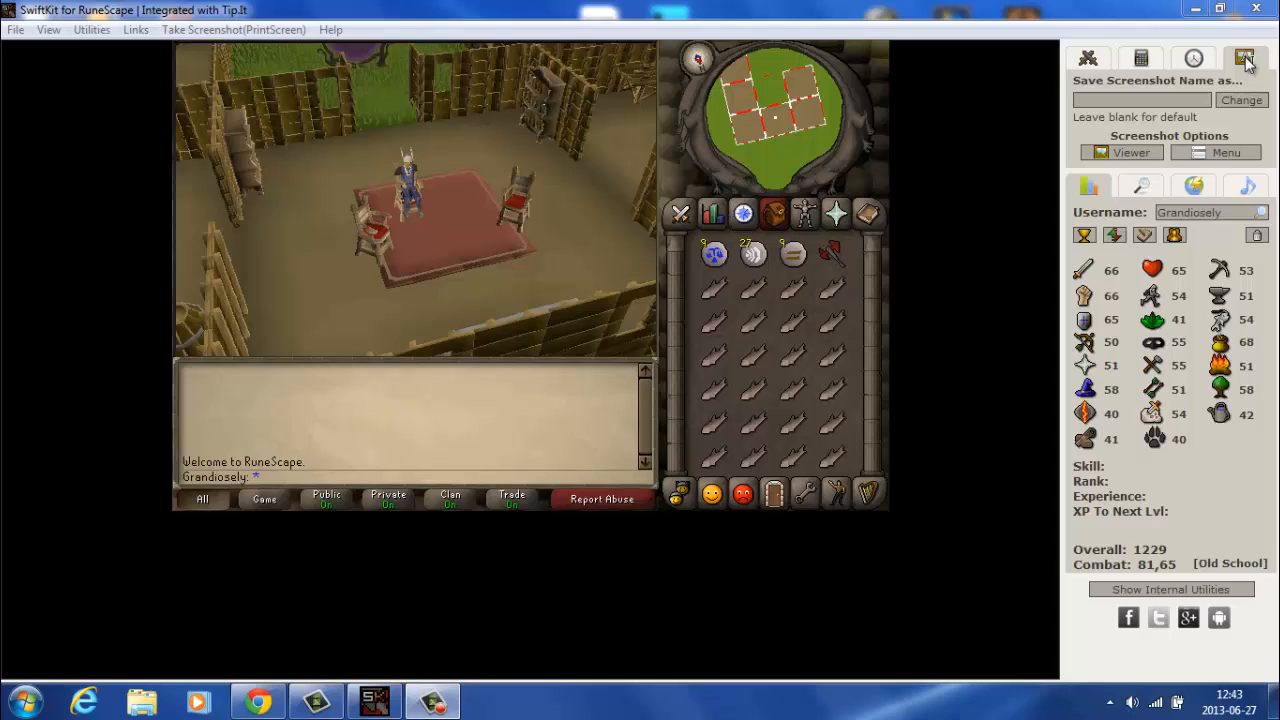
{"action": "left_click", "coordinate": [1224, 152]}
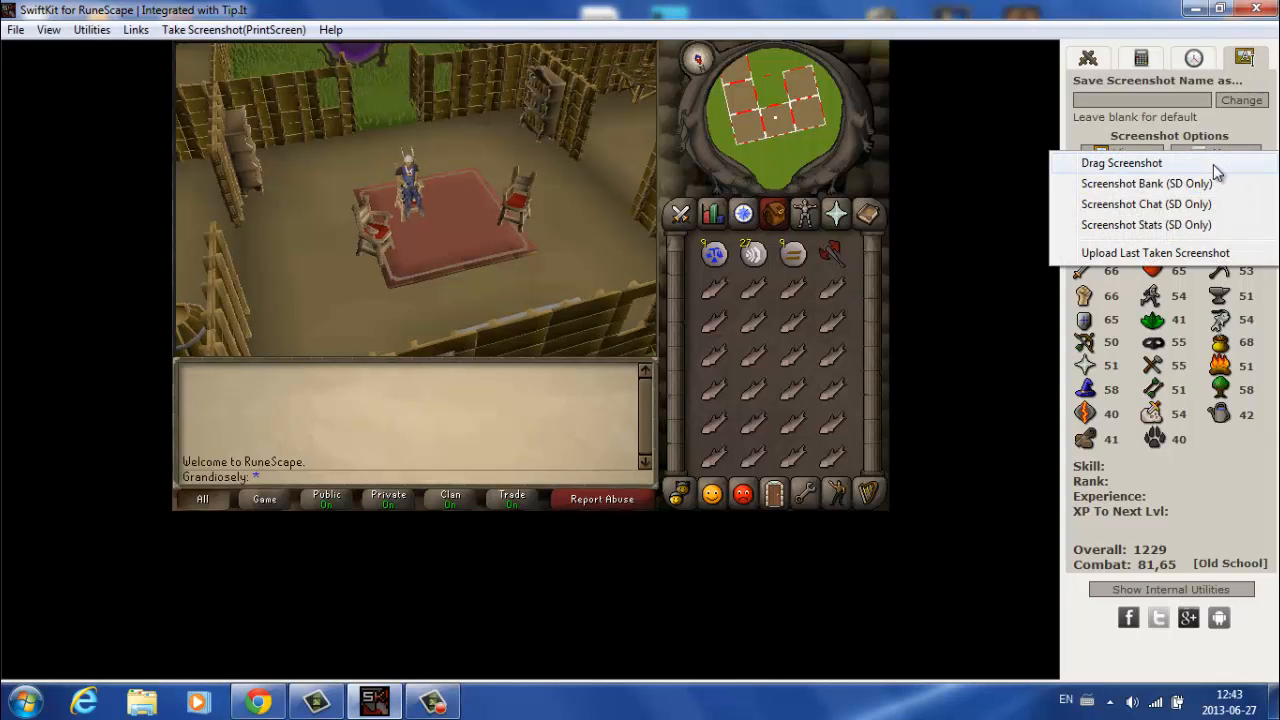
{"action": "mouse_move", "coordinate": [1168, 224]}
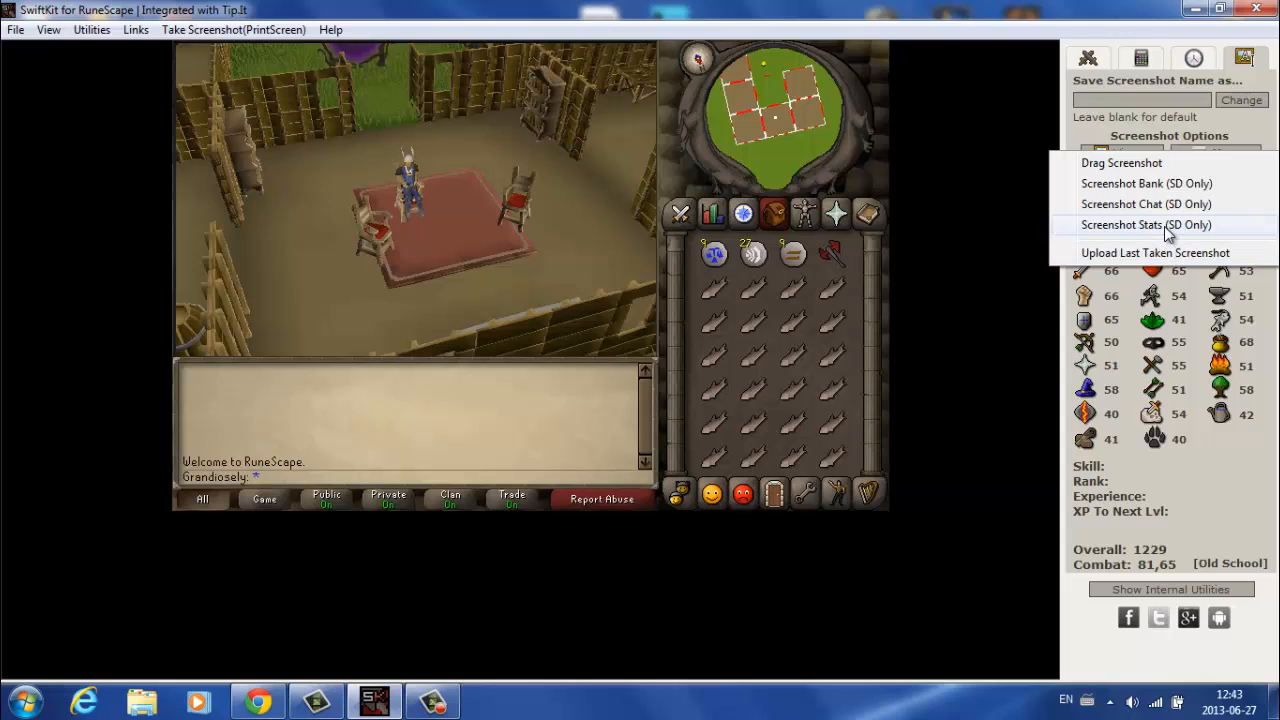
{"action": "mouse_move", "coordinate": [620, 256]}
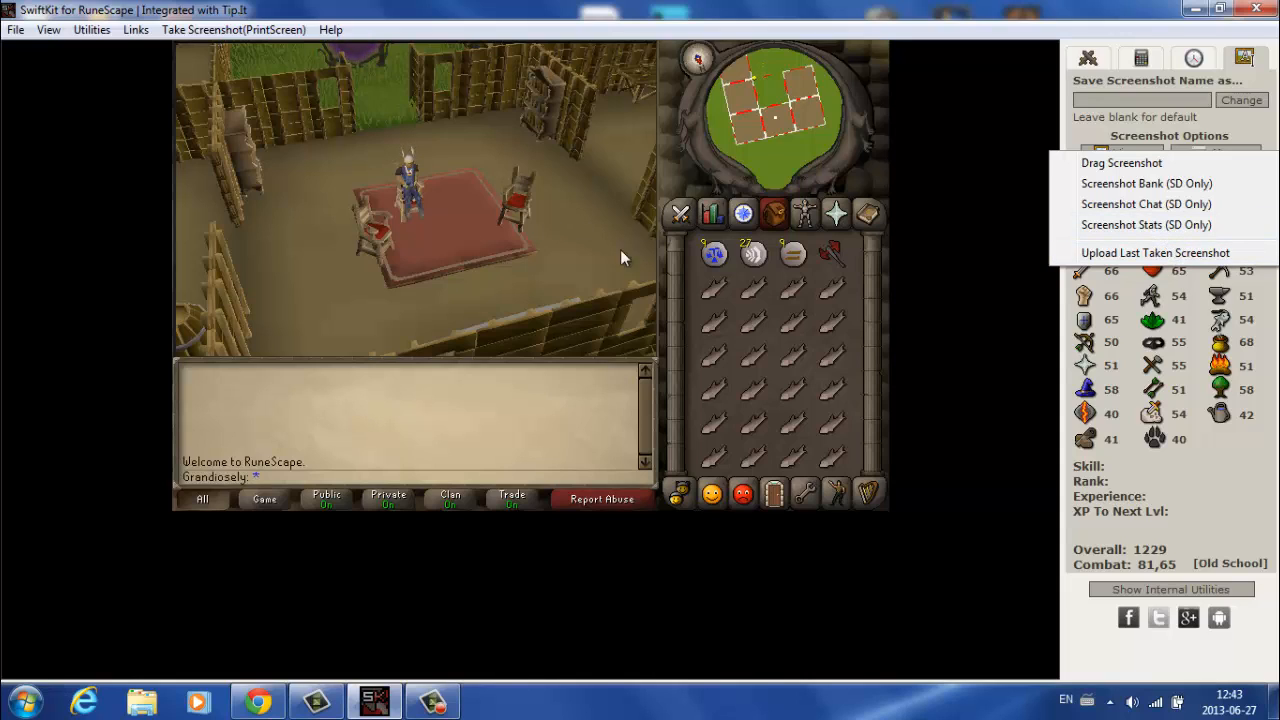
{"action": "mouse_move", "coordinate": [1146, 204]}
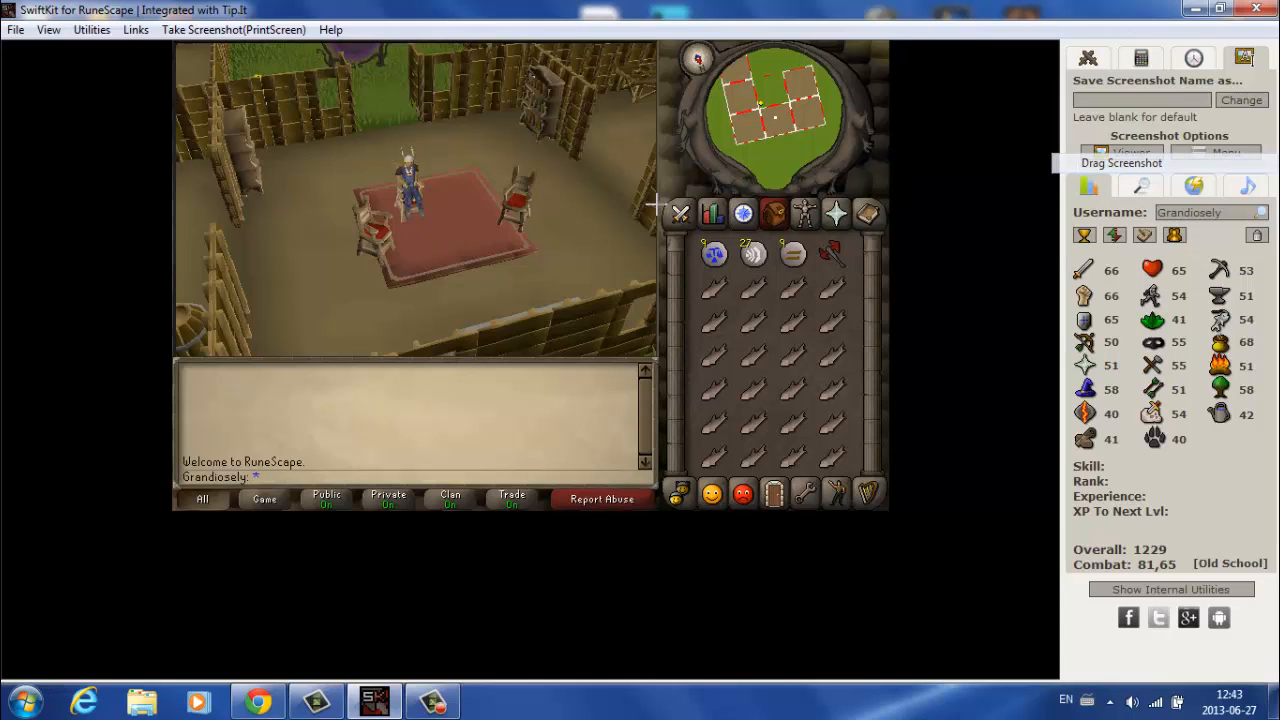
{"action": "left_click_drag", "start_coordinate": [650, 204], "coordinate": [530, 288]}
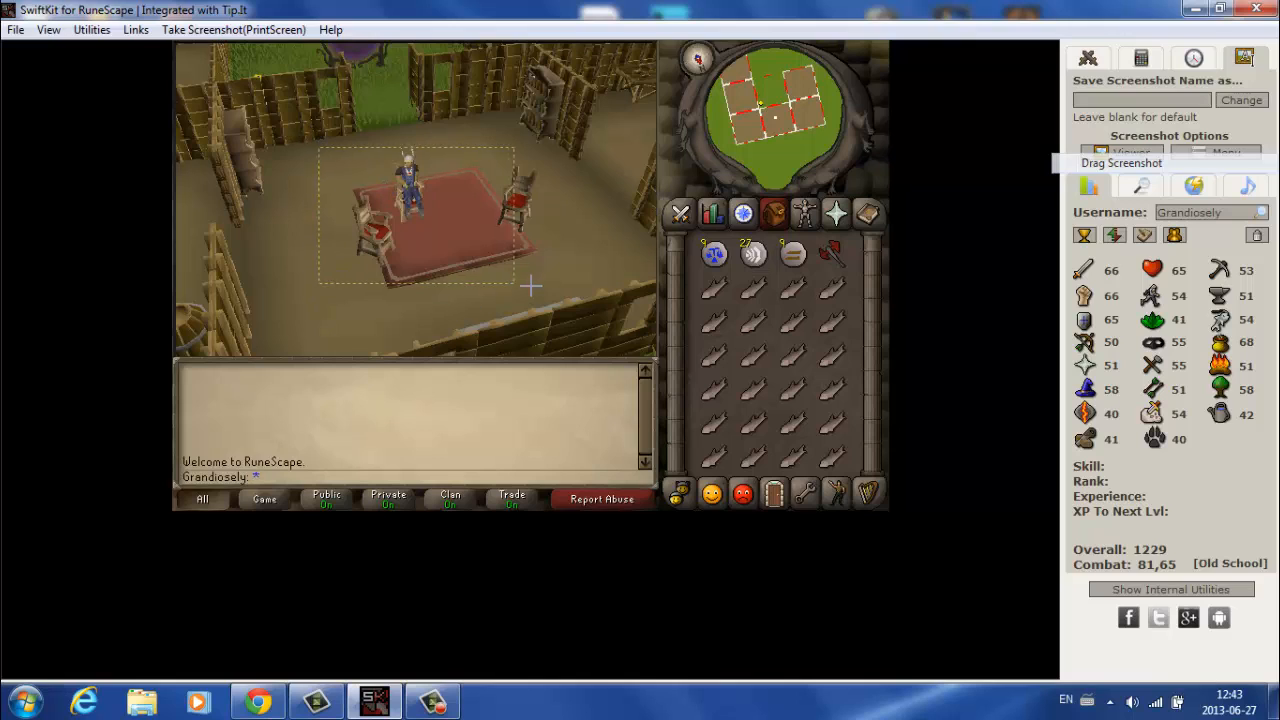
{"action": "mouse_move", "coordinate": [580, 290]}
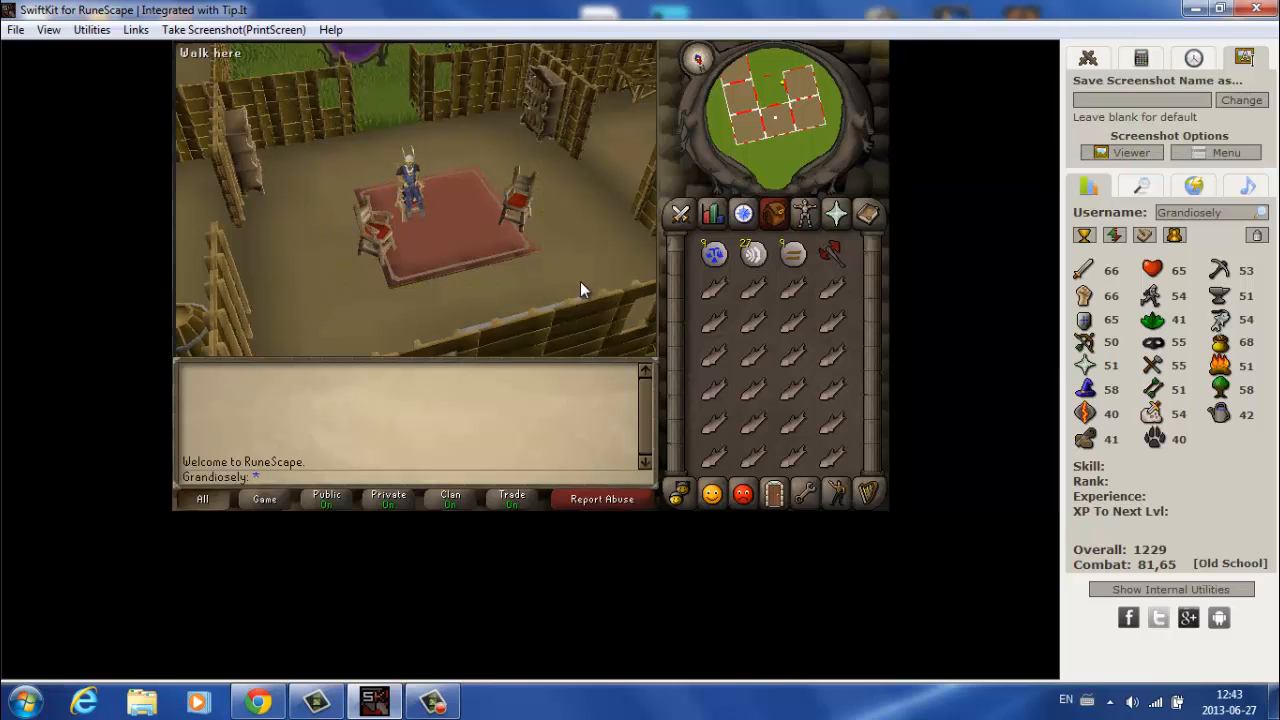
{"action": "mouse_move", "coordinate": [590, 276]}
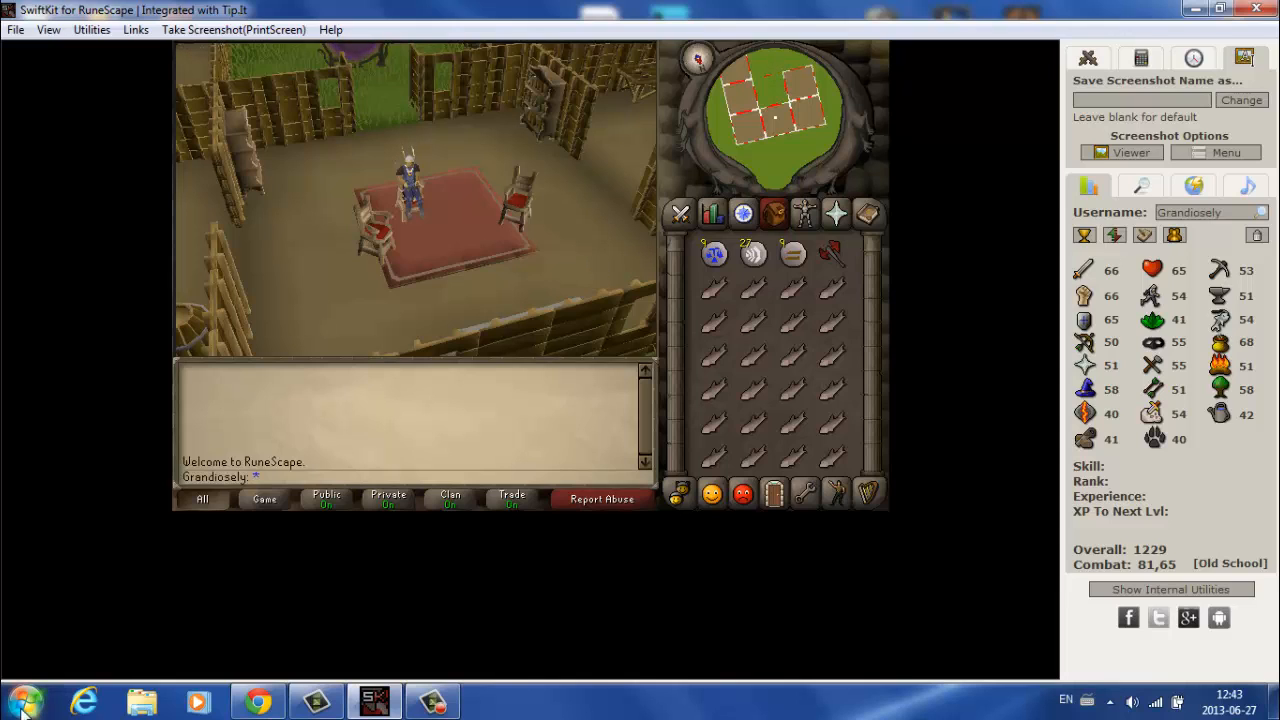
Step: Dismiss the Start menu, untick Old School Tools and look up player 'Granduomi', whose skills all show 99
{"action": "left_click", "coordinate": [20, 704]}
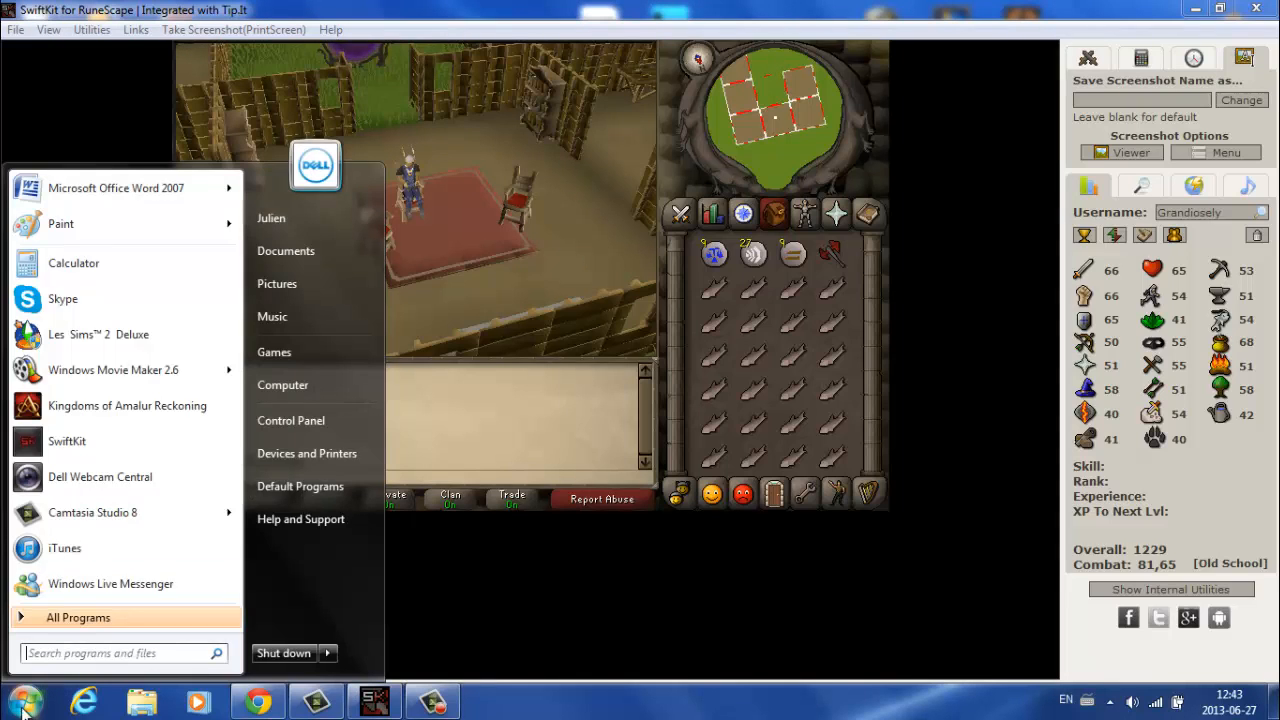
{"action": "left_click", "coordinate": [780, 222]}
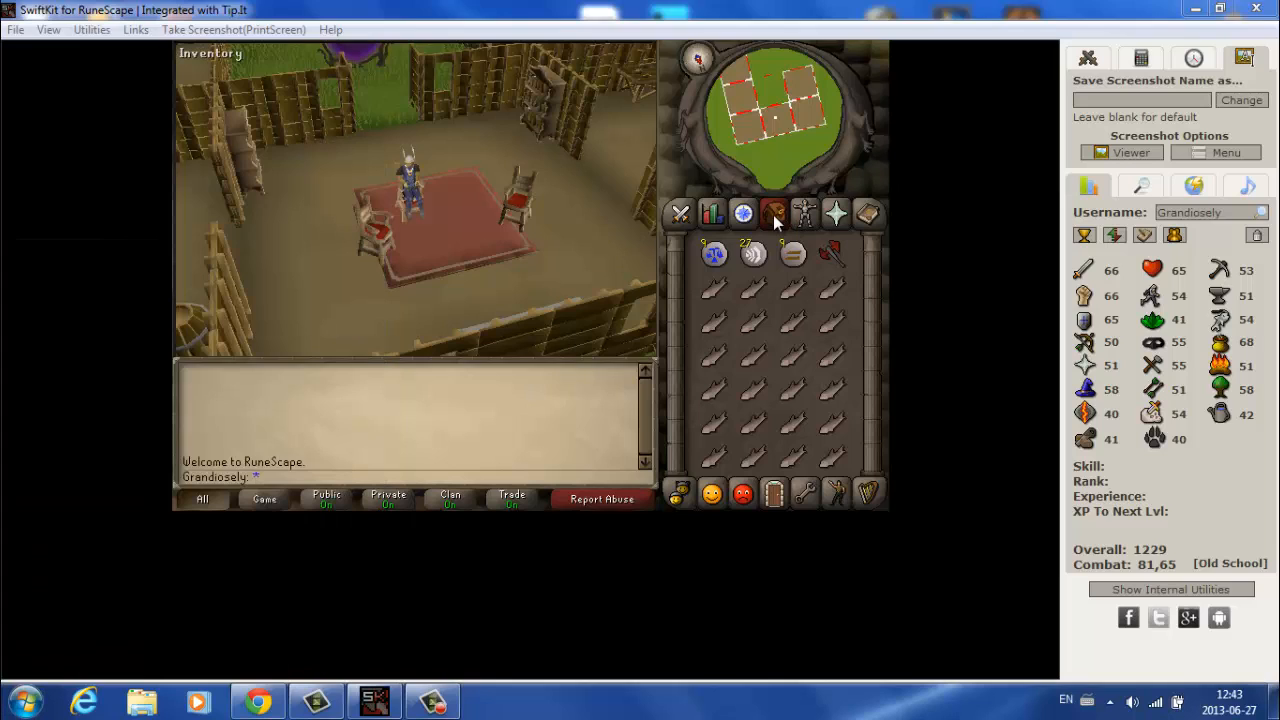
{"action": "mouse_move", "coordinate": [530, 190]}
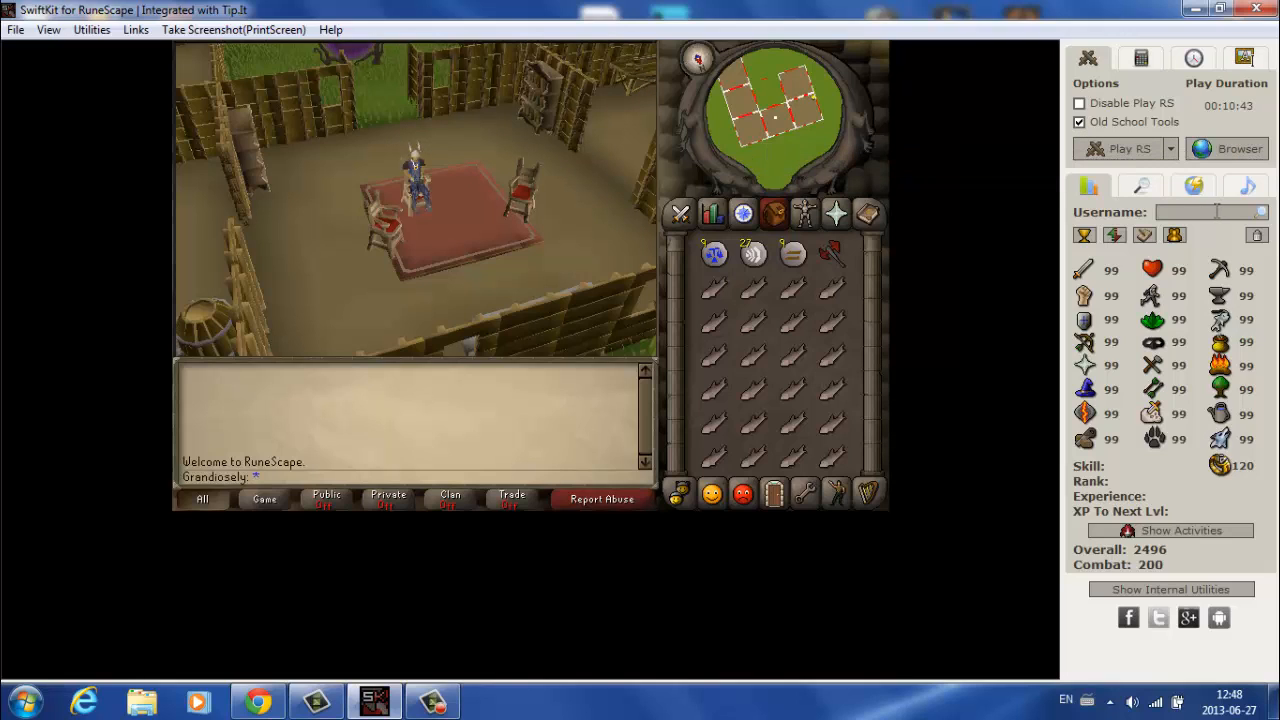
{"action": "type", "text": "Grandiosely"}
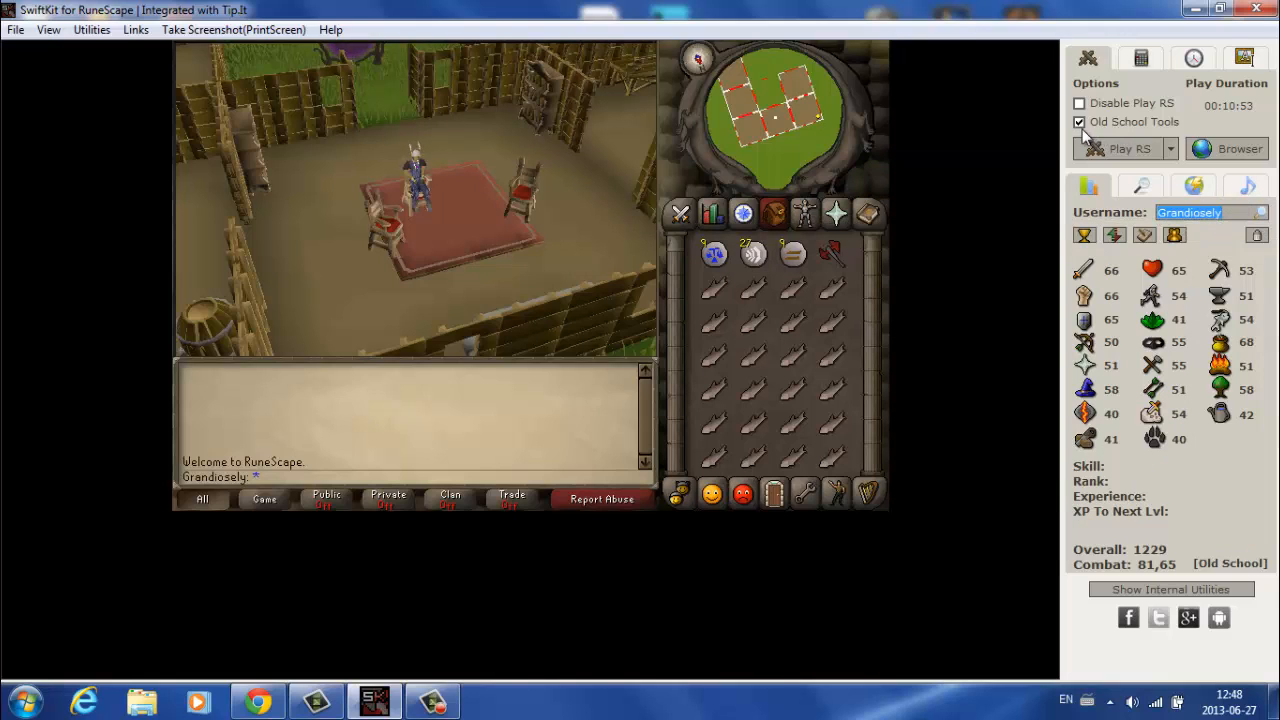
{"action": "left_click", "coordinate": [1080, 122]}
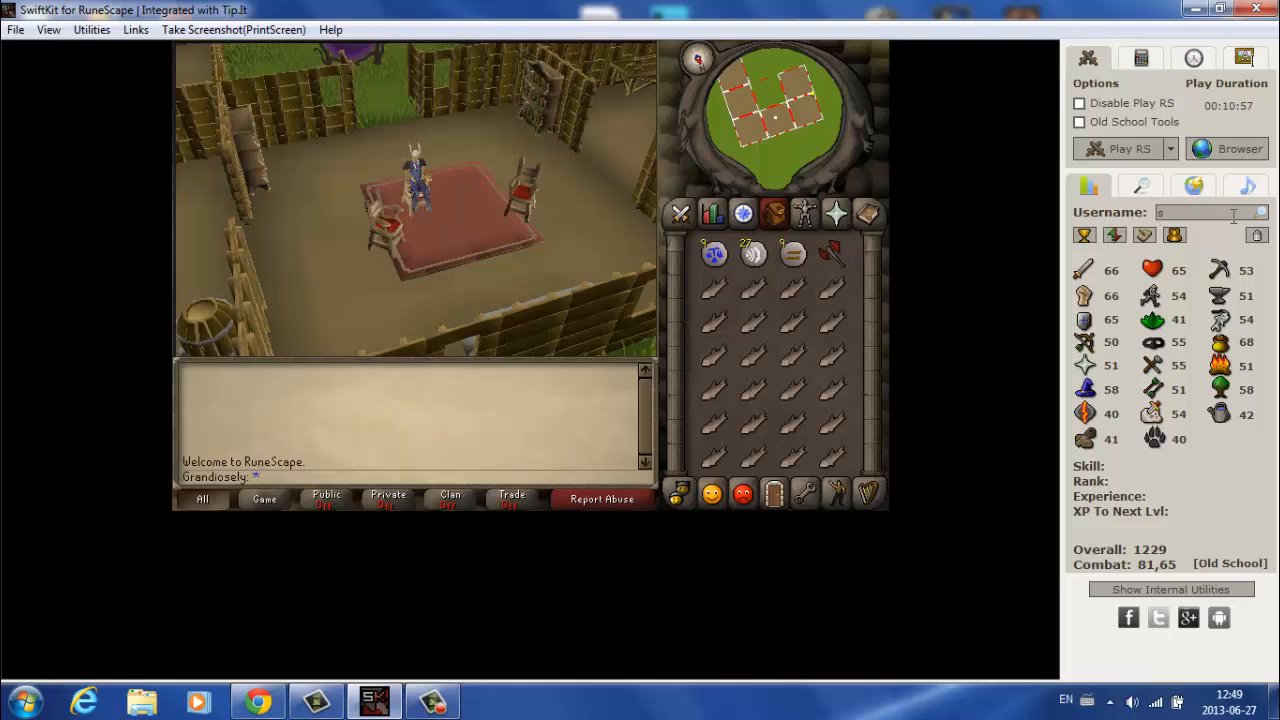
{"action": "type", "text": "uomi"}
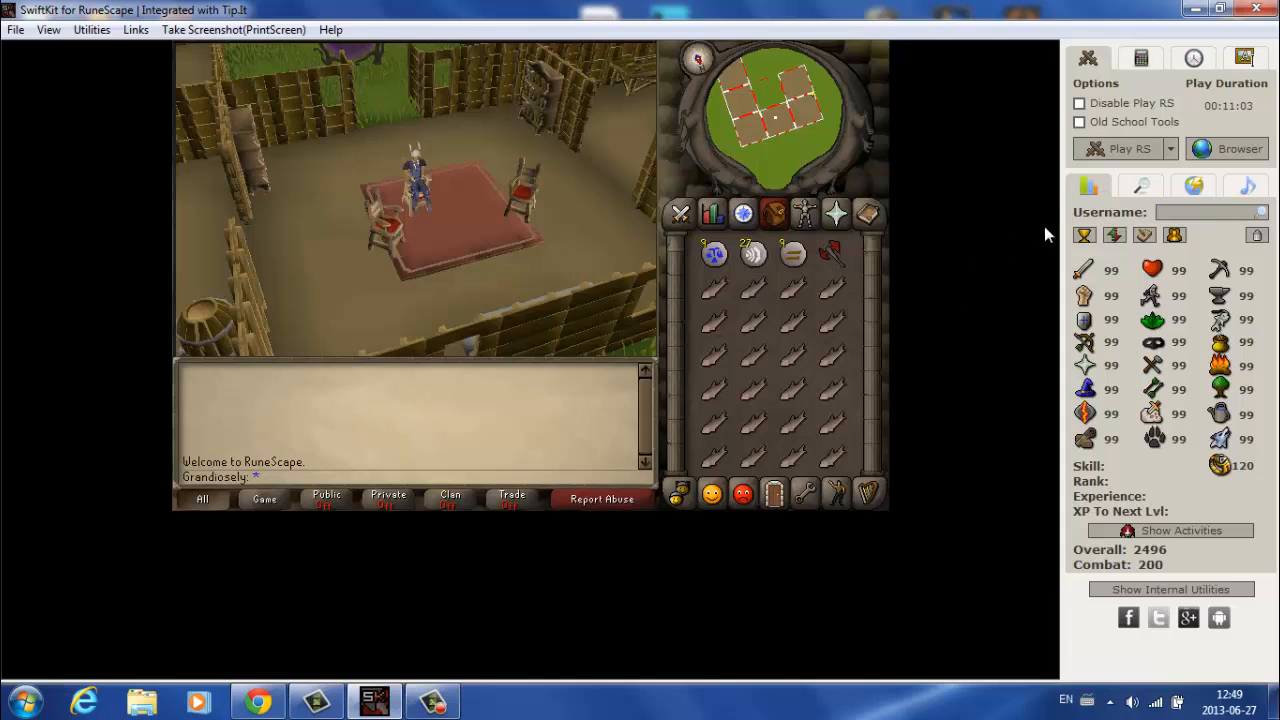
Step: Search the Quests database for Cook's Assistant, then the Items database for 'dragon' and view Lucky dragon claws
{"action": "left_click", "coordinate": [1140, 186]}
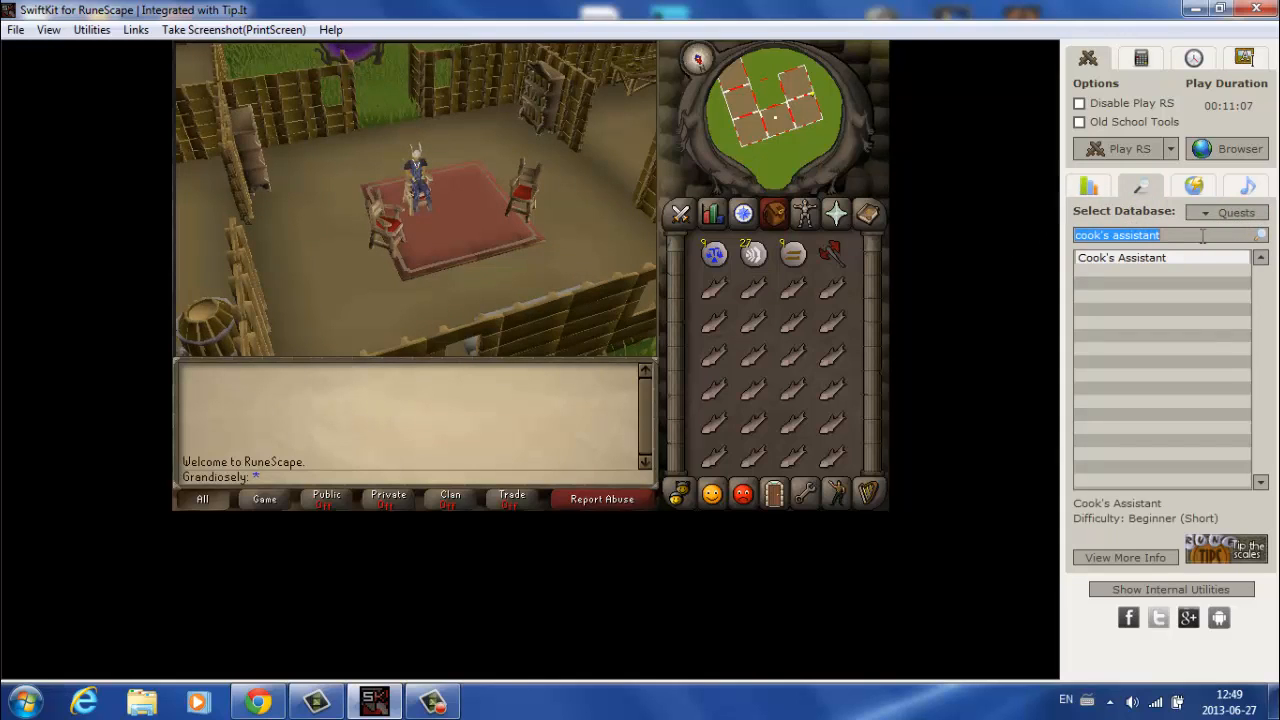
{"action": "left_click", "coordinate": [1204, 212]}
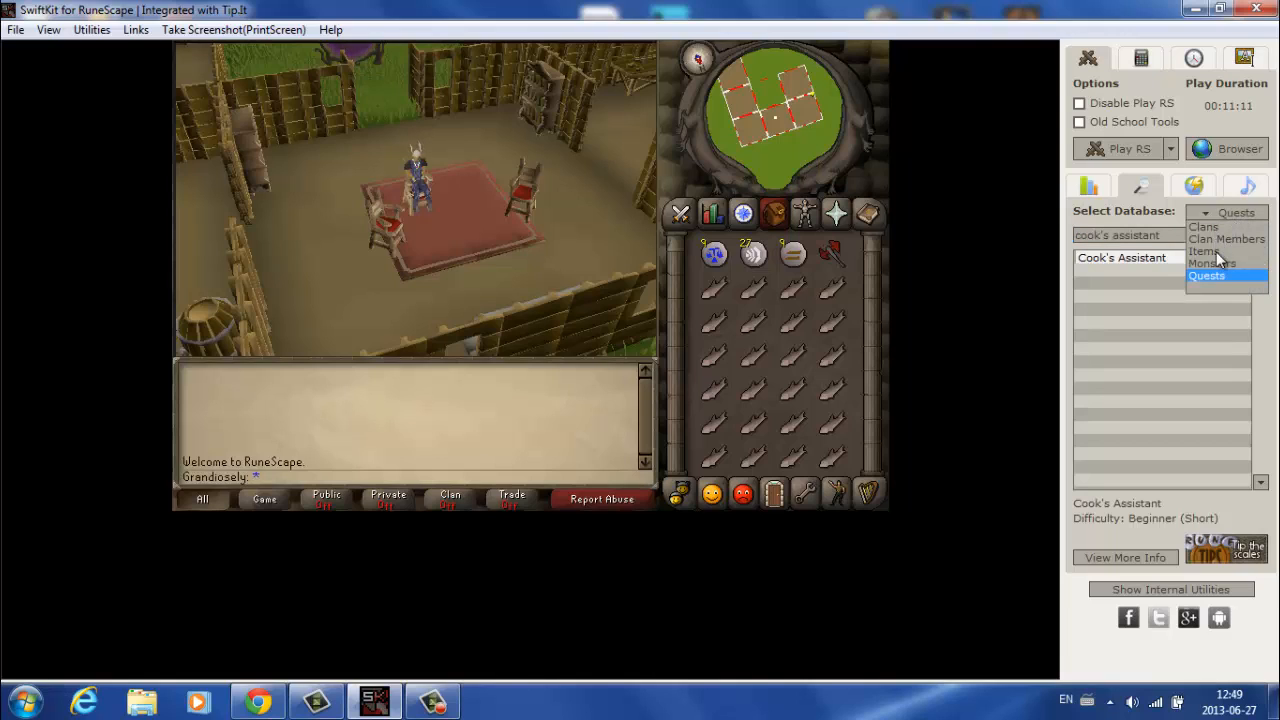
{"action": "mouse_move", "coordinate": [1190, 276]}
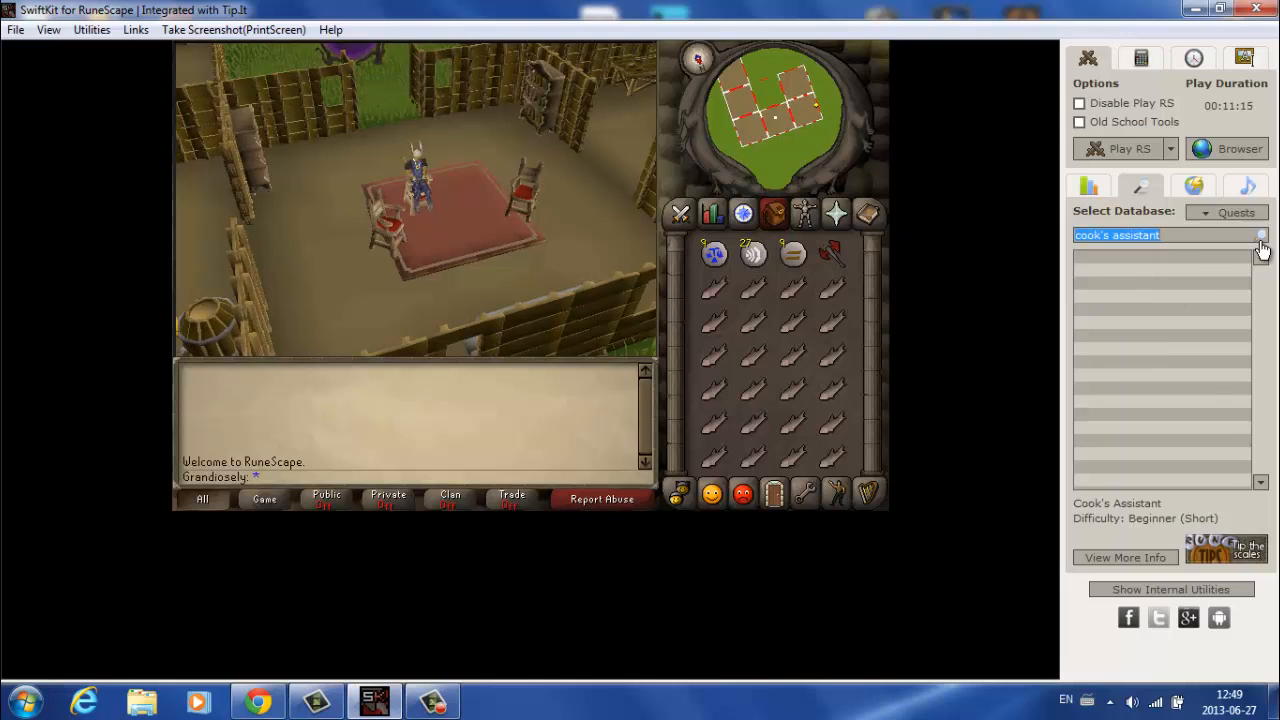
{"action": "left_click", "coordinate": [1260, 236]}
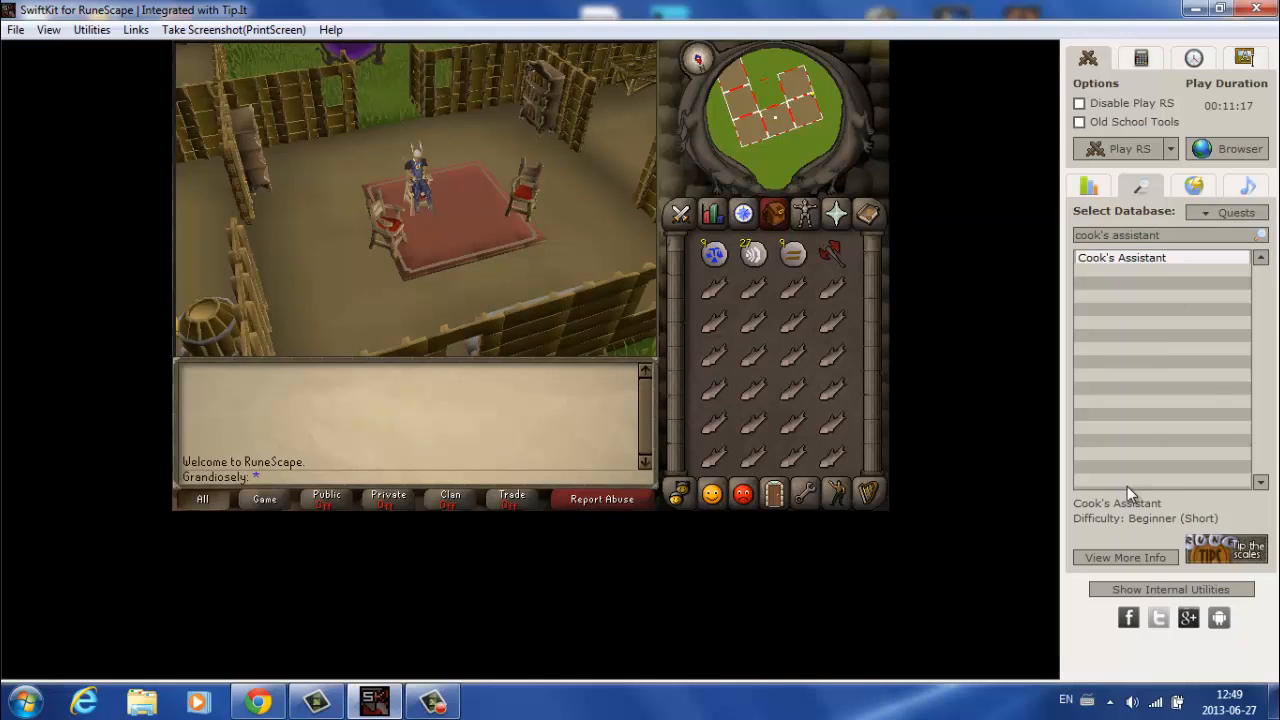
{"action": "mouse_move", "coordinate": [1116, 530]}
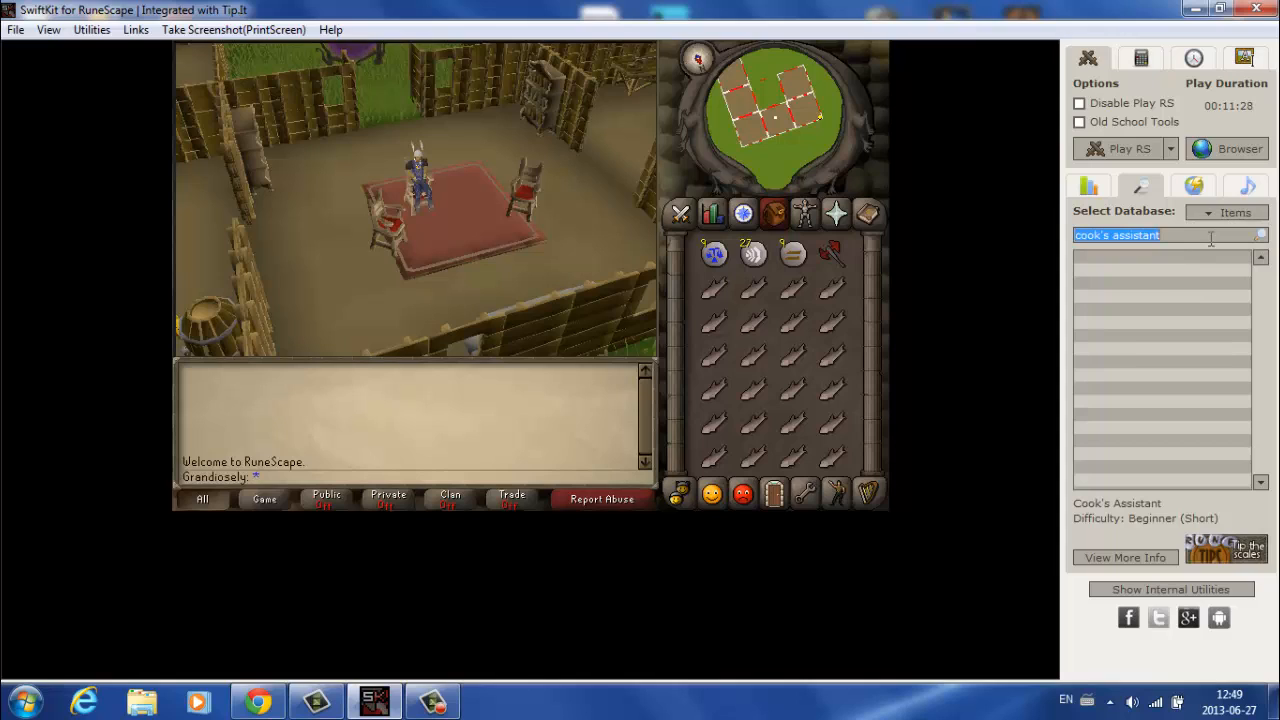
{"action": "type", "text": "dragon claws"}
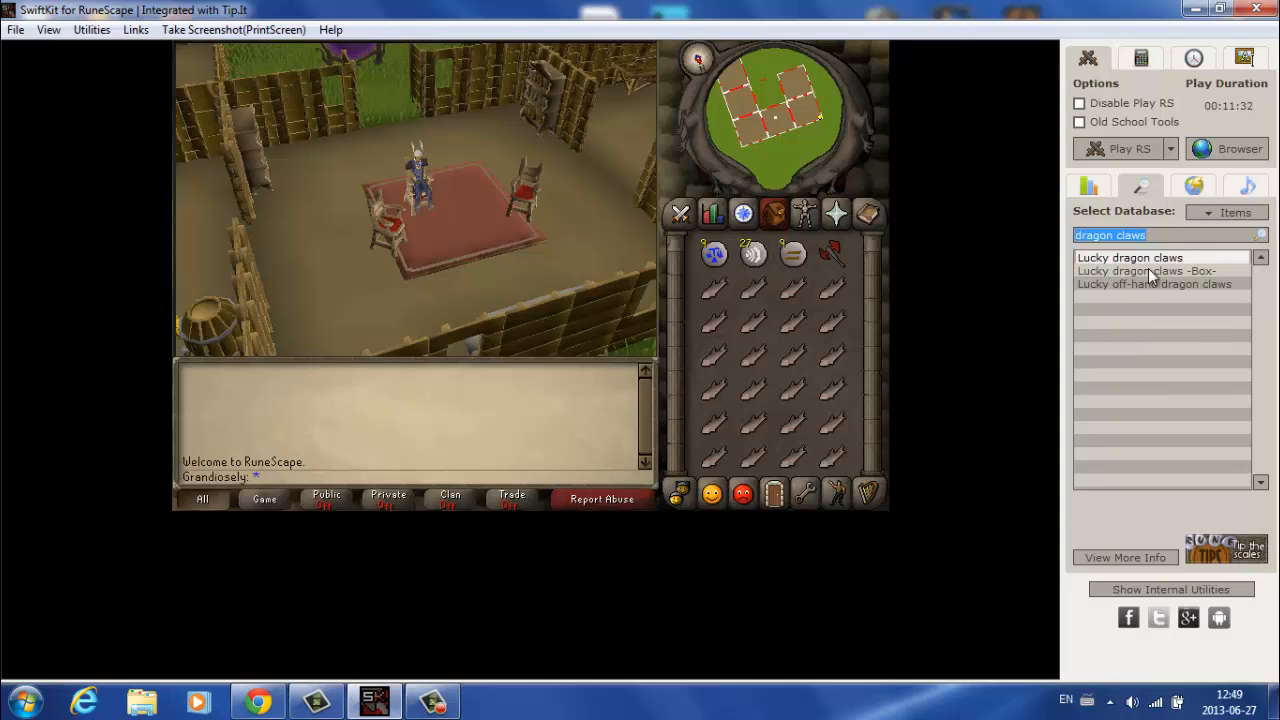
{"action": "left_click", "coordinate": [1128, 256]}
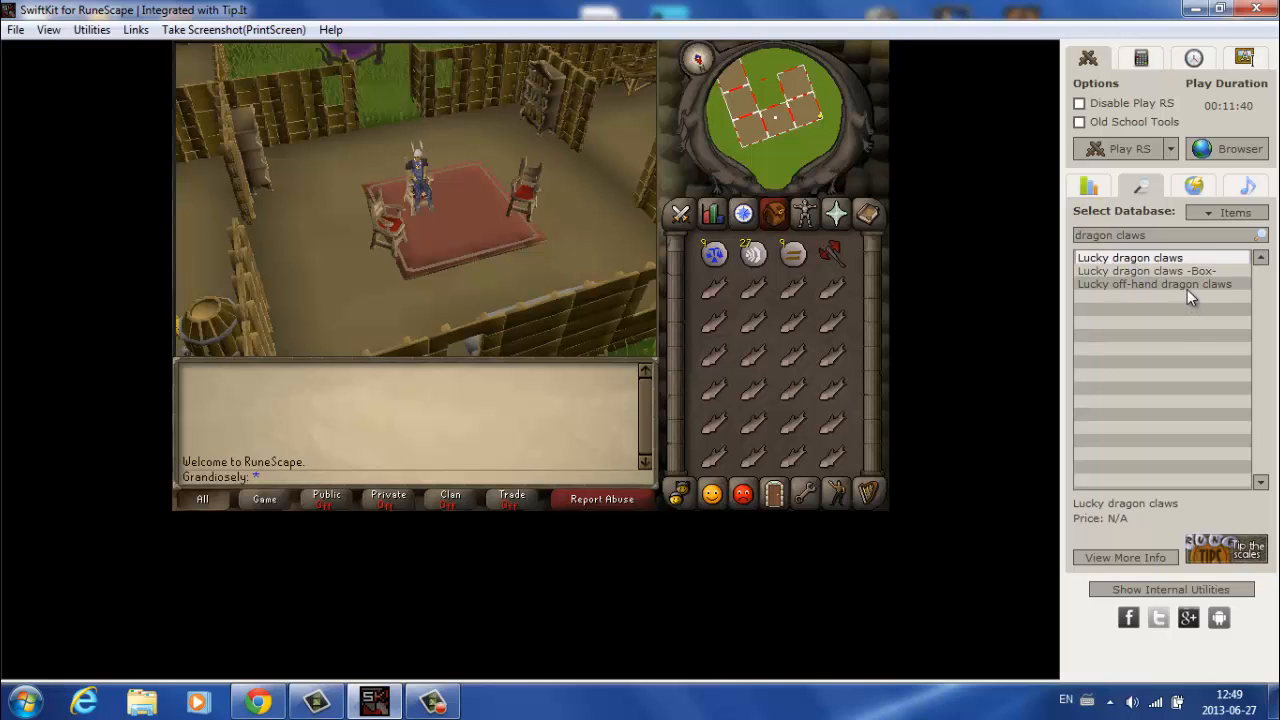
{"action": "mouse_move", "coordinate": [1184, 312]}
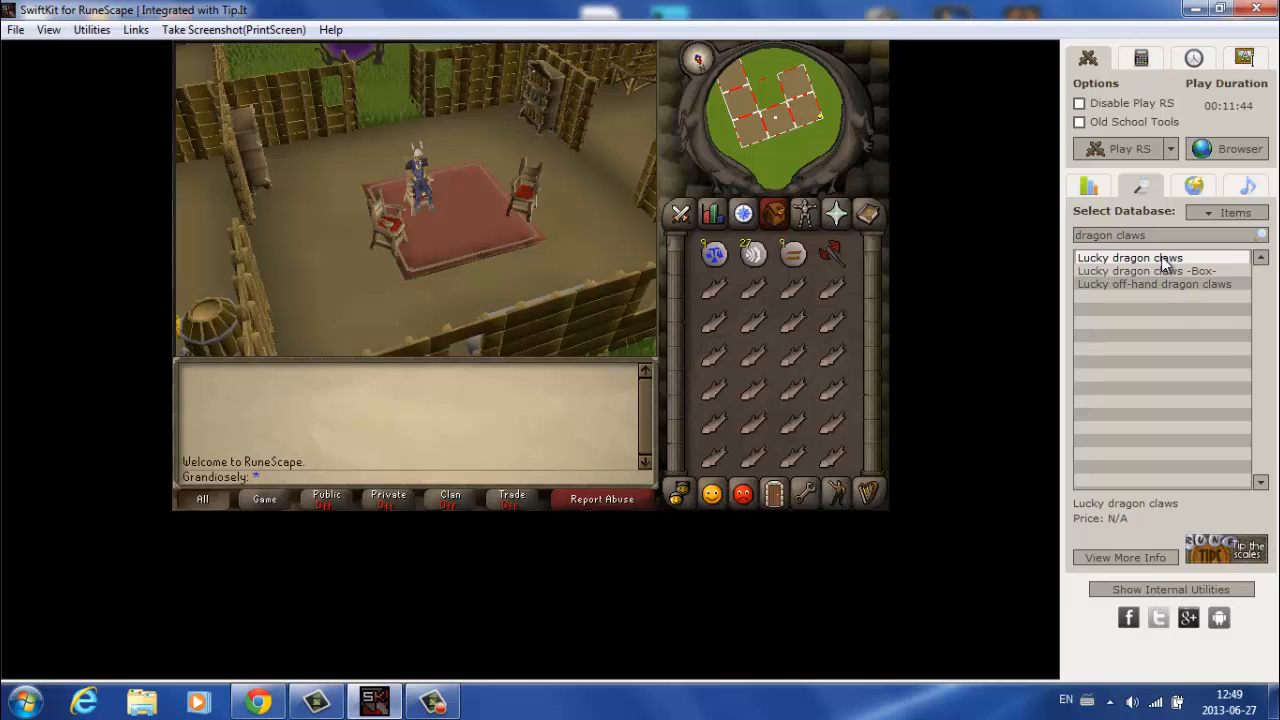
Step: Search the Monsters database for 'je' to show the Jelly entry, then bring up the Quick Links panel
{"action": "left_click", "coordinate": [1236, 212]}
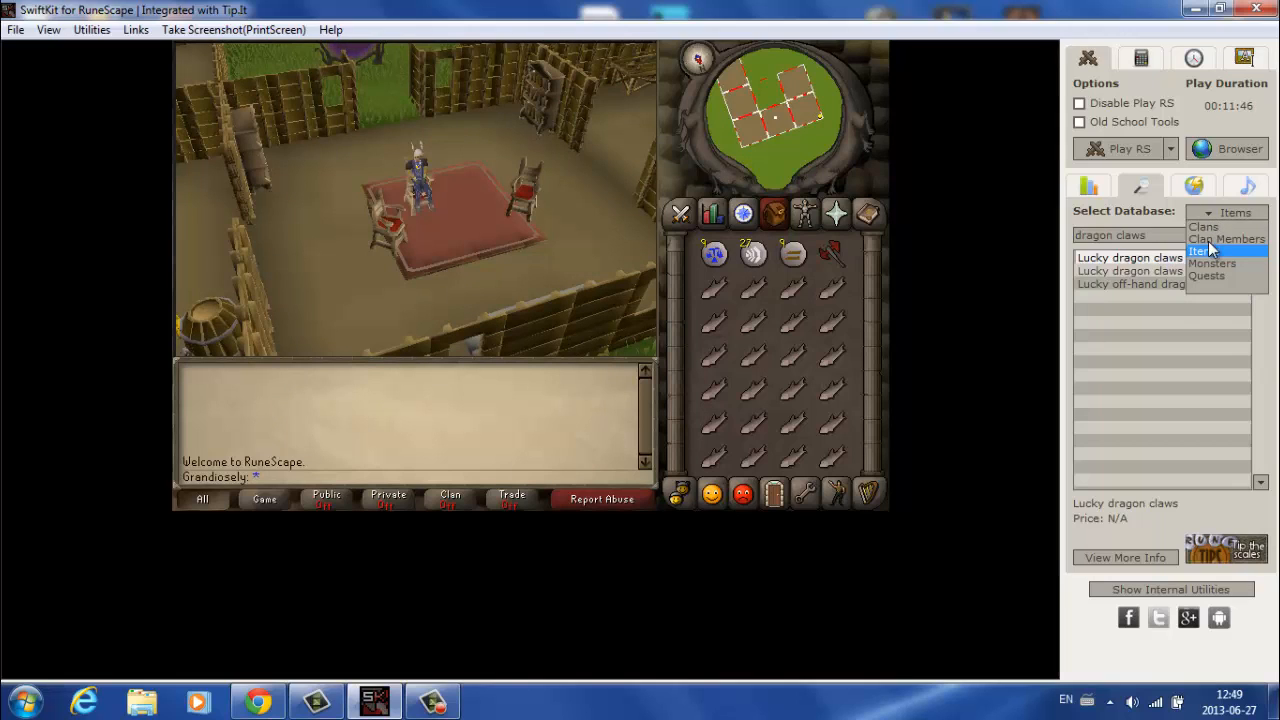
{"action": "left_click", "coordinate": [1212, 264]}
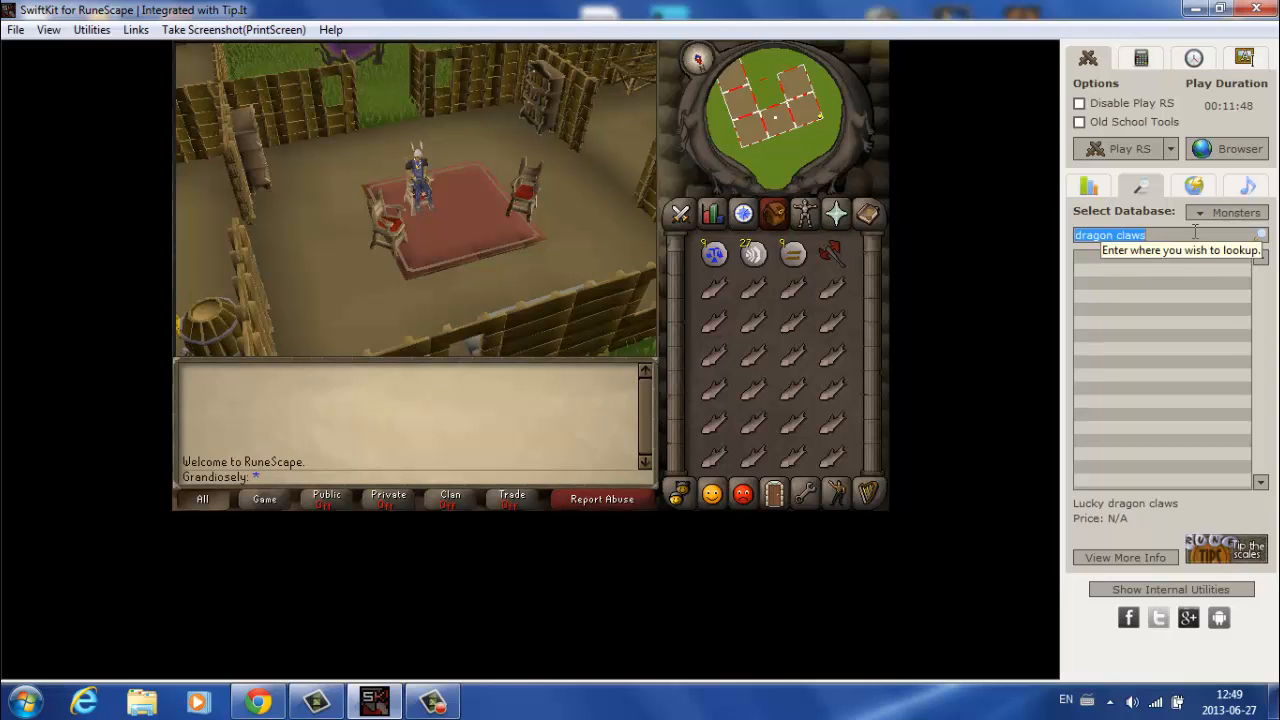
{"action": "mouse_move", "coordinate": [1210, 236]}
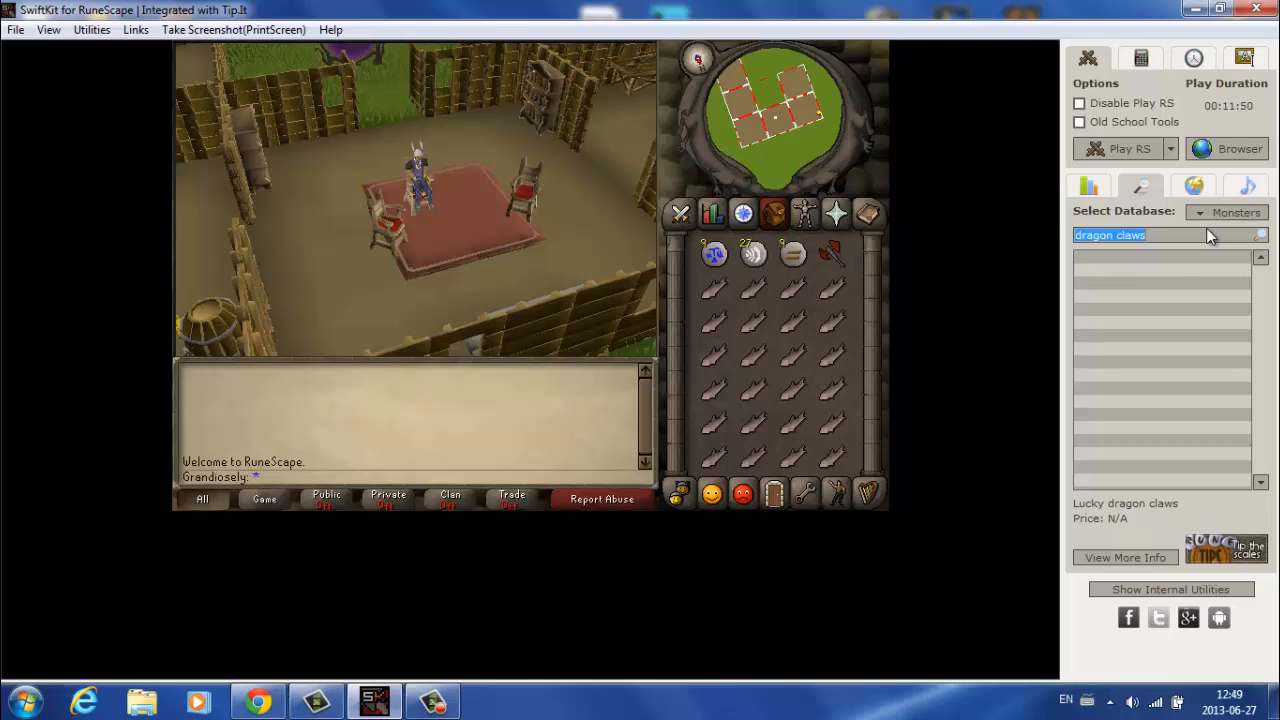
{"action": "type", "text": "jelly"}
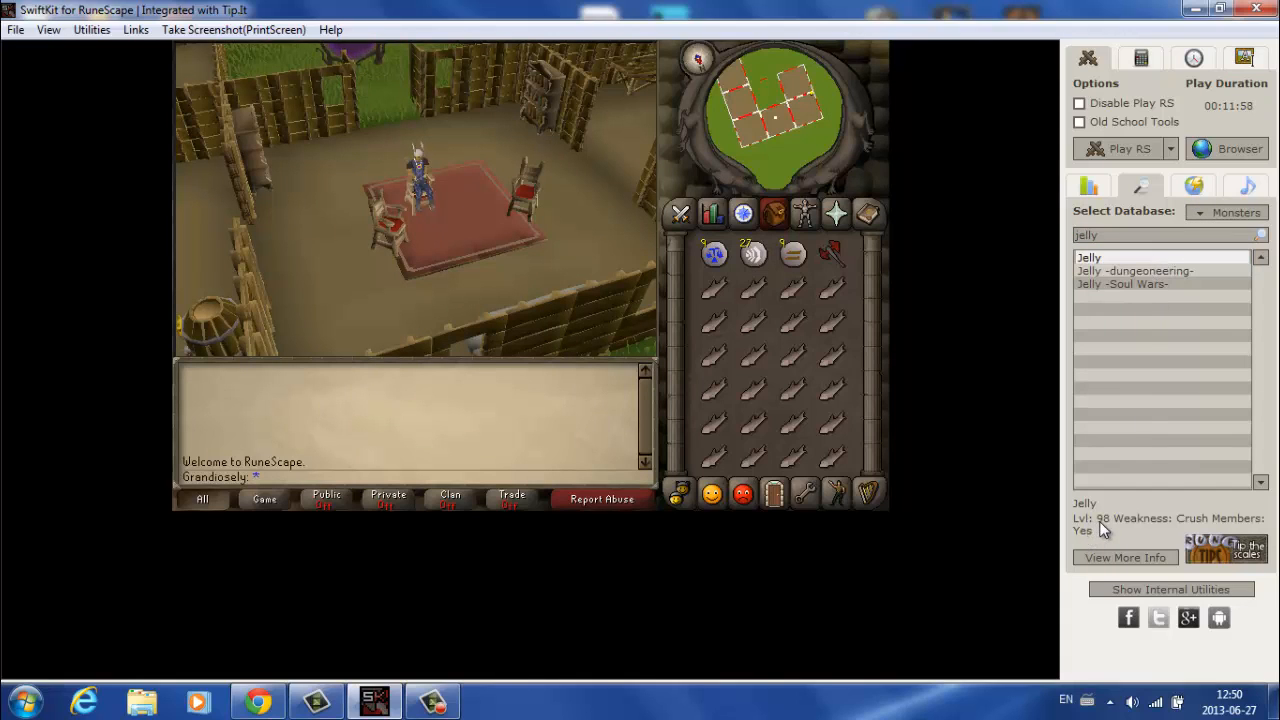
{"action": "mouse_move", "coordinate": [1216, 402]}
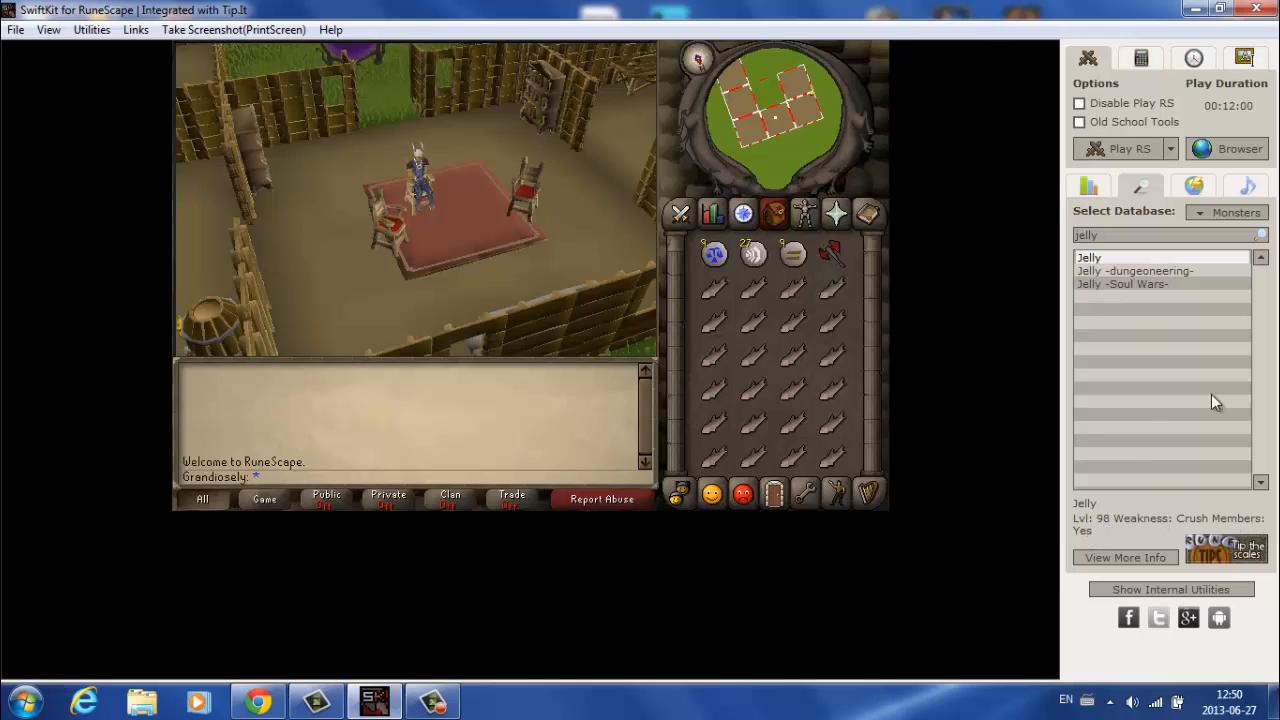
{"action": "mouse_move", "coordinate": [1262, 118]}
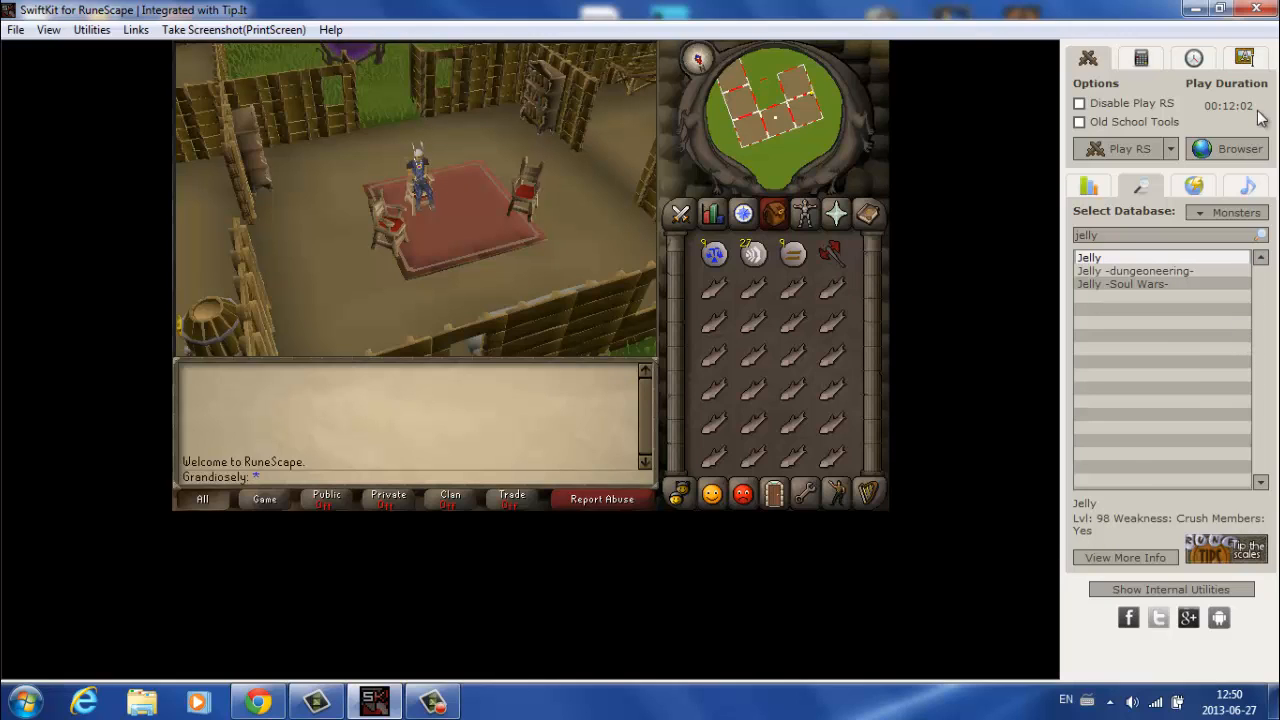
{"action": "left_click", "coordinate": [1228, 212]}
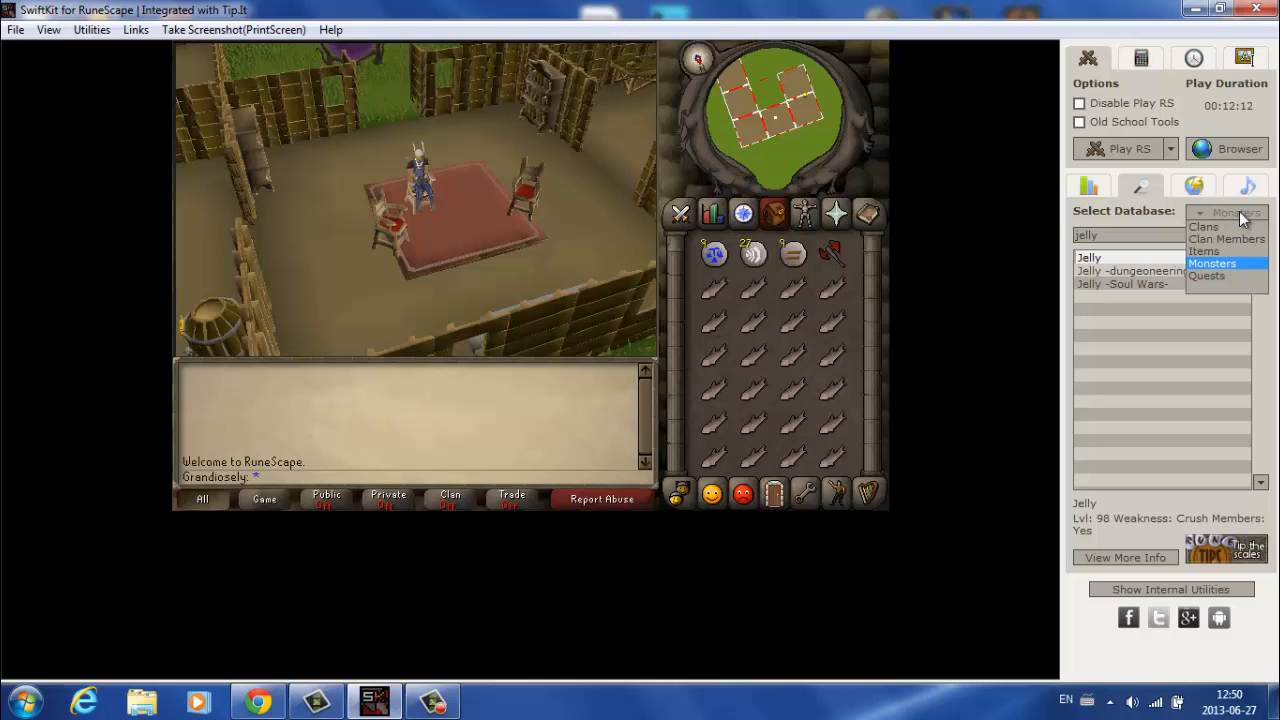
{"action": "left_click", "coordinate": [1212, 264]}
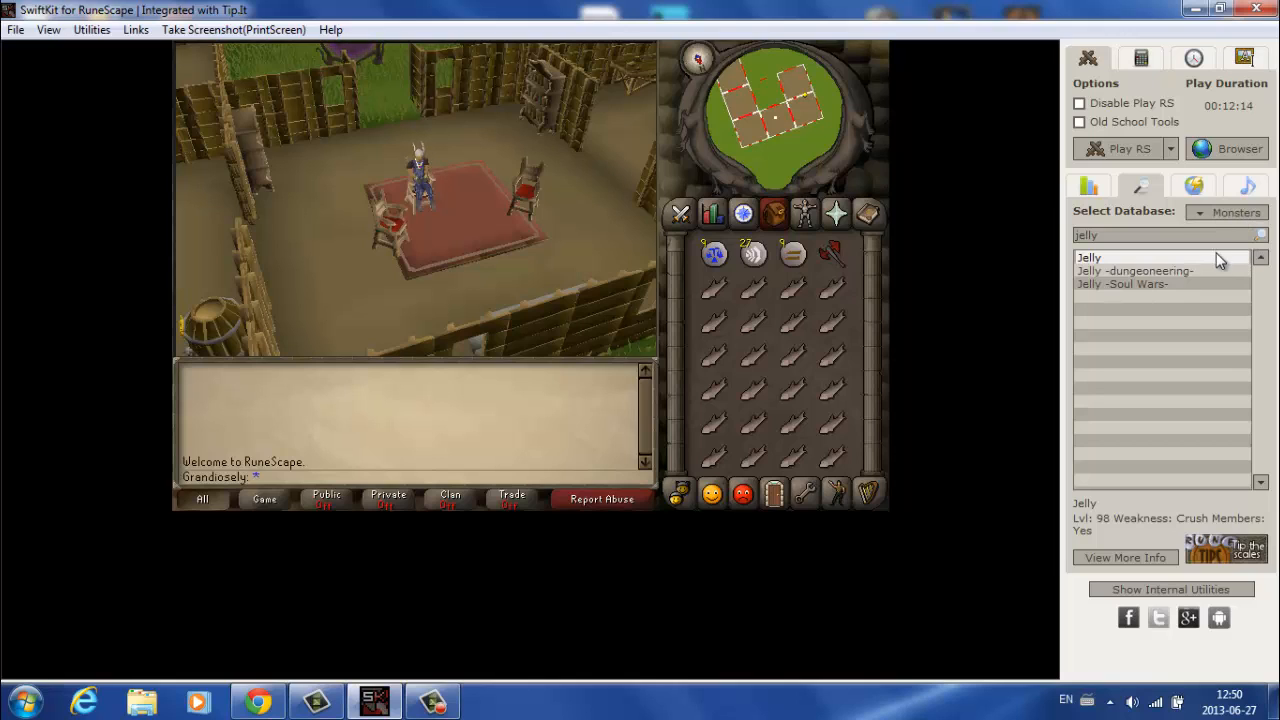
{"action": "left_click", "coordinate": [1192, 186]}
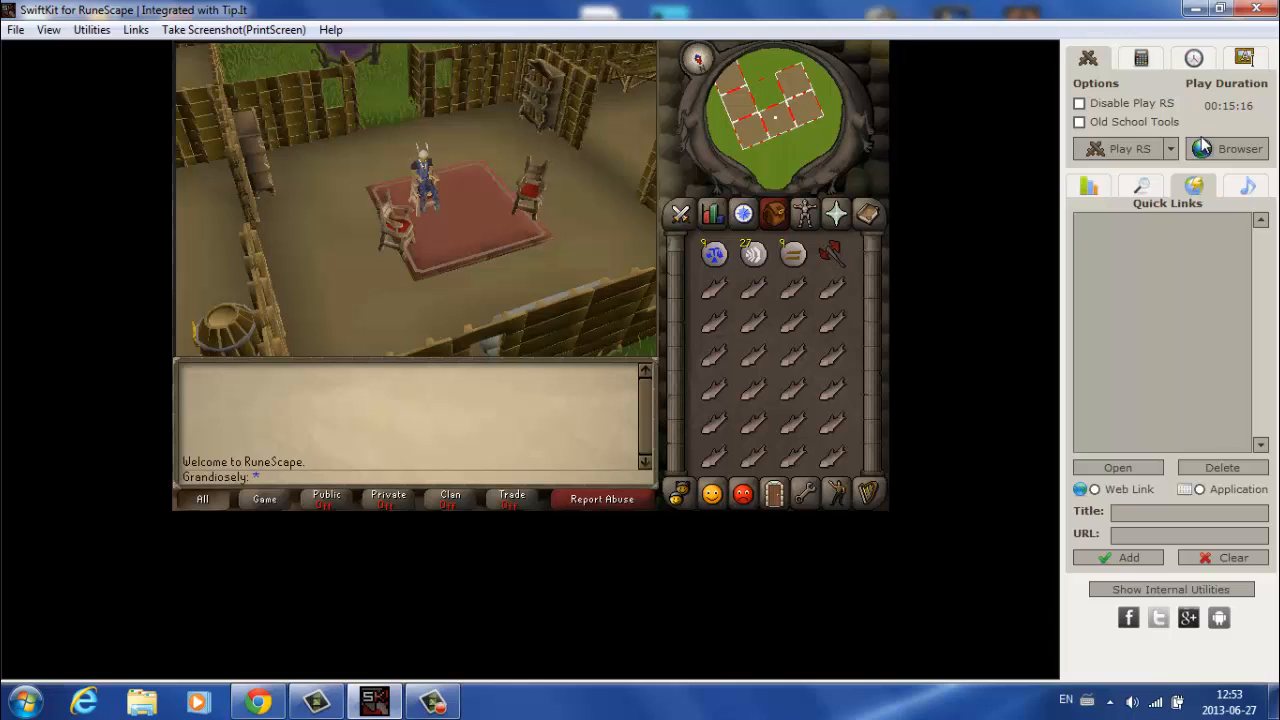
{"action": "left_click", "coordinate": [1088, 186]}
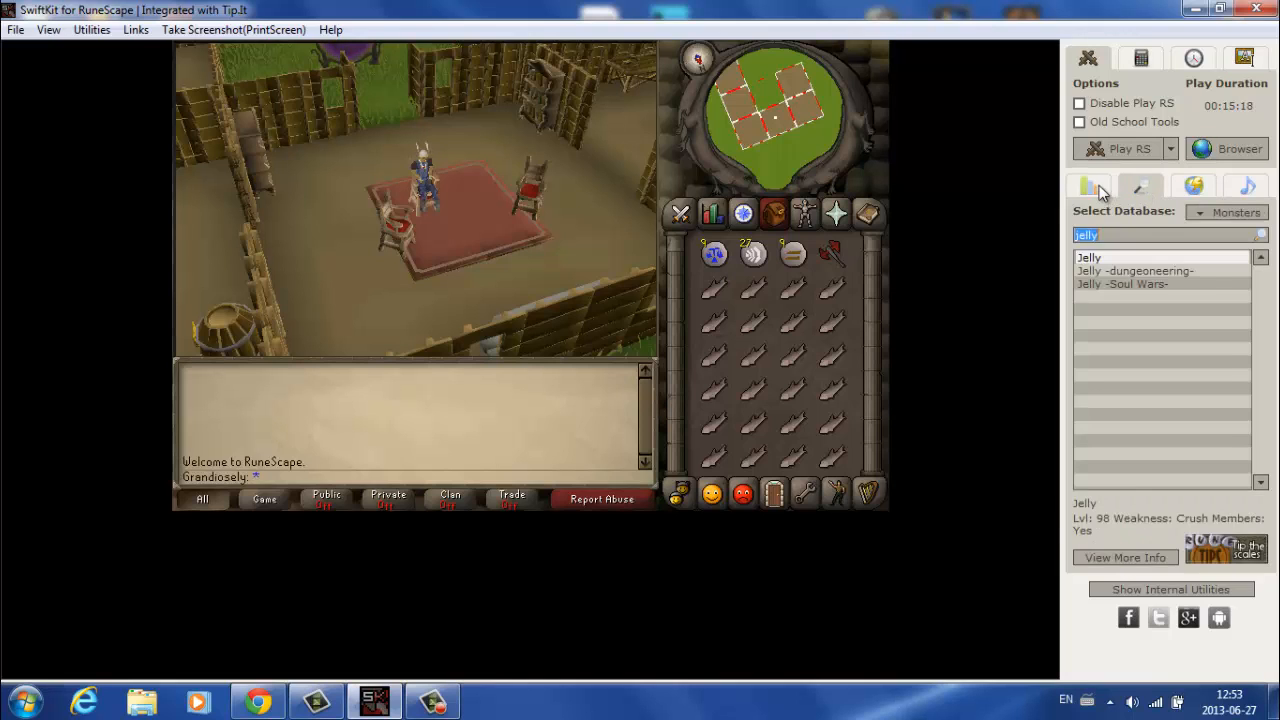
{"action": "left_click", "coordinate": [1192, 186]}
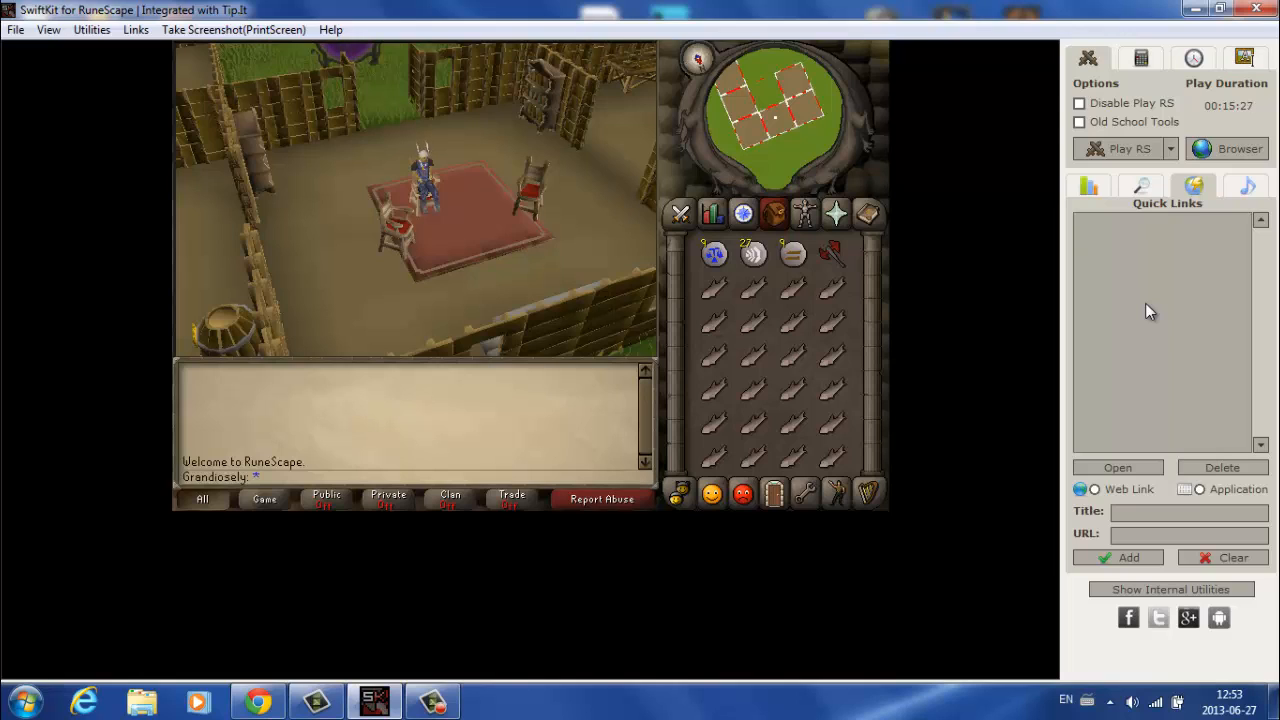
{"action": "mouse_move", "coordinate": [1156, 292]}
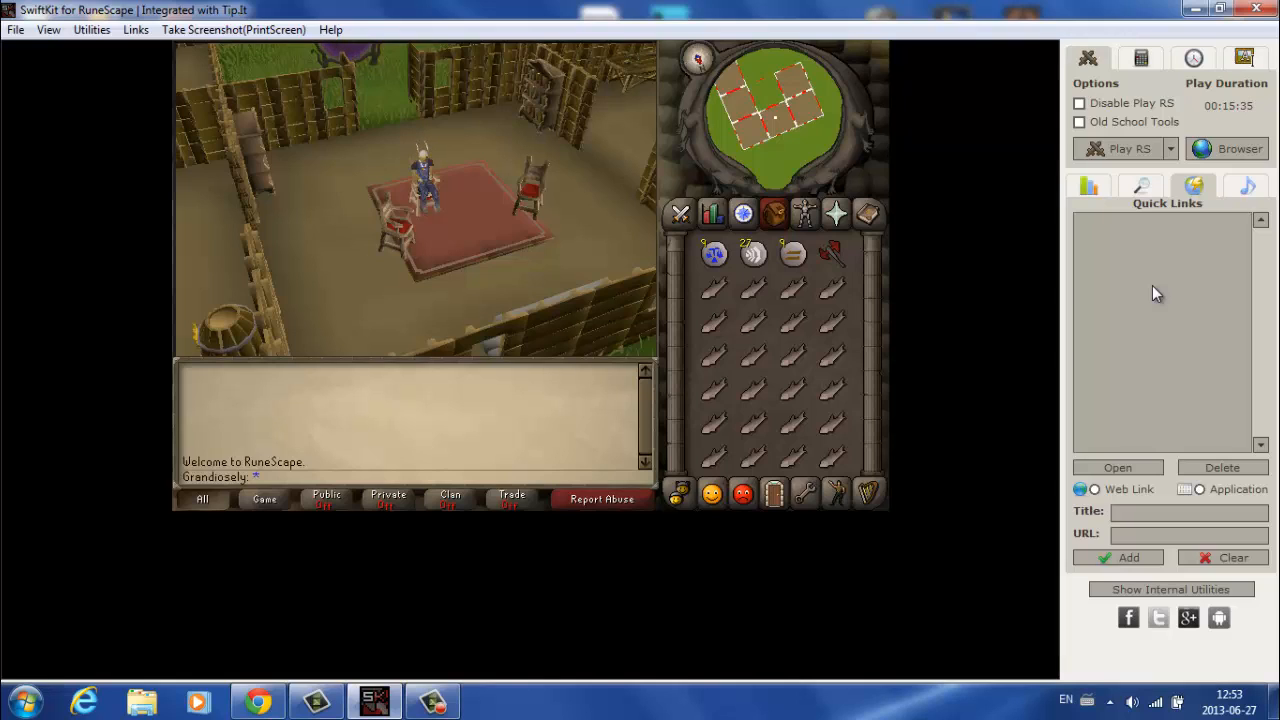
{"action": "mouse_move", "coordinate": [1220, 248]}
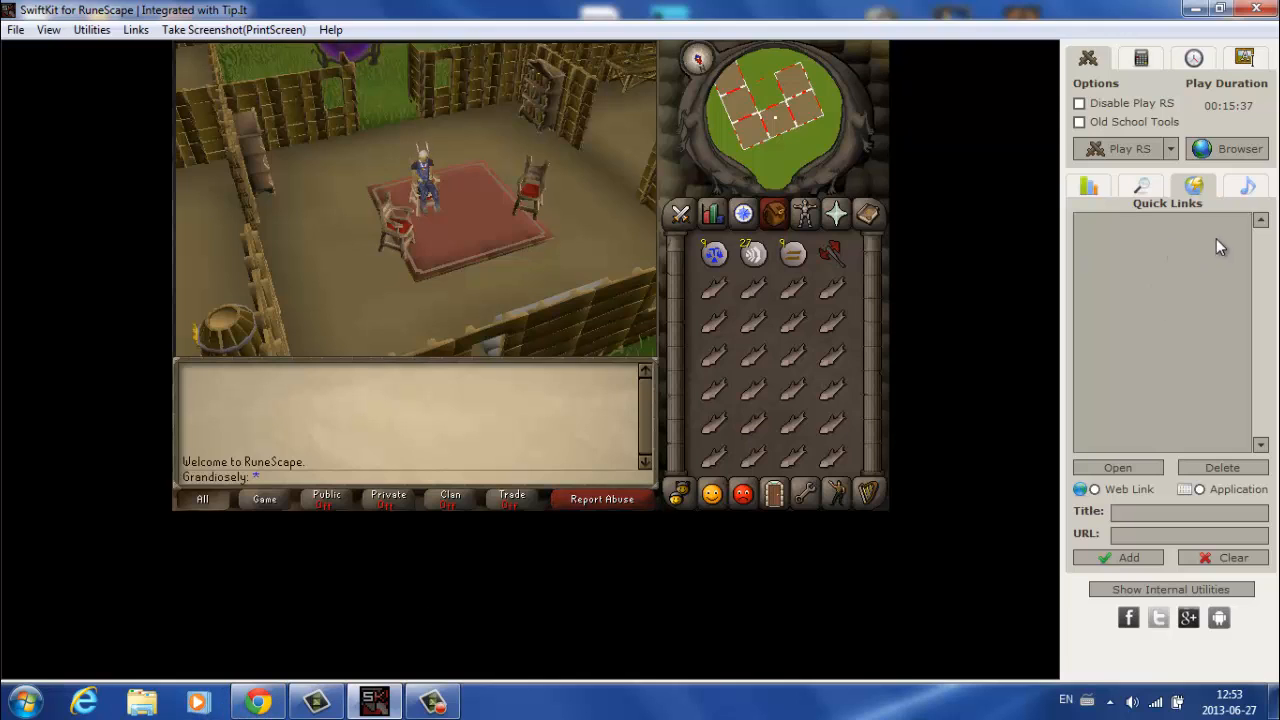
{"action": "mouse_move", "coordinate": [1150, 232]}
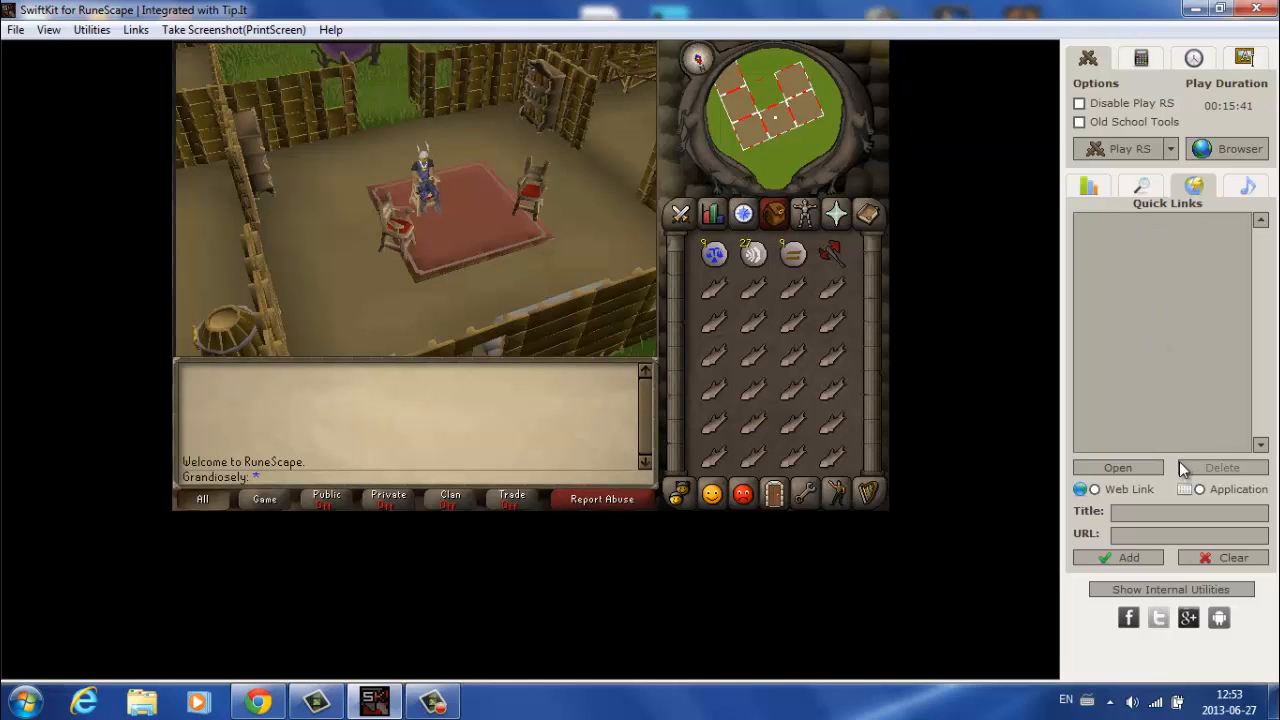
{"action": "mouse_move", "coordinate": [1184, 432]}
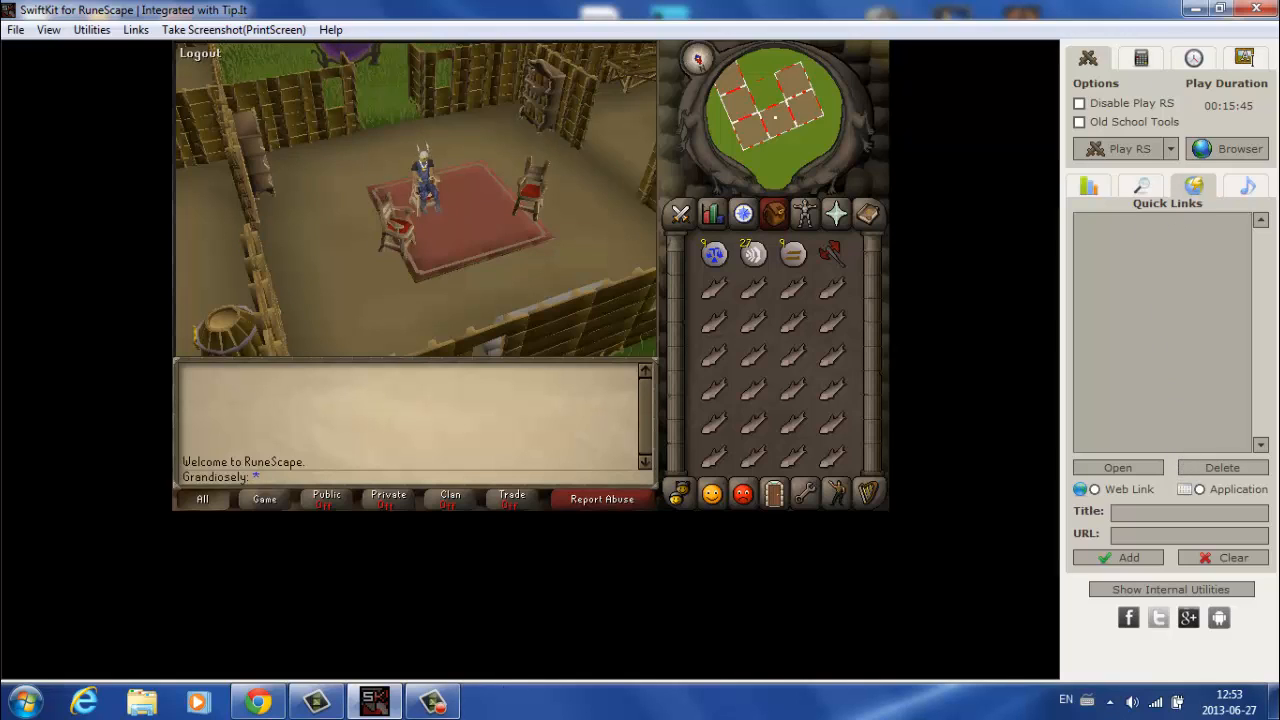
{"action": "mouse_move", "coordinate": [1164, 240]}
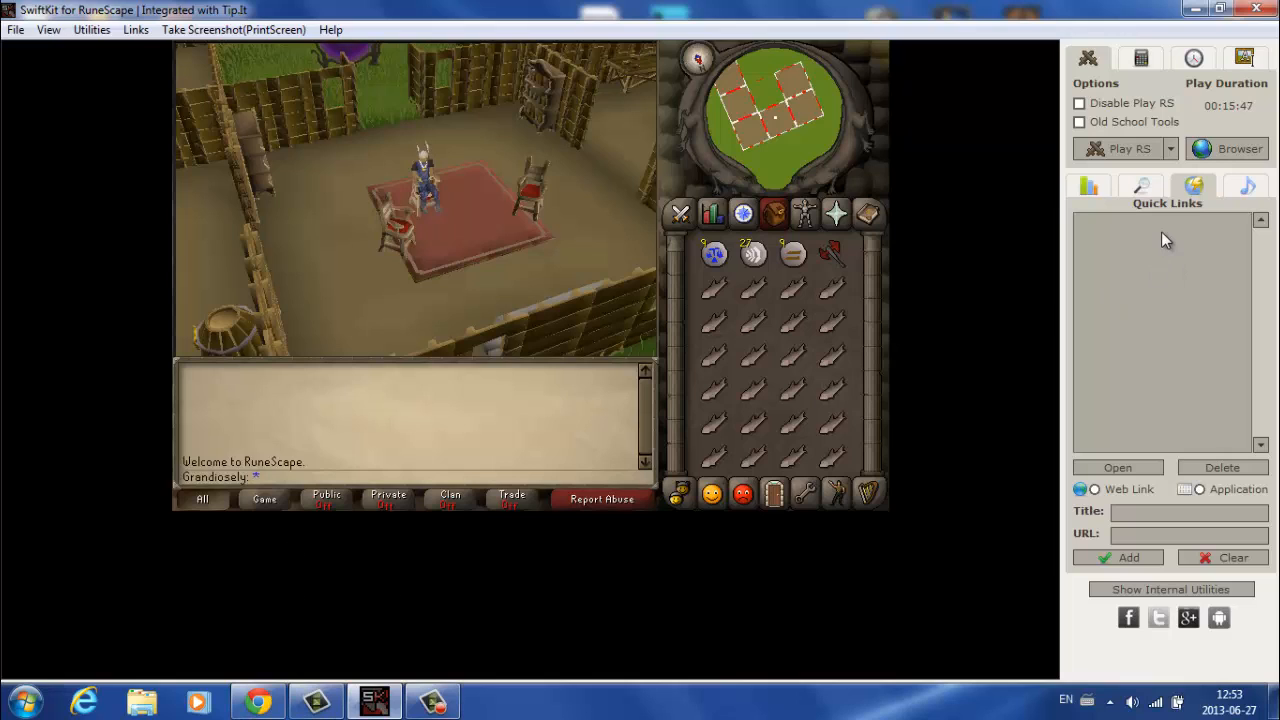
{"action": "mouse_move", "coordinate": [1148, 168]}
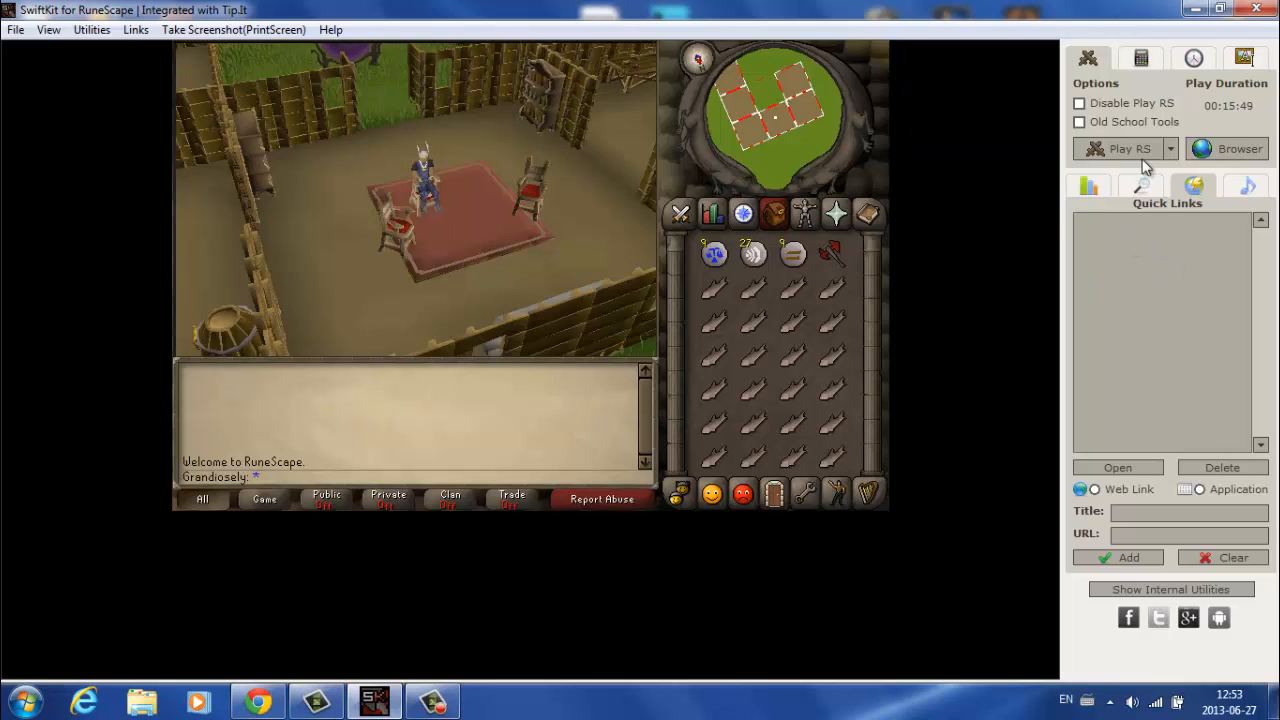
{"action": "left_click", "coordinate": [1246, 186]}
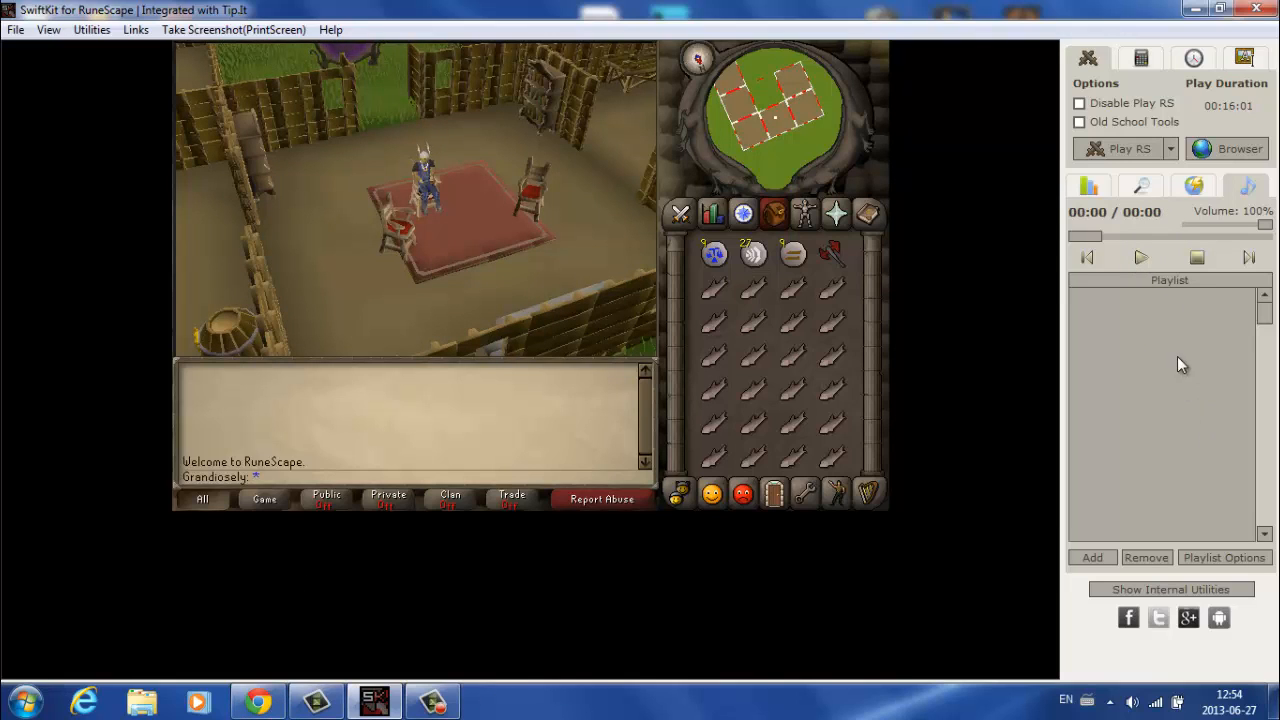
{"action": "mouse_move", "coordinate": [1160, 278]}
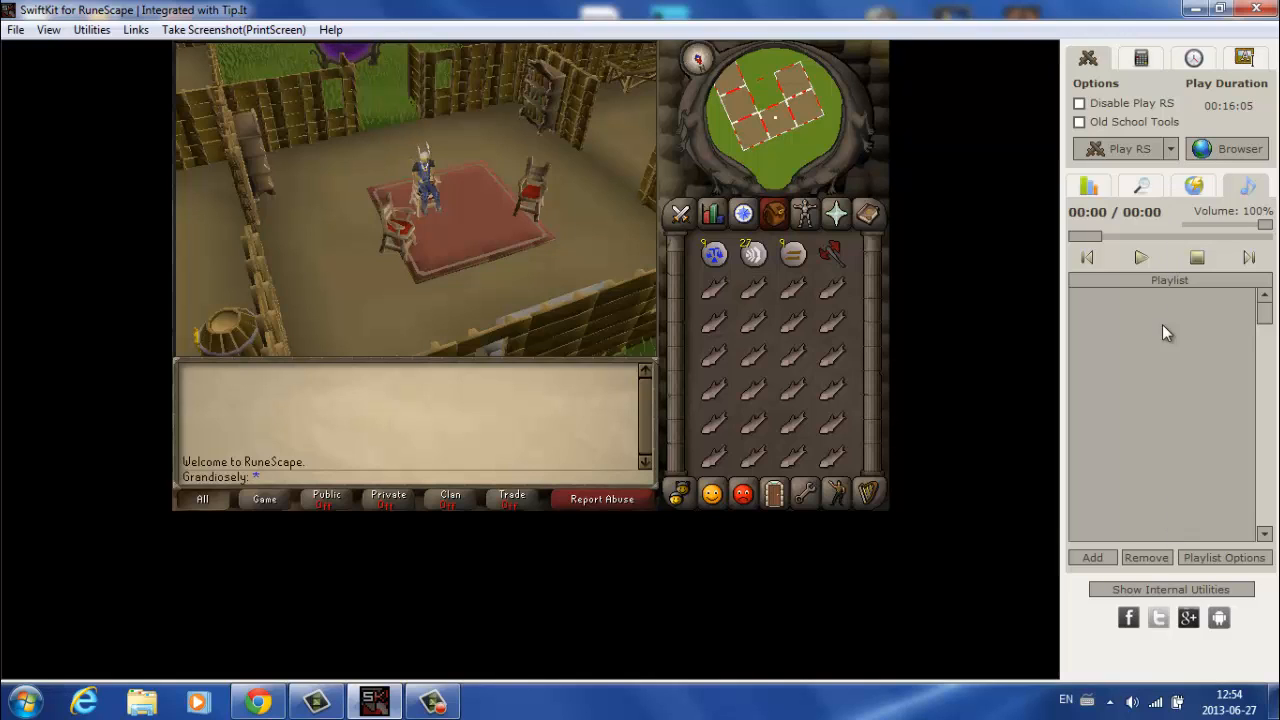
{"action": "mouse_move", "coordinate": [1180, 670]}
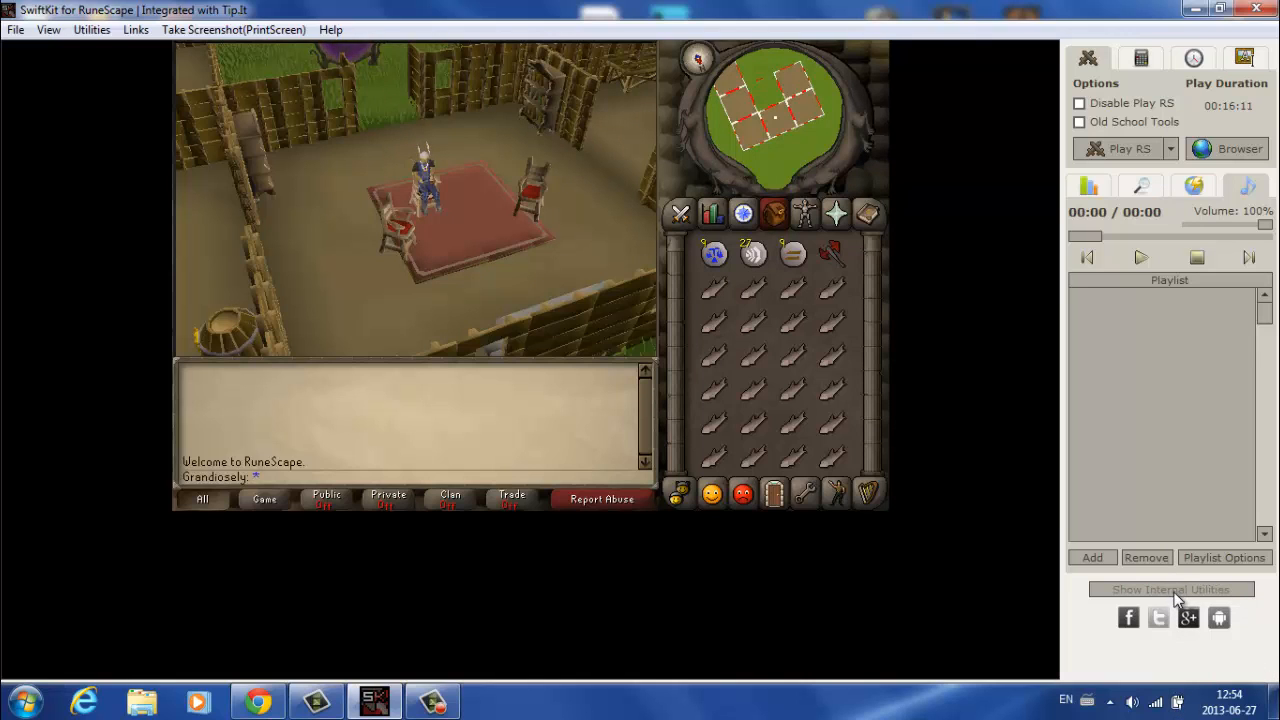
Step: Reveal the internal utilities panel beneath the game window
{"action": "left_click", "coordinate": [1170, 588]}
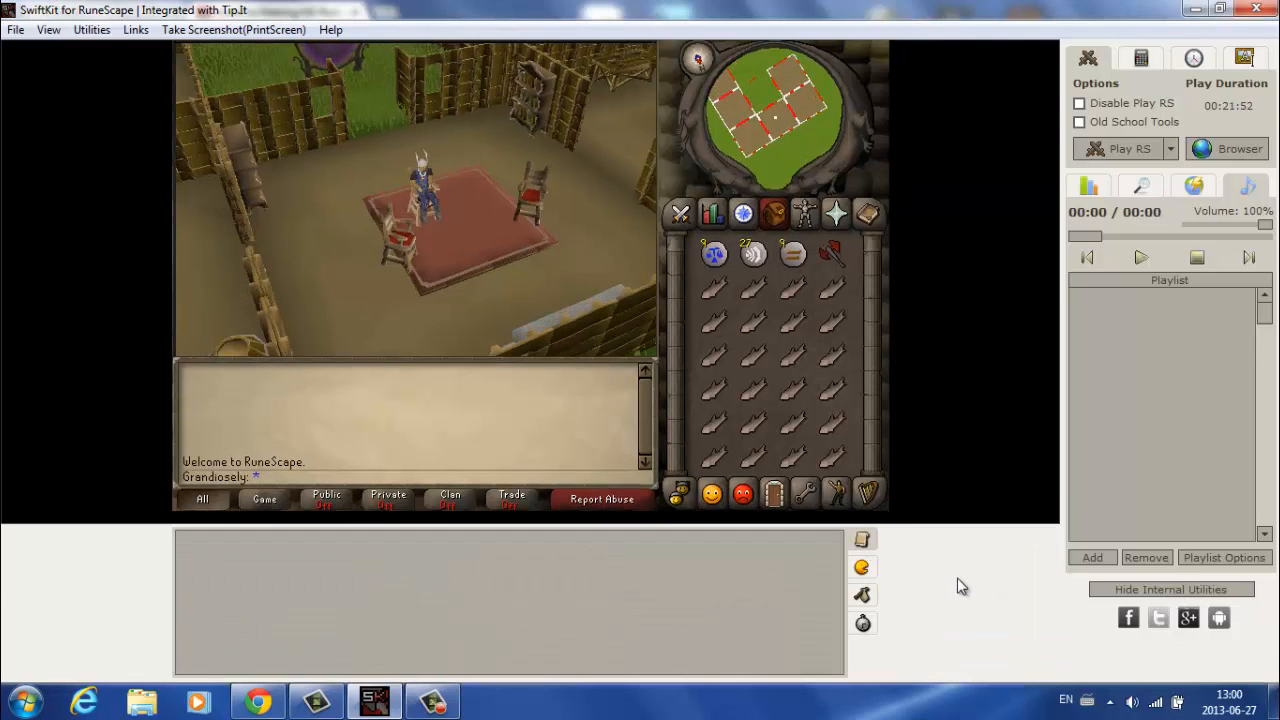
{"action": "mouse_move", "coordinate": [964, 576]}
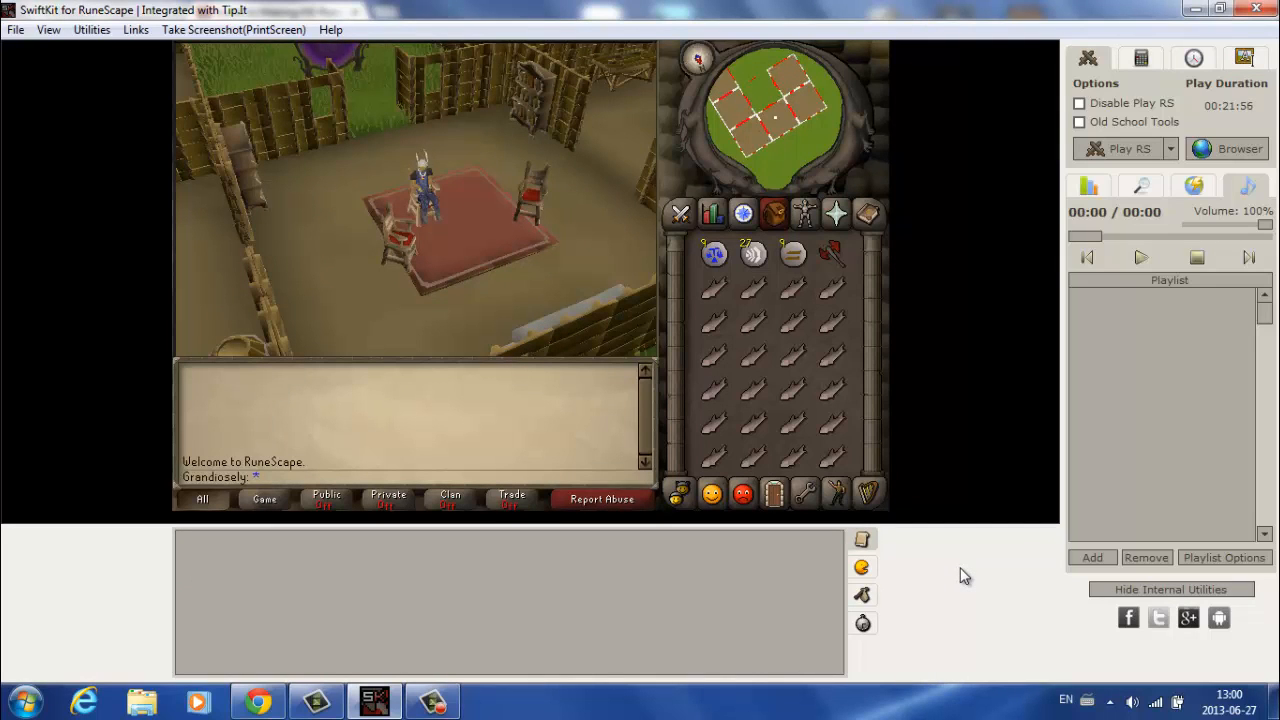
Step: Write test text 'kjgkhfjht' in the notes utility, then switch to the IRC chat connection panel
{"action": "left_click", "coordinate": [862, 596]}
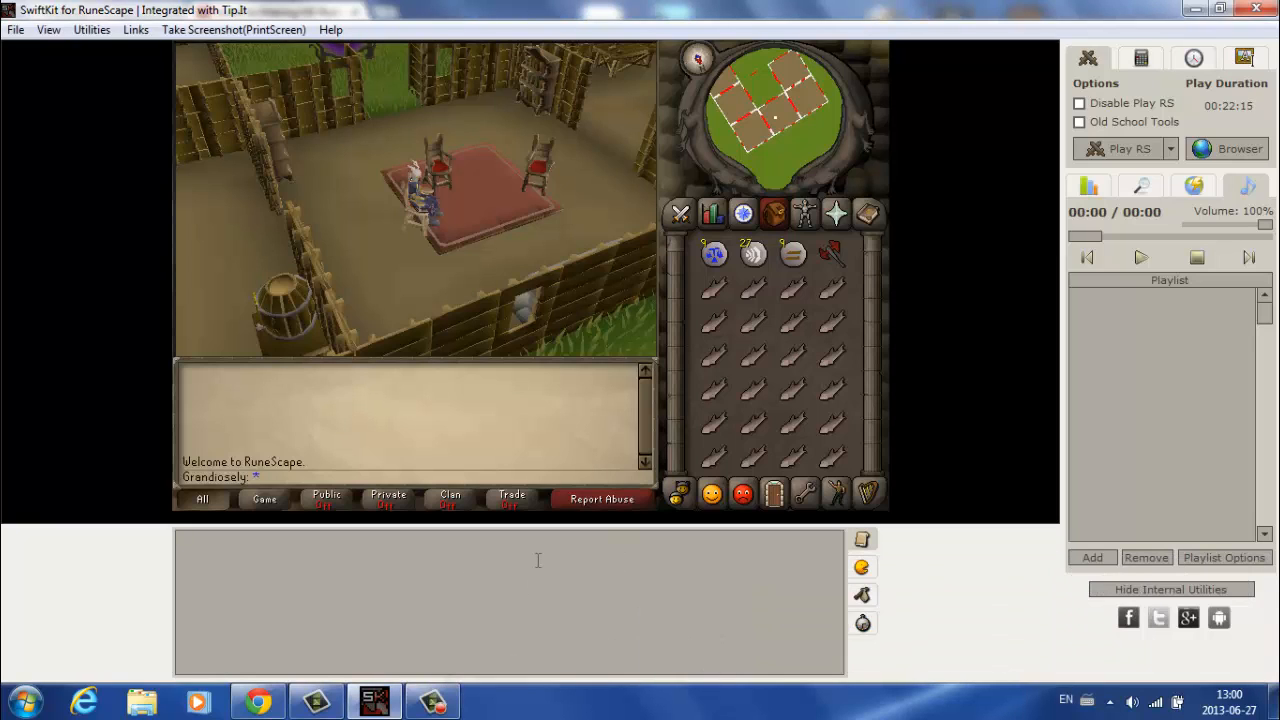
{"action": "type", "text": "kjgkhfjht"}
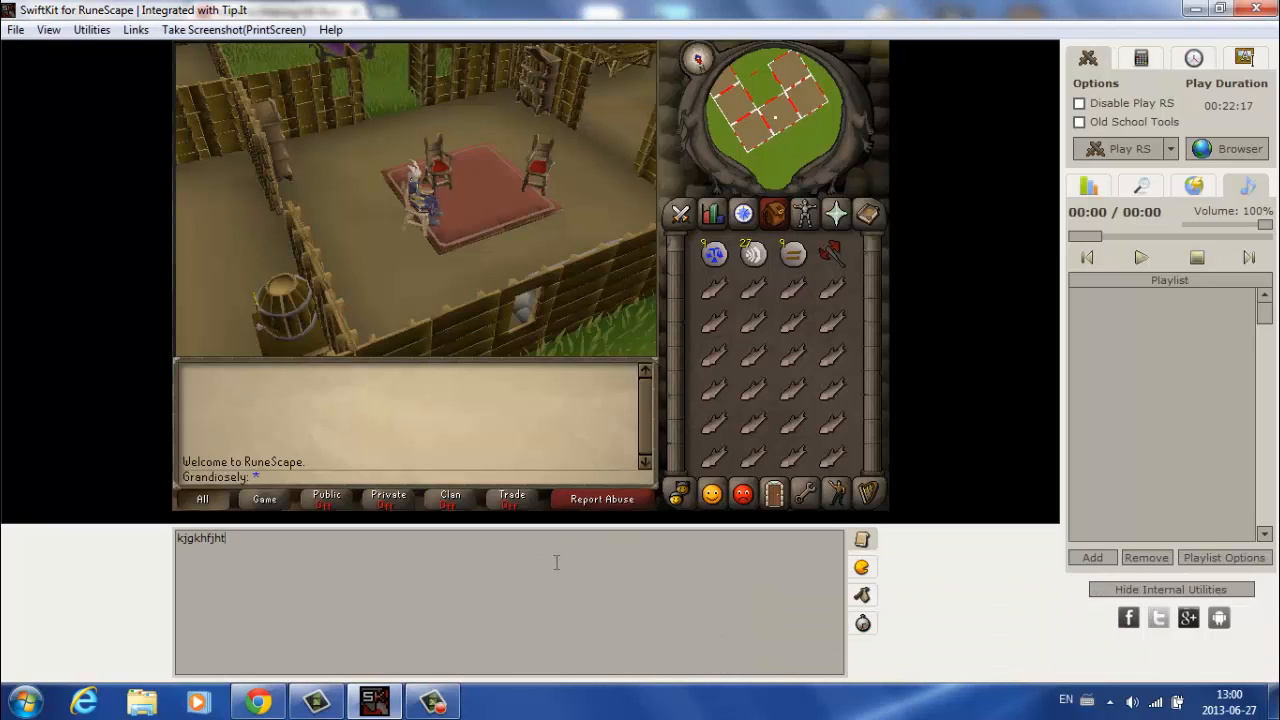
{"action": "left_click", "coordinate": [862, 568]}
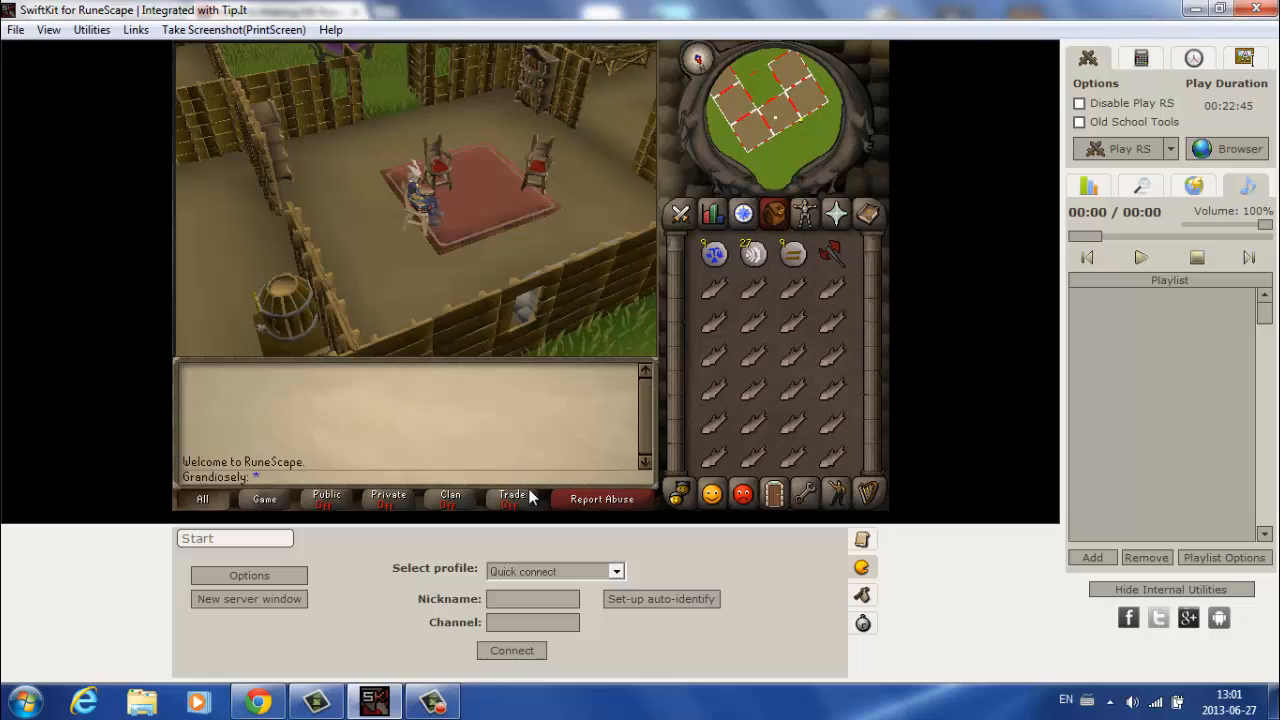
{"action": "mouse_move", "coordinate": [504, 432]}
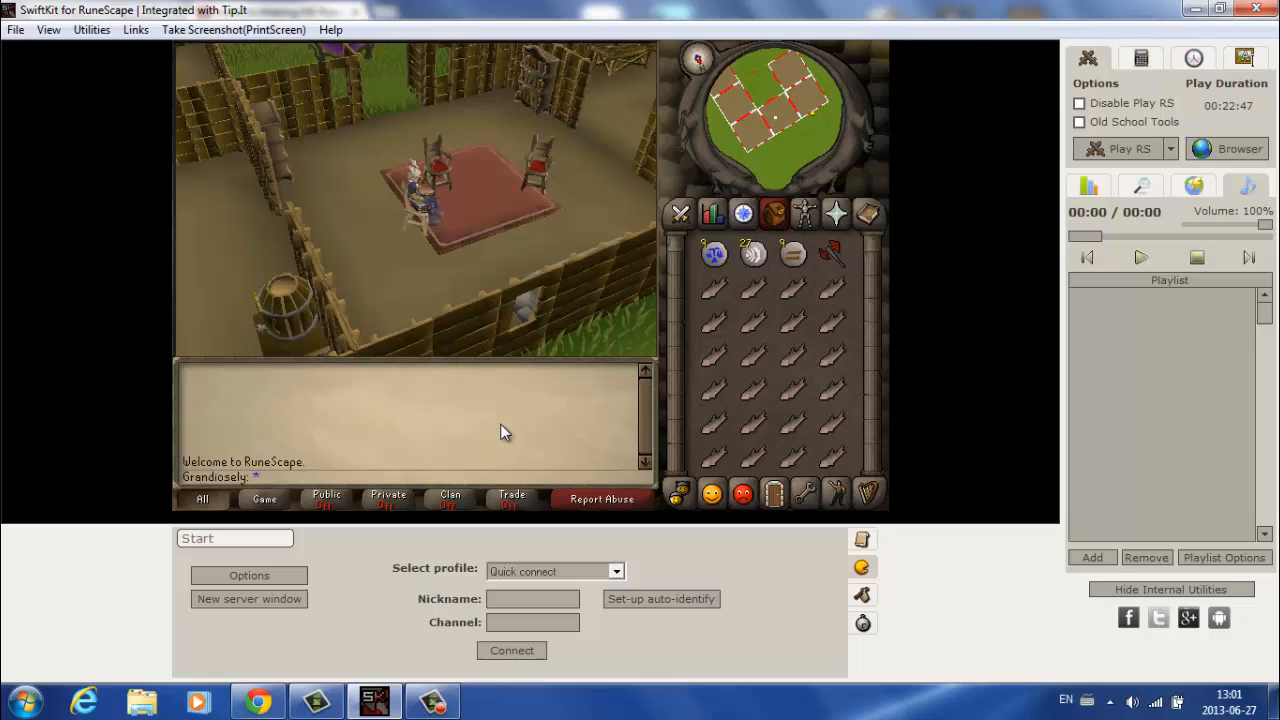
{"action": "mouse_move", "coordinate": [728, 552]}
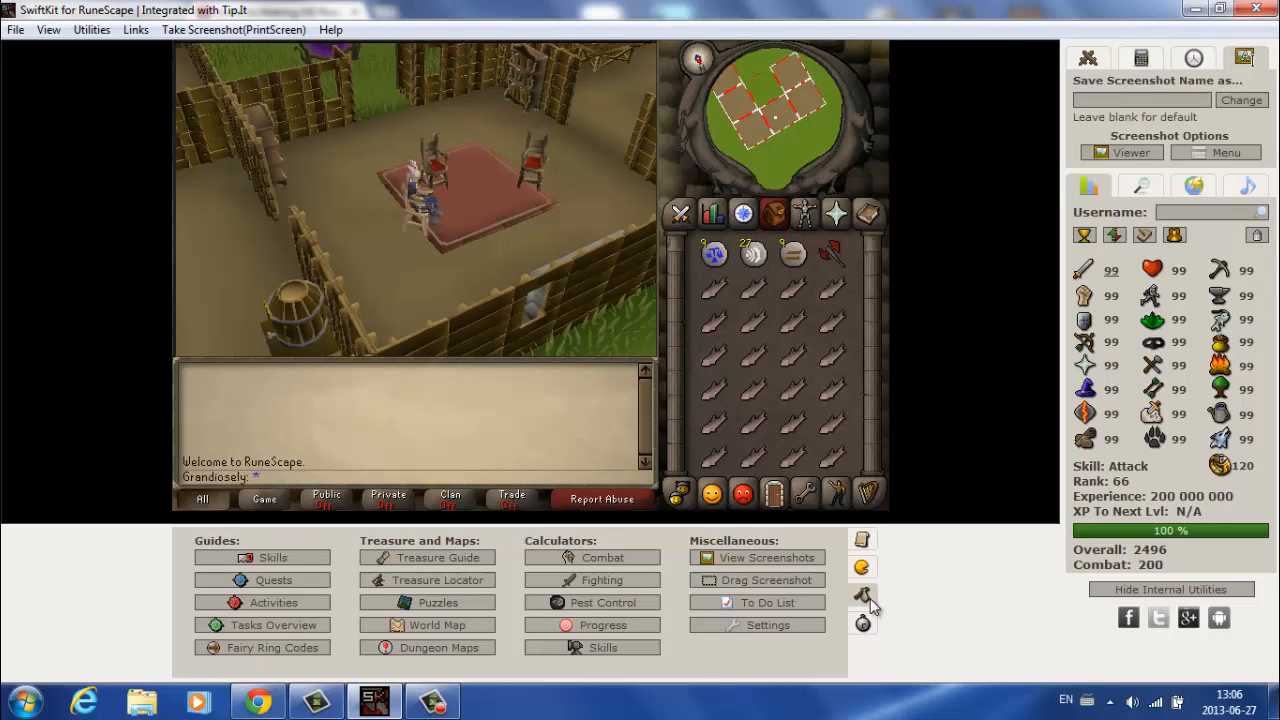
{"action": "mouse_move", "coordinate": [944, 612]}
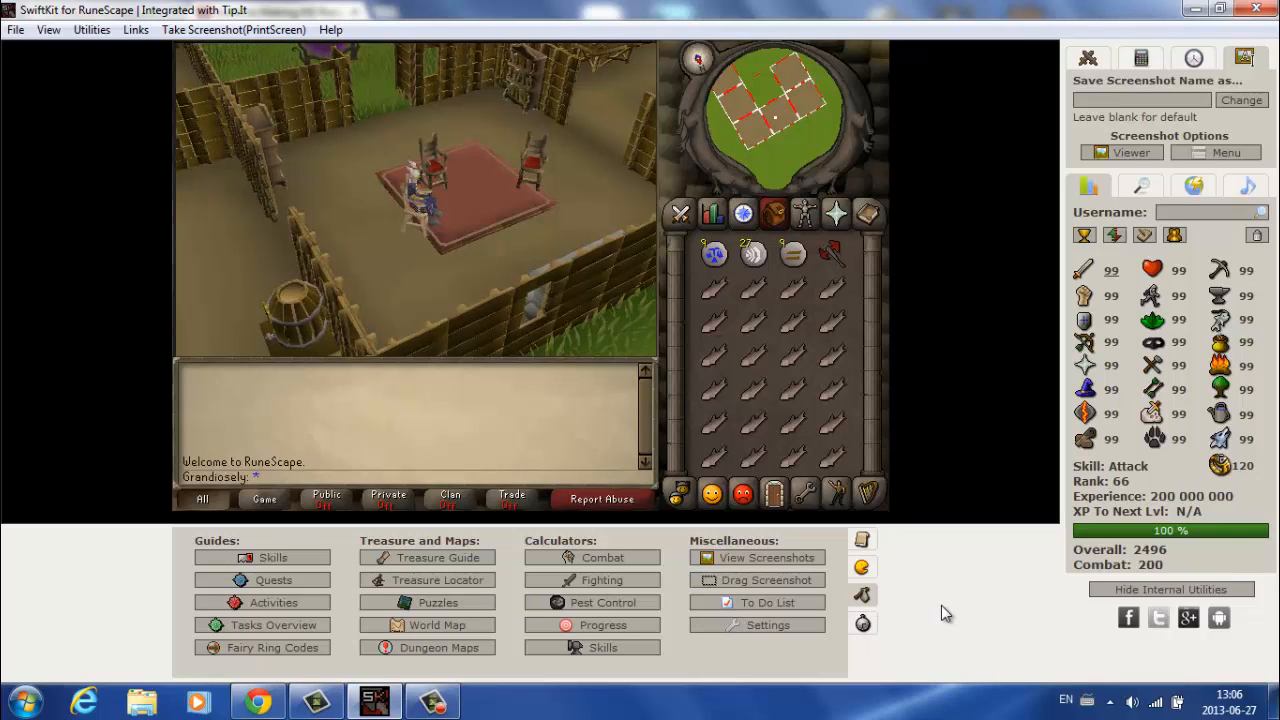
{"action": "mouse_move", "coordinate": [904, 548]}
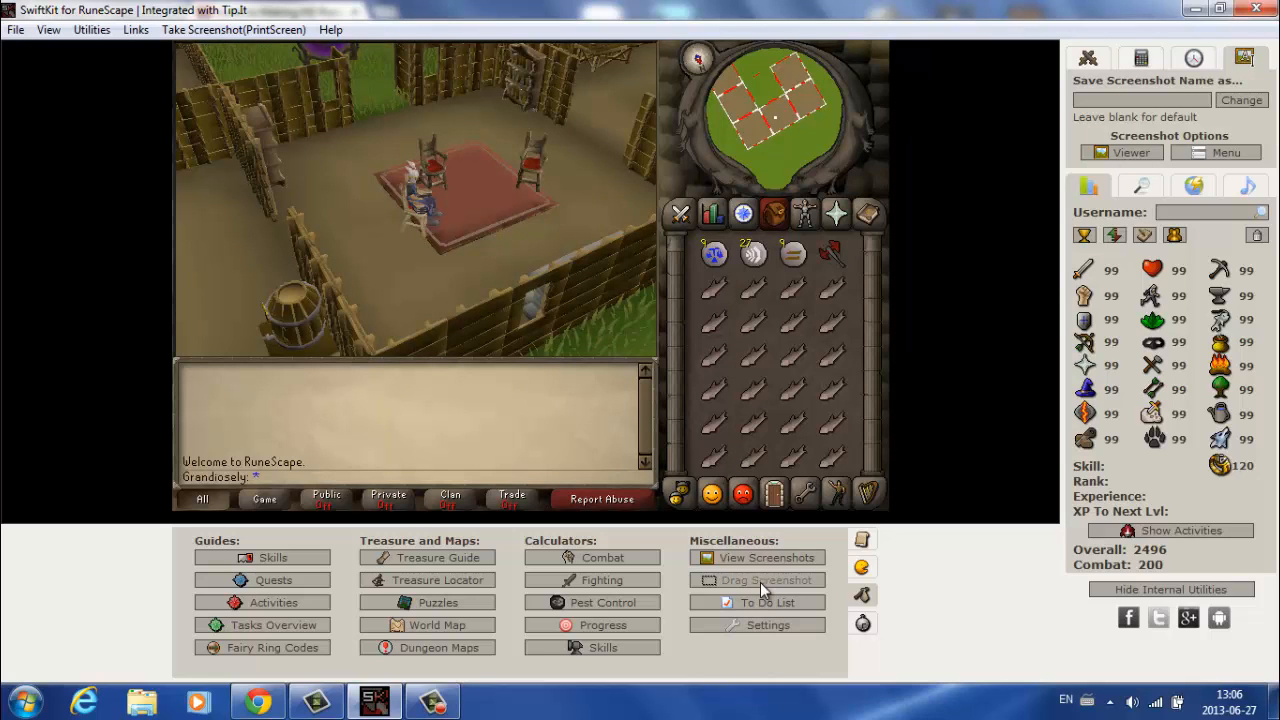
{"action": "mouse_move", "coordinate": [1212, 588]}
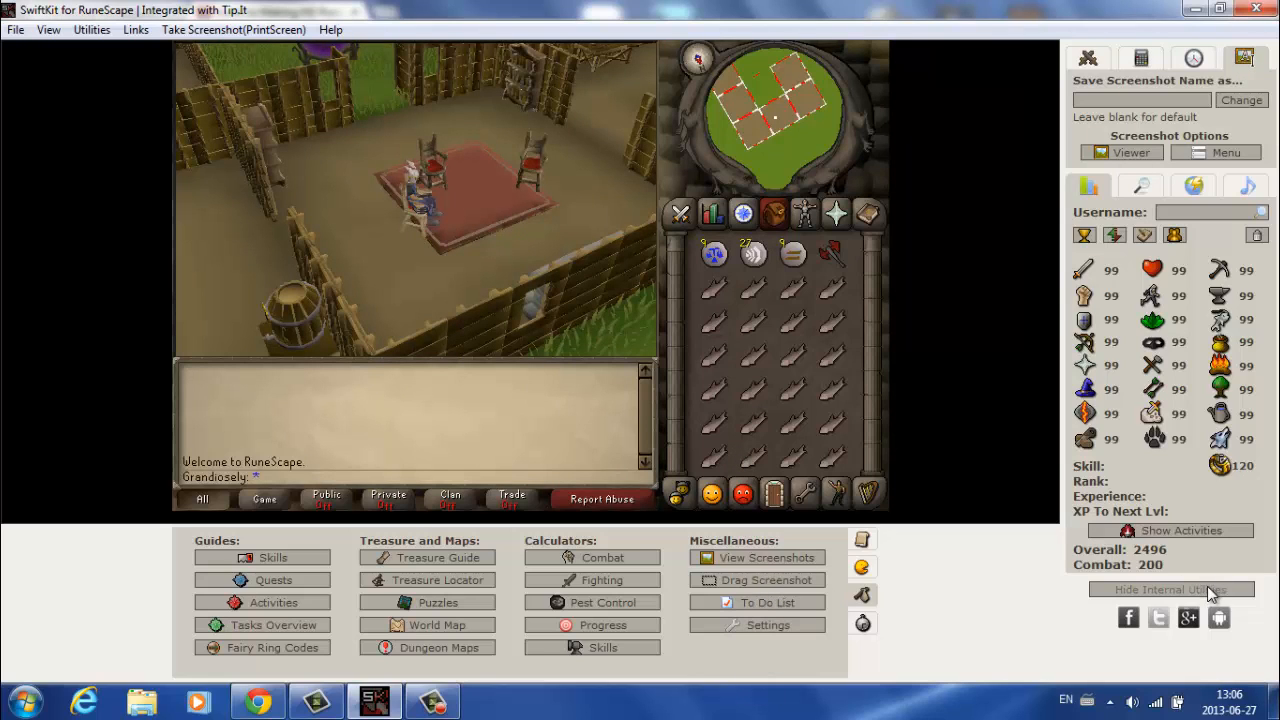
{"action": "left_click", "coordinate": [1170, 588]}
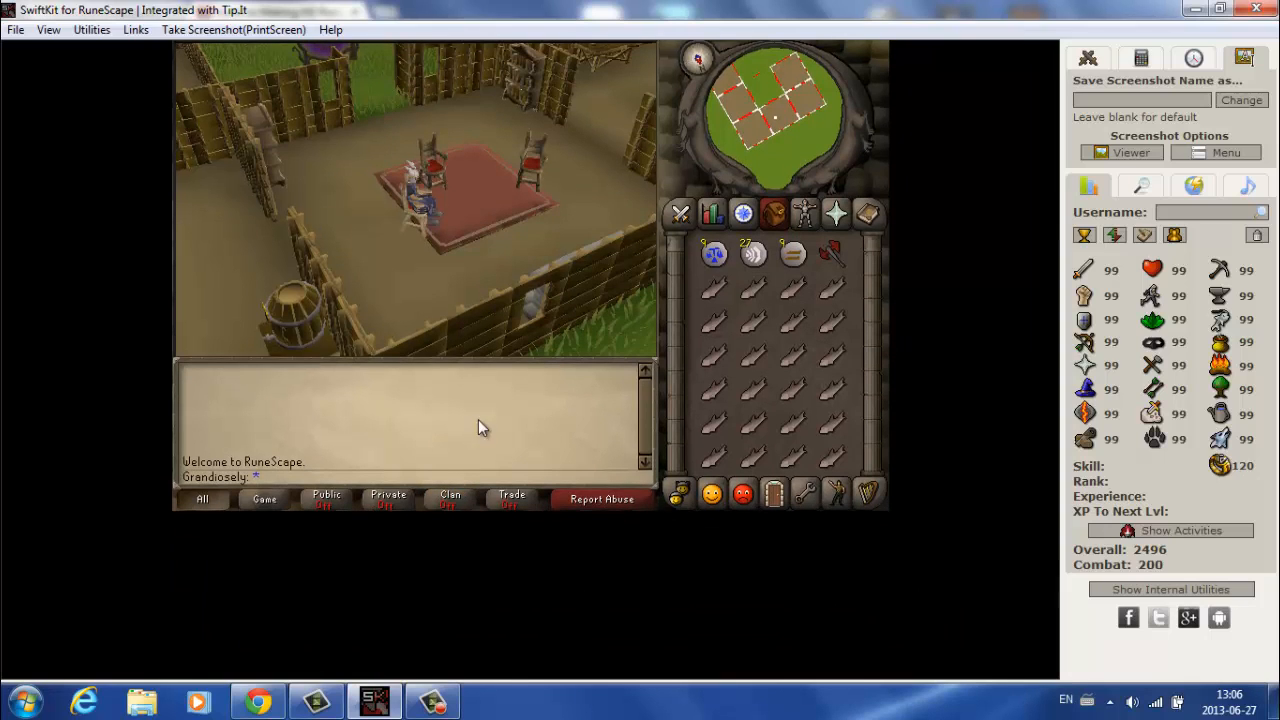
{"action": "left_click", "coordinate": [1170, 588]}
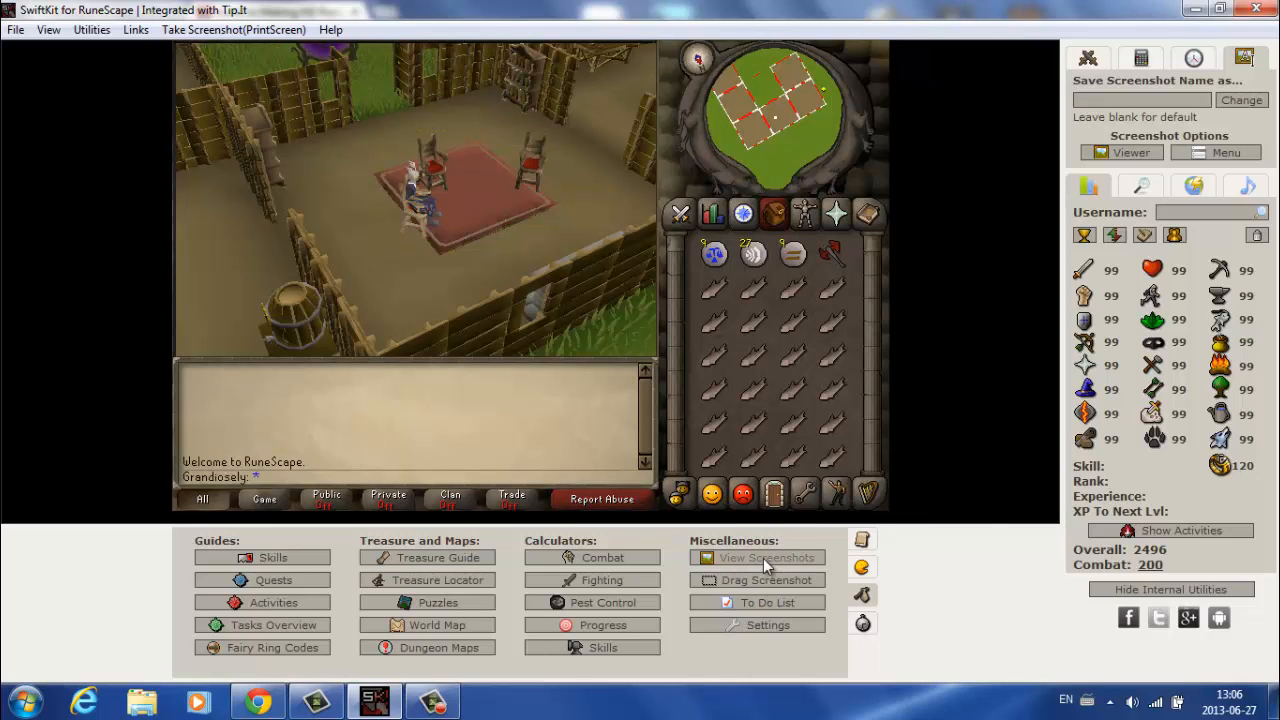
{"action": "left_click", "coordinate": [766, 556]}
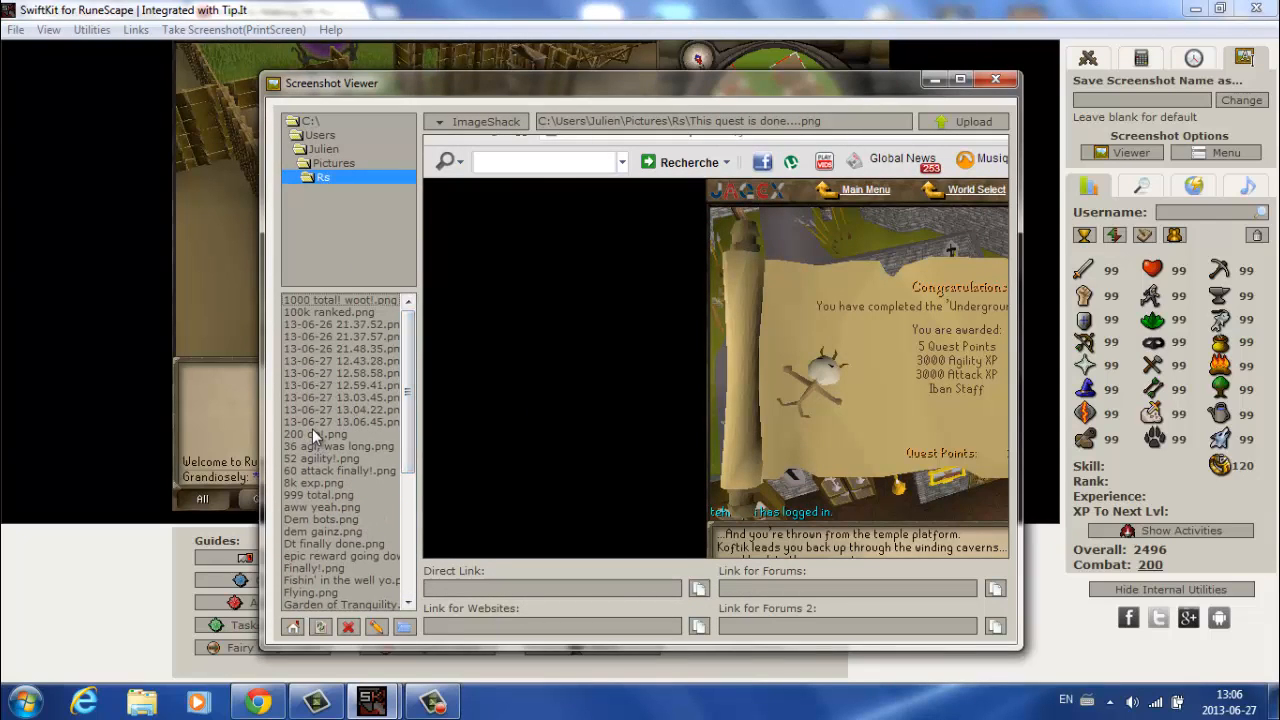
{"action": "mouse_move", "coordinate": [336, 418]}
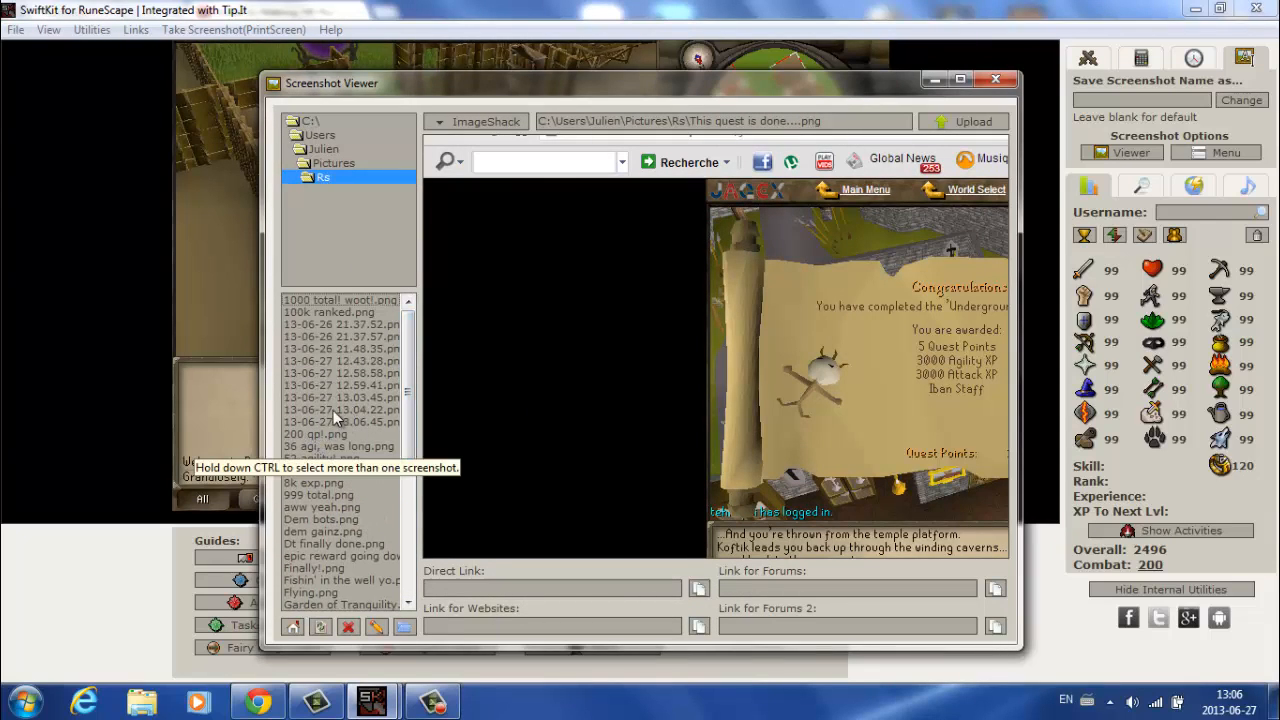
{"action": "left_click", "coordinate": [340, 420]}
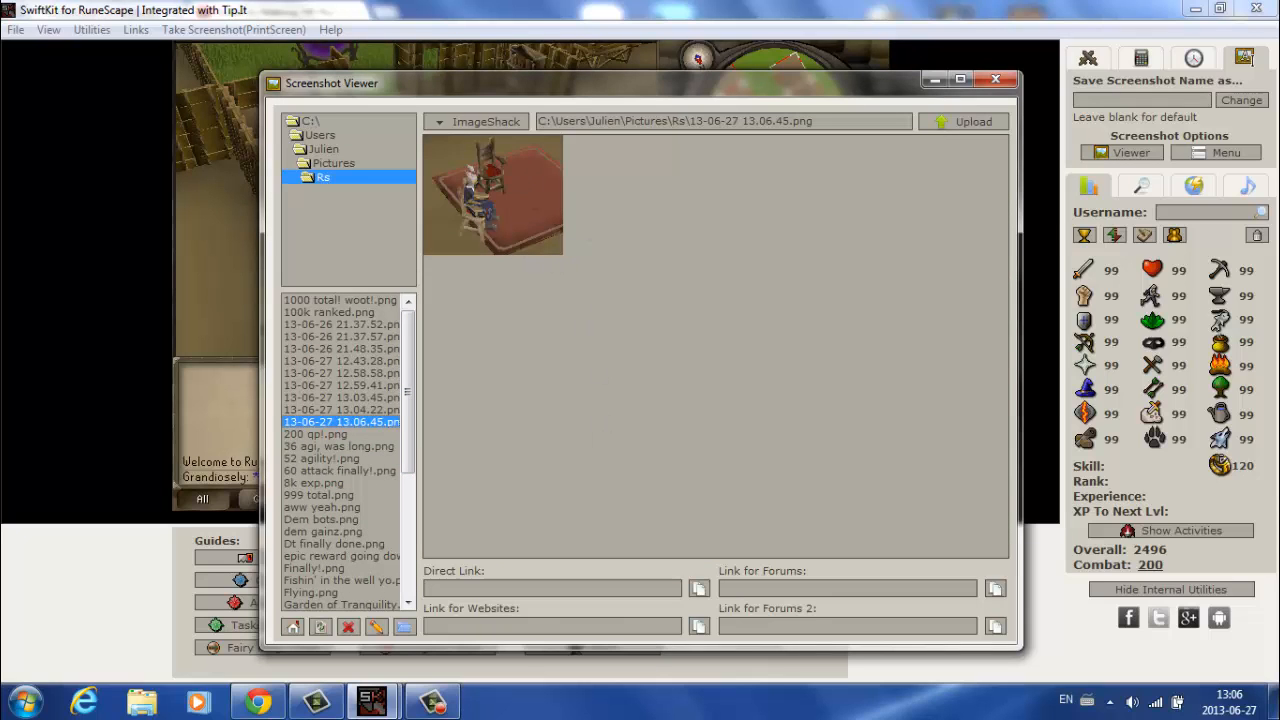
{"action": "left_click", "coordinate": [1004, 80]}
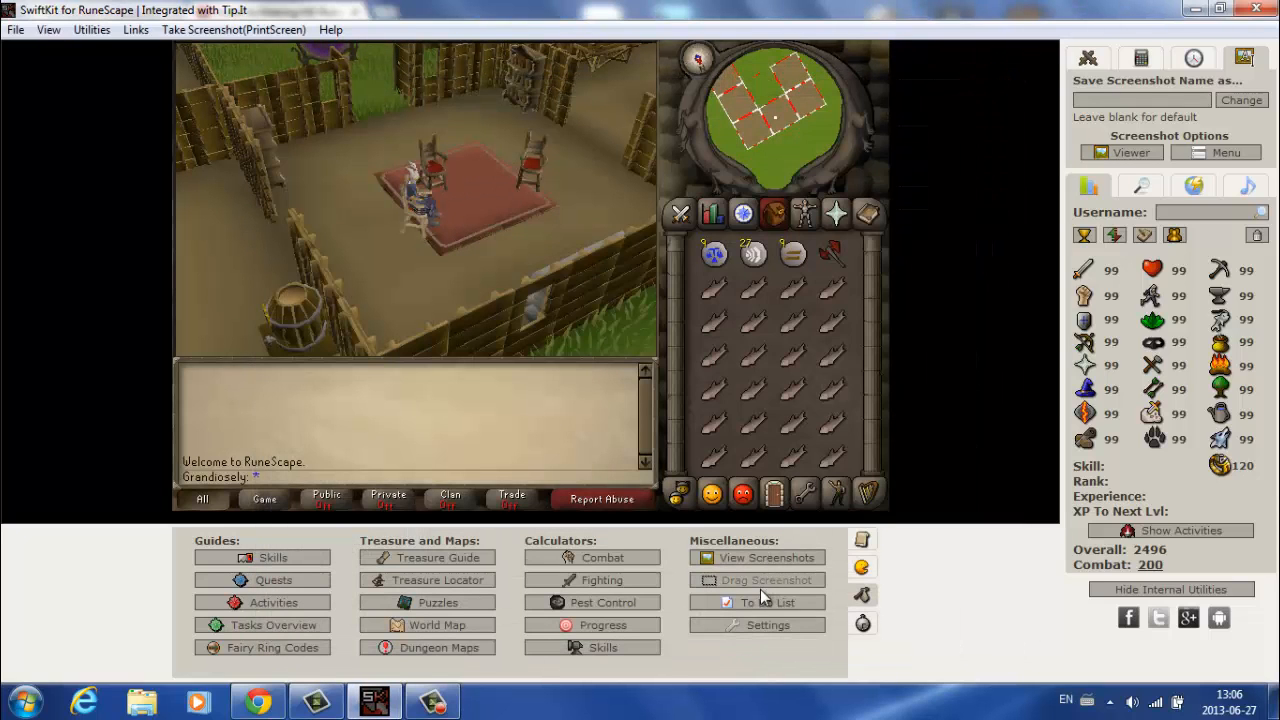
{"action": "left_click", "coordinate": [768, 600]}
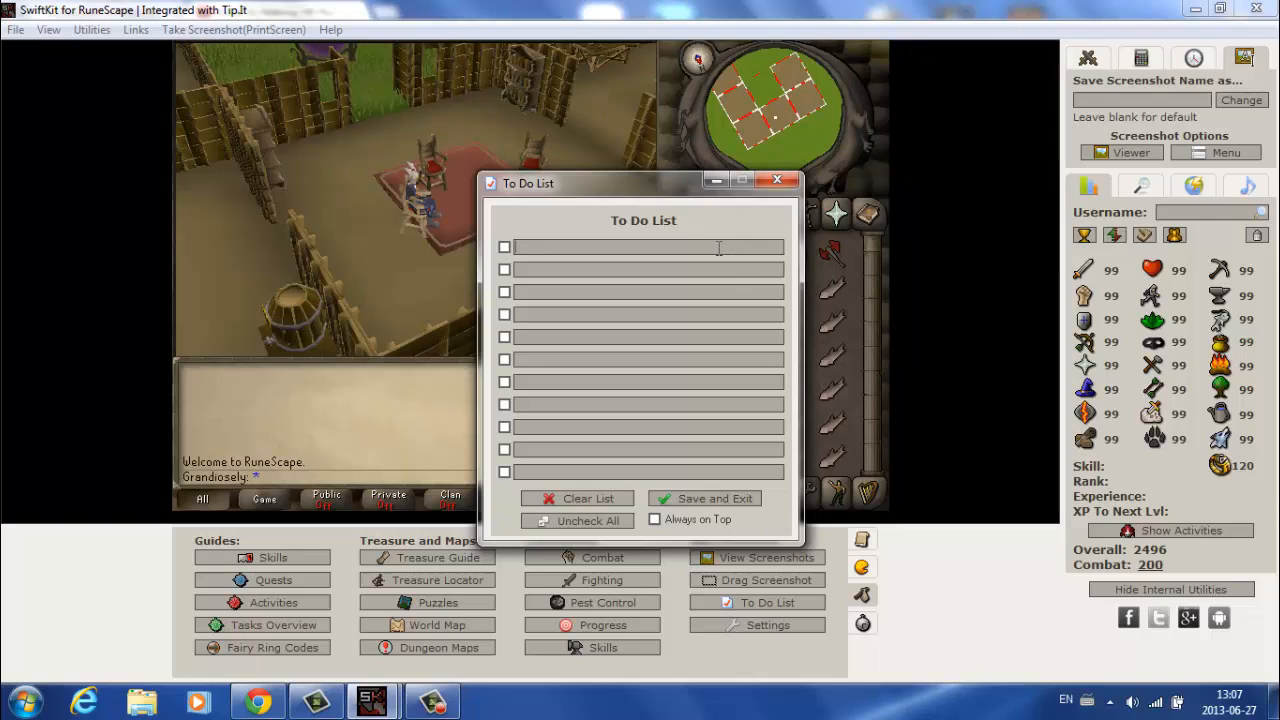
{"action": "mouse_move", "coordinate": [724, 270]}
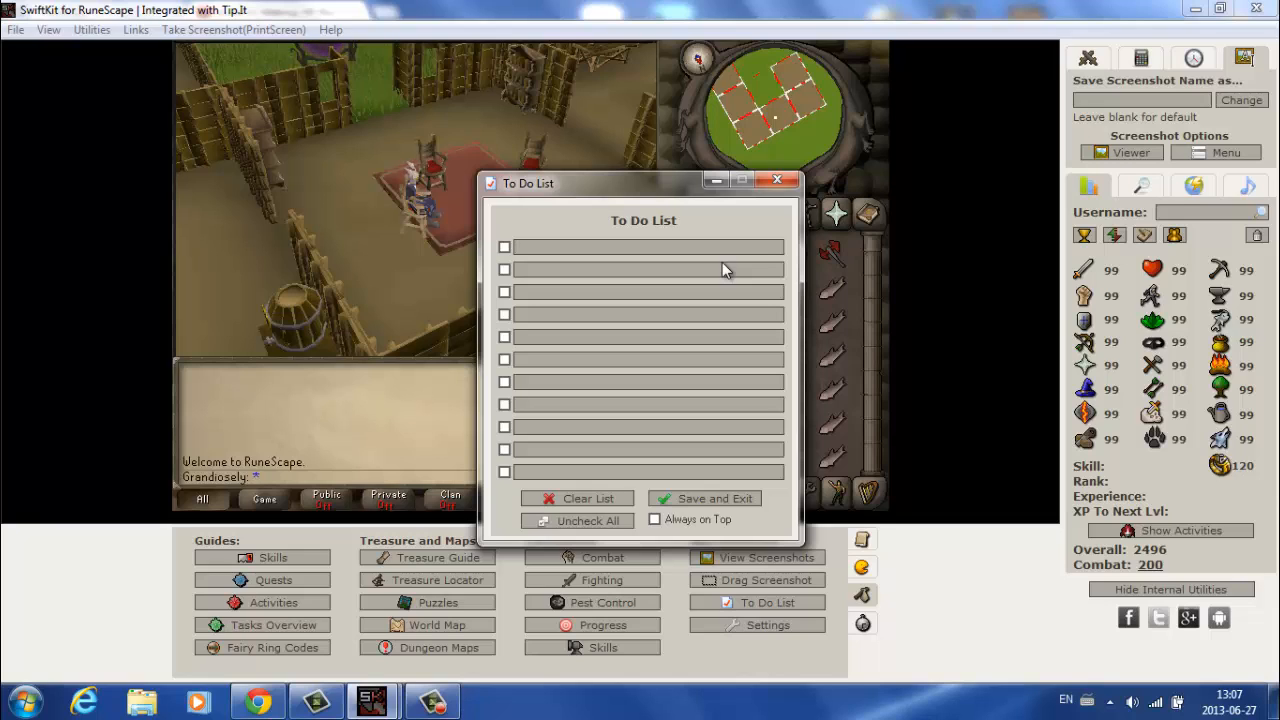
Step: Add a 'Get quest cape' entry to the To Do List, tick and untick it, then close the list
{"action": "type", "text": "Get"}
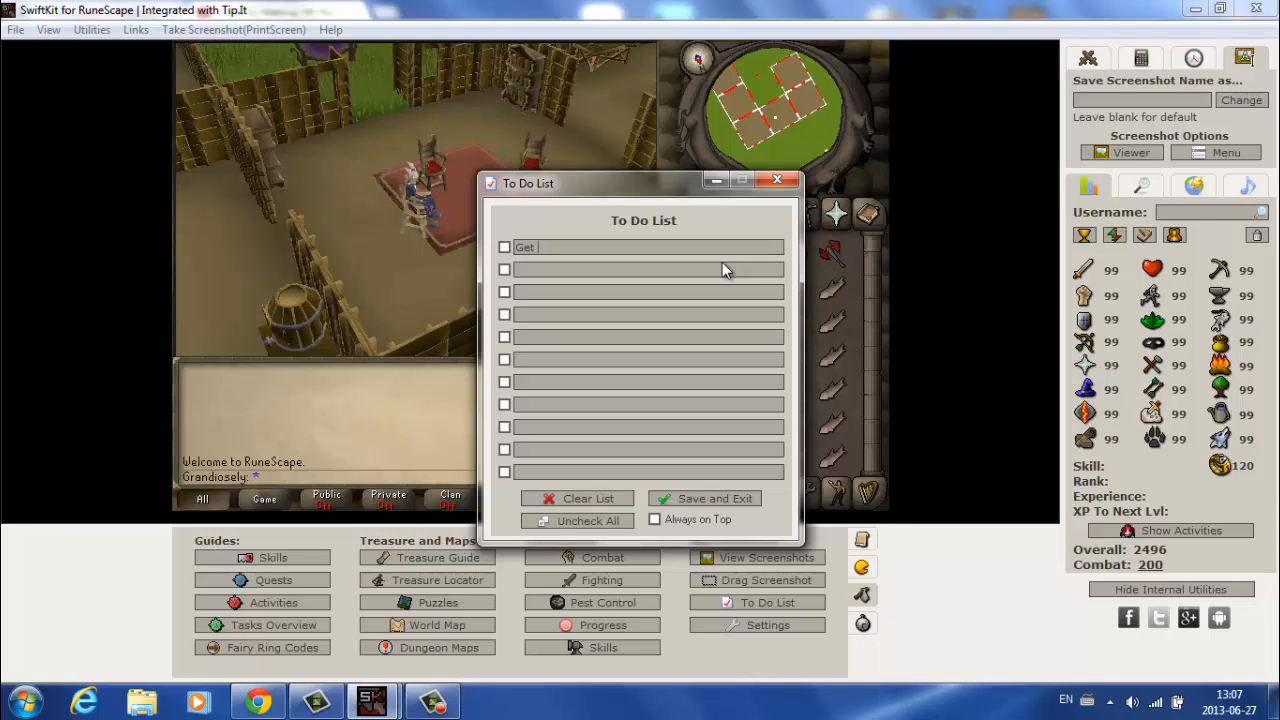
{"action": "type", "text": "quest cape"}
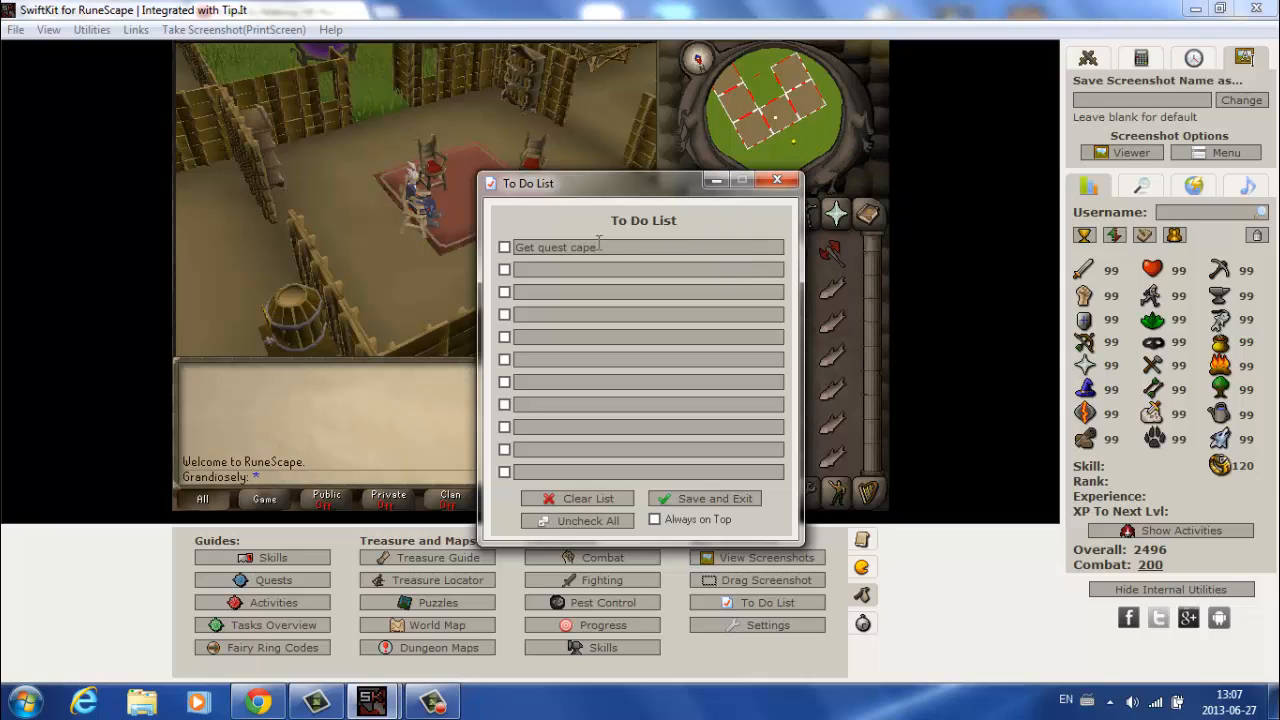
{"action": "left_click", "coordinate": [504, 248]}
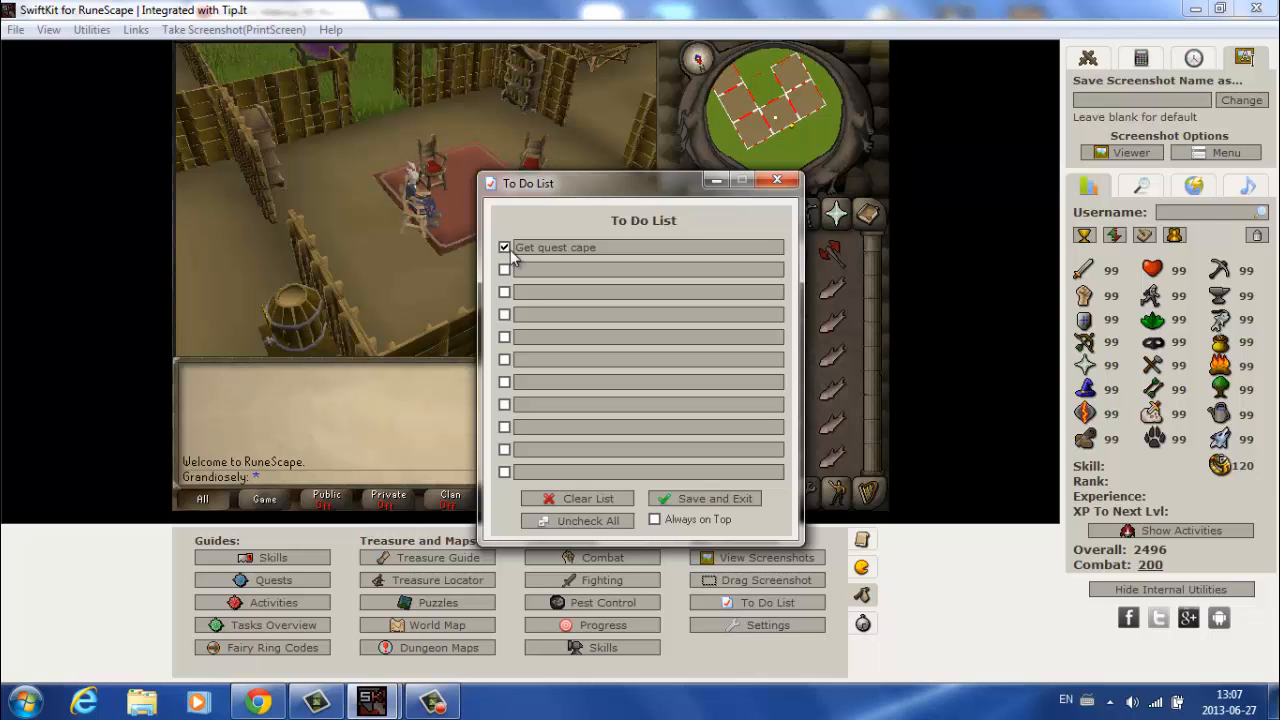
{"action": "left_click", "coordinate": [504, 248]}
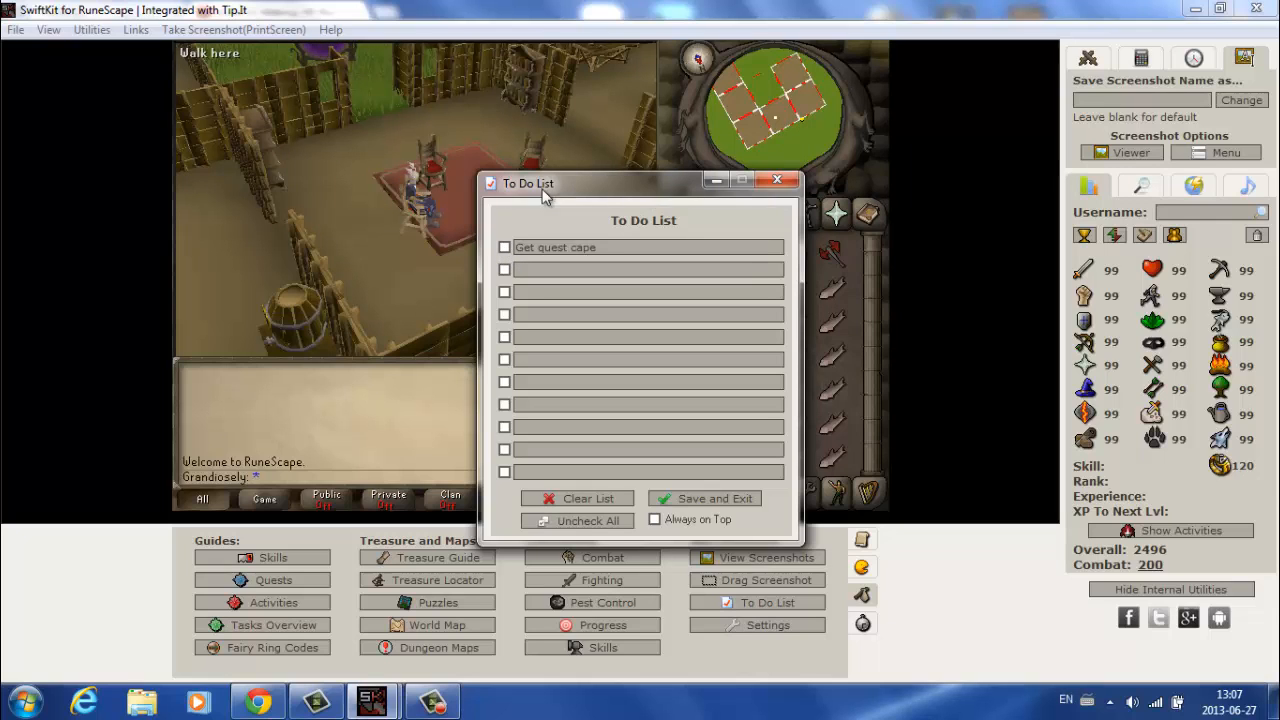
{"action": "left_click", "coordinate": [776, 180]}
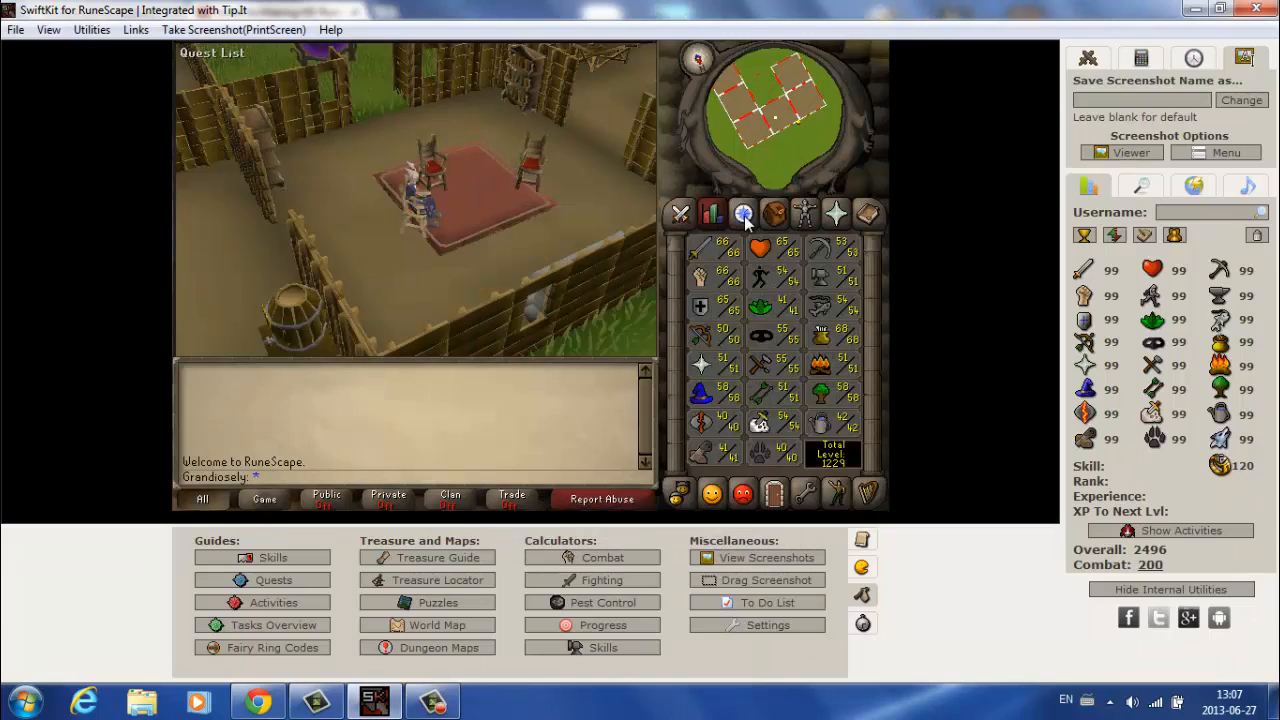
Step: Switch the in-game side panel, open and close Settings, answering Yes to save the changes
{"action": "left_click", "coordinate": [744, 212]}
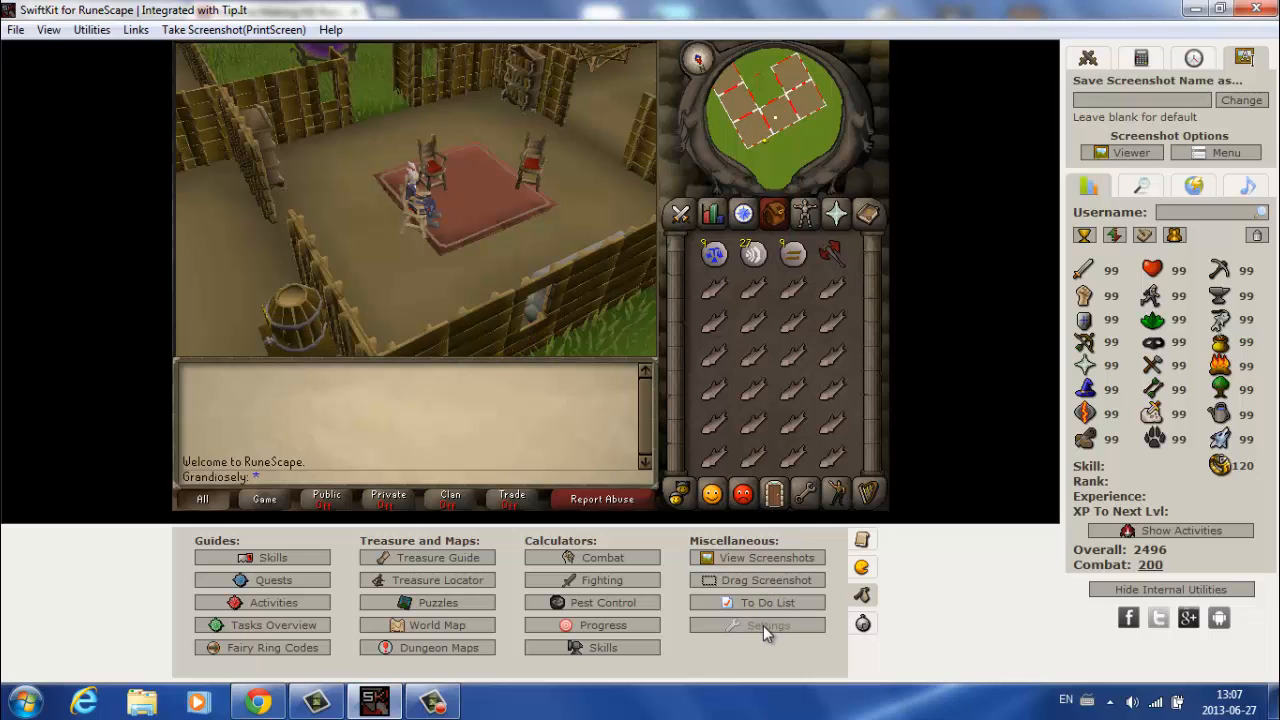
{"action": "left_click", "coordinate": [768, 624]}
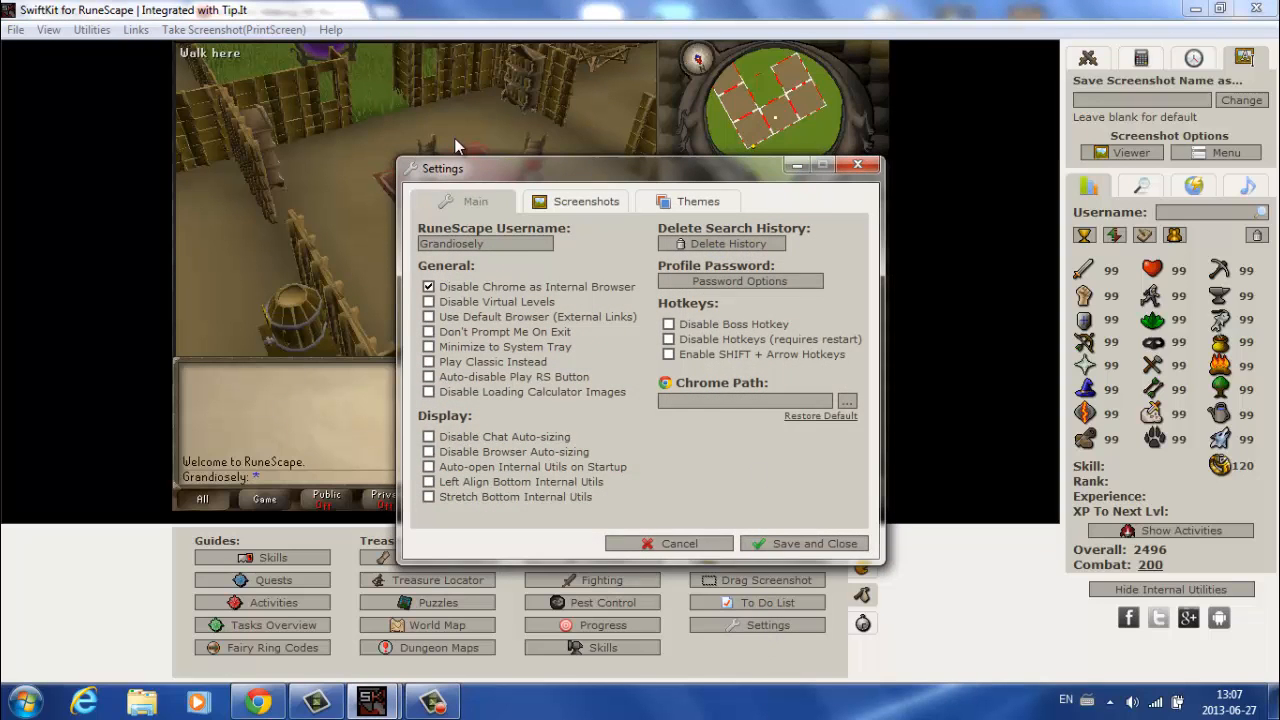
{"action": "left_click", "coordinate": [856, 164]}
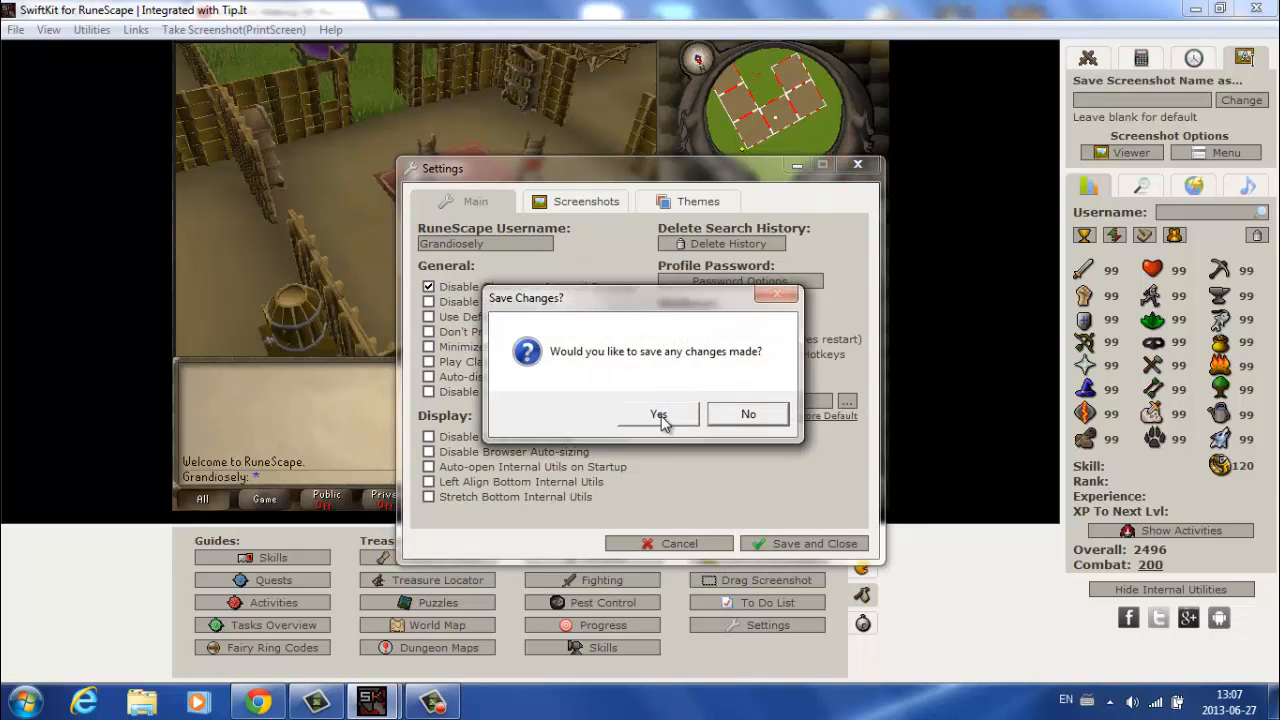
{"action": "left_click", "coordinate": [658, 414]}
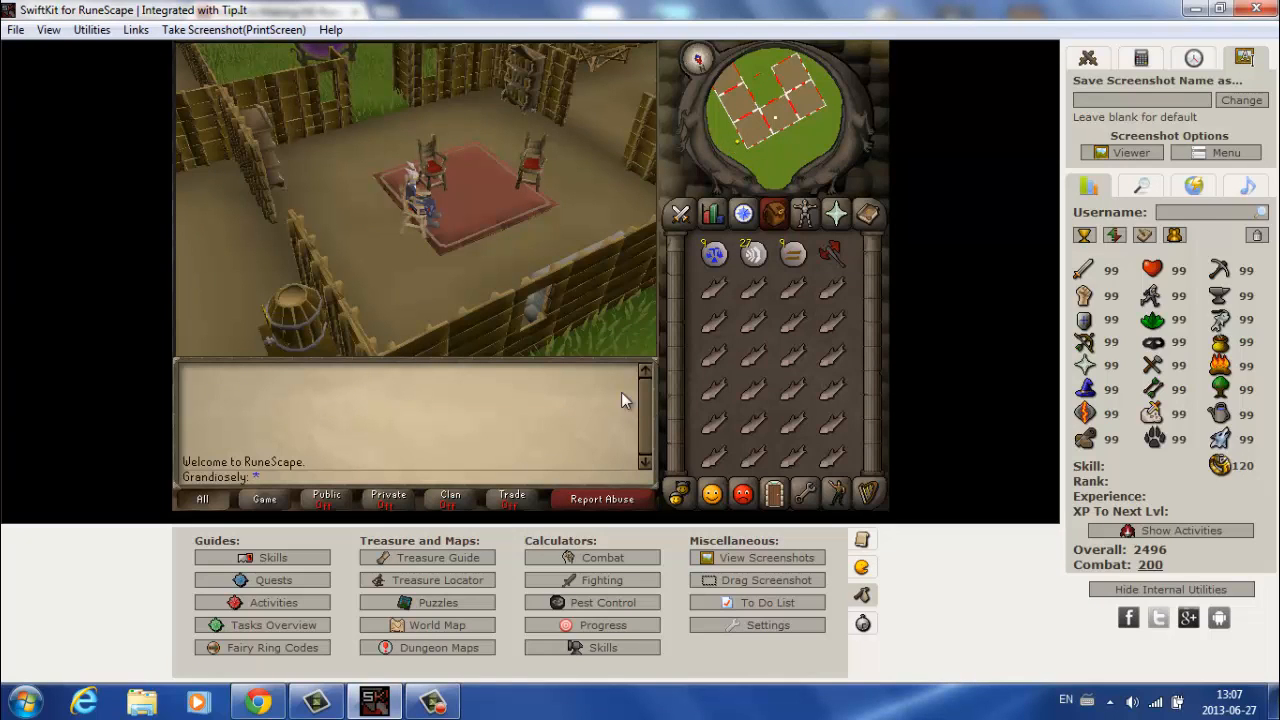
{"action": "mouse_move", "coordinate": [548, 532]}
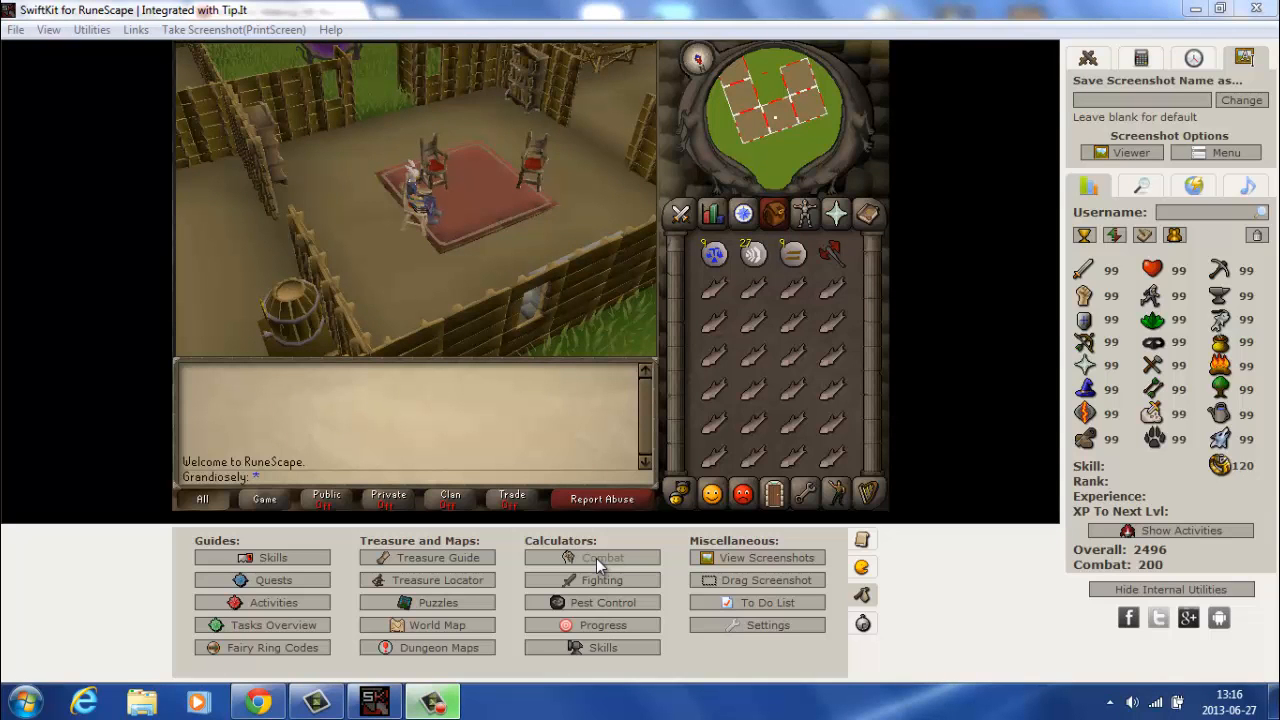
Step: Bring up the Combat calculator, browse its tabs and enter 7650 current XP on the Skills tab
{"action": "left_click", "coordinate": [602, 556]}
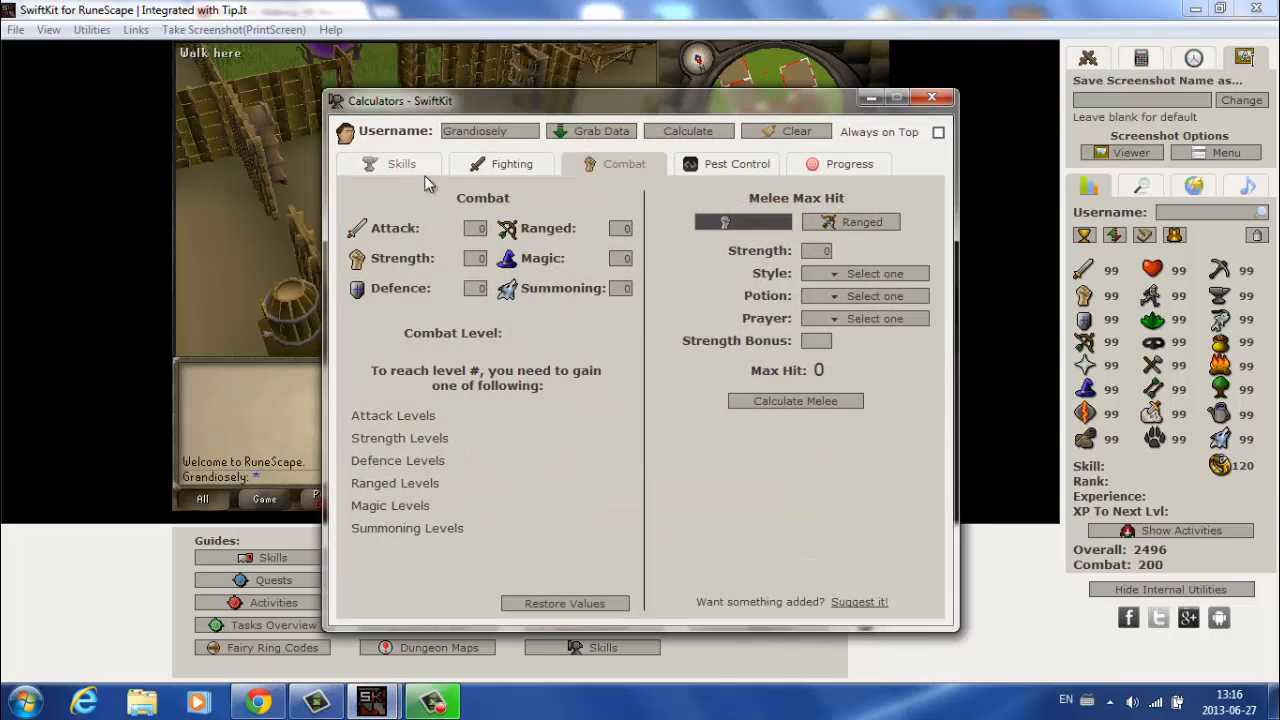
{"action": "left_click", "coordinate": [848, 164]}
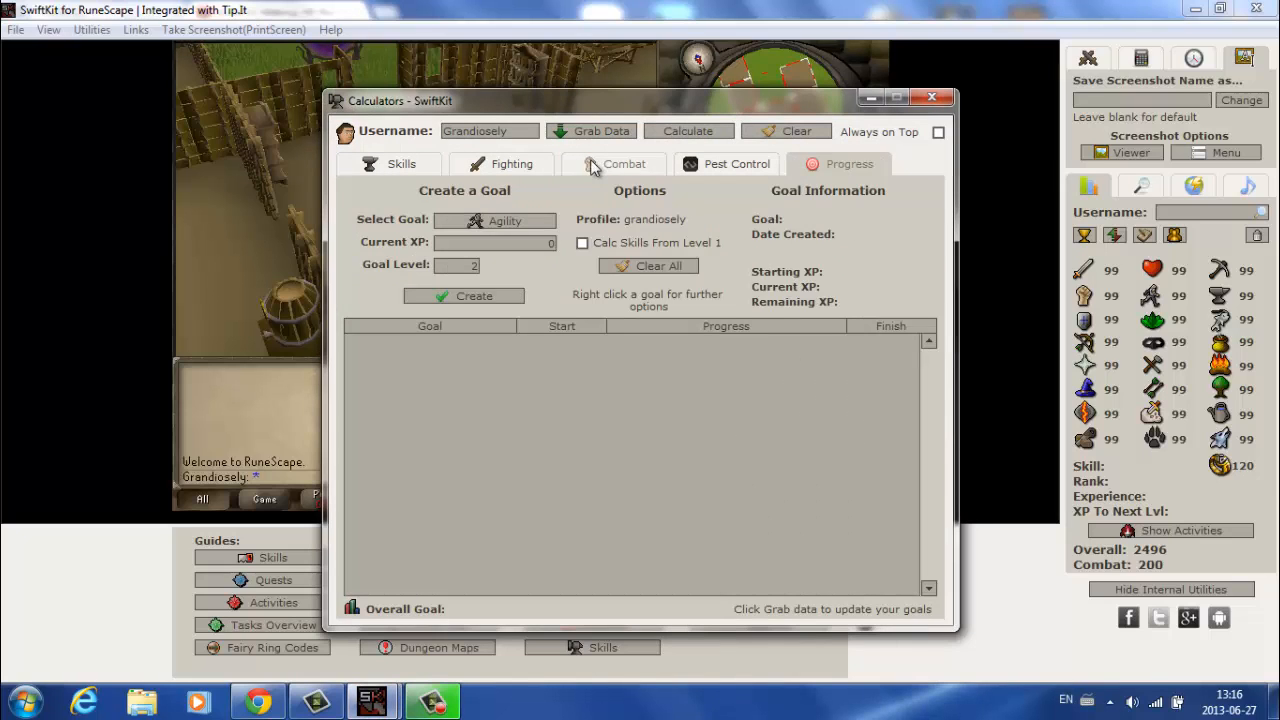
{"action": "left_click", "coordinate": [624, 164]}
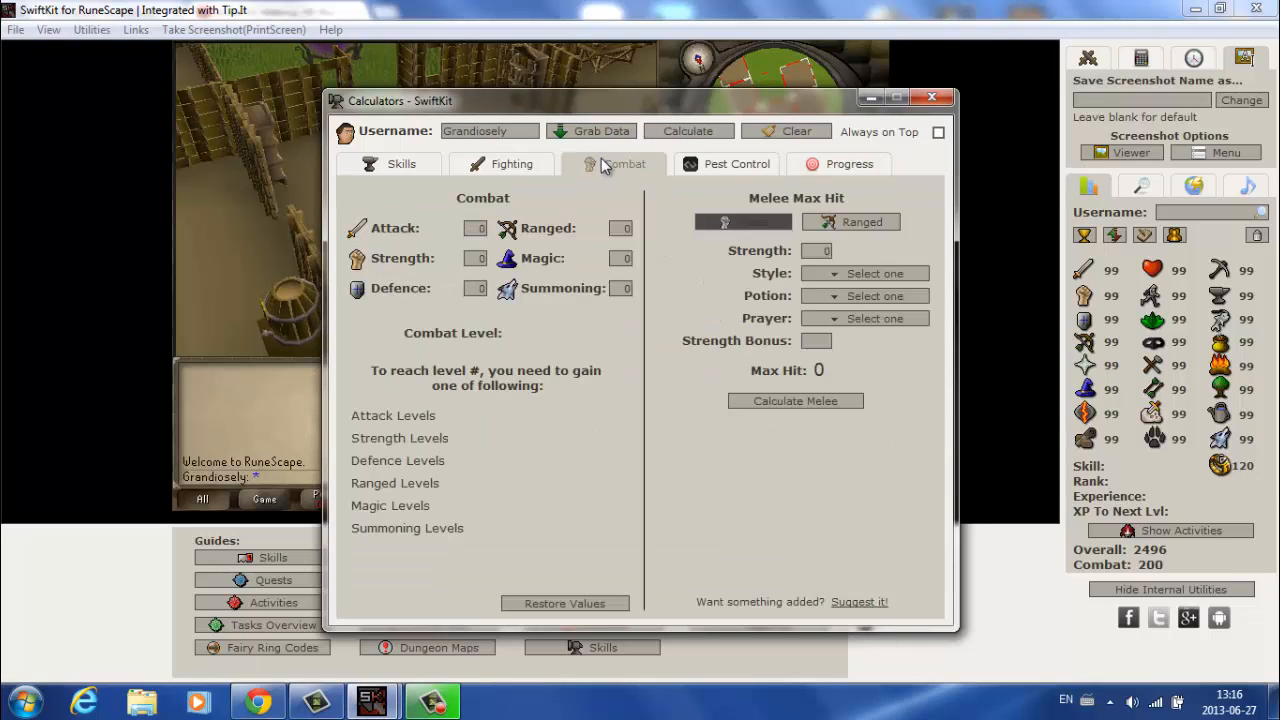
{"action": "mouse_move", "coordinate": [610, 176]}
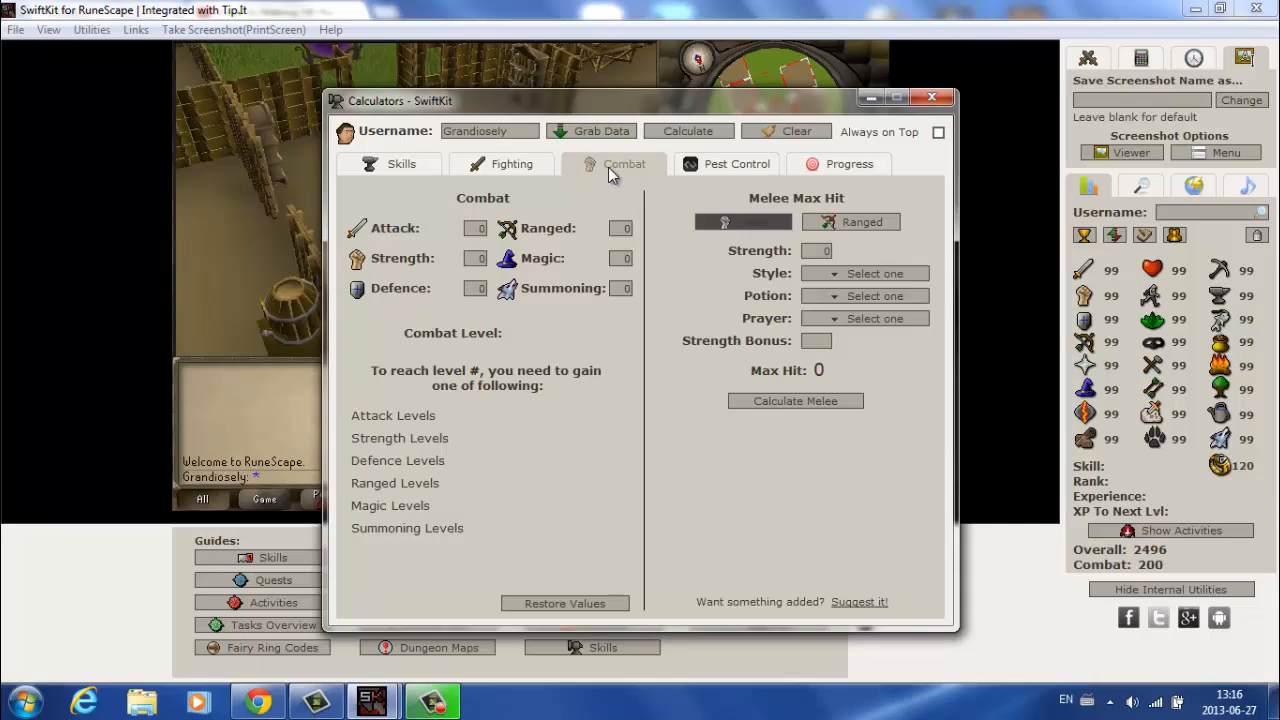
{"action": "left_click", "coordinate": [400, 164]}
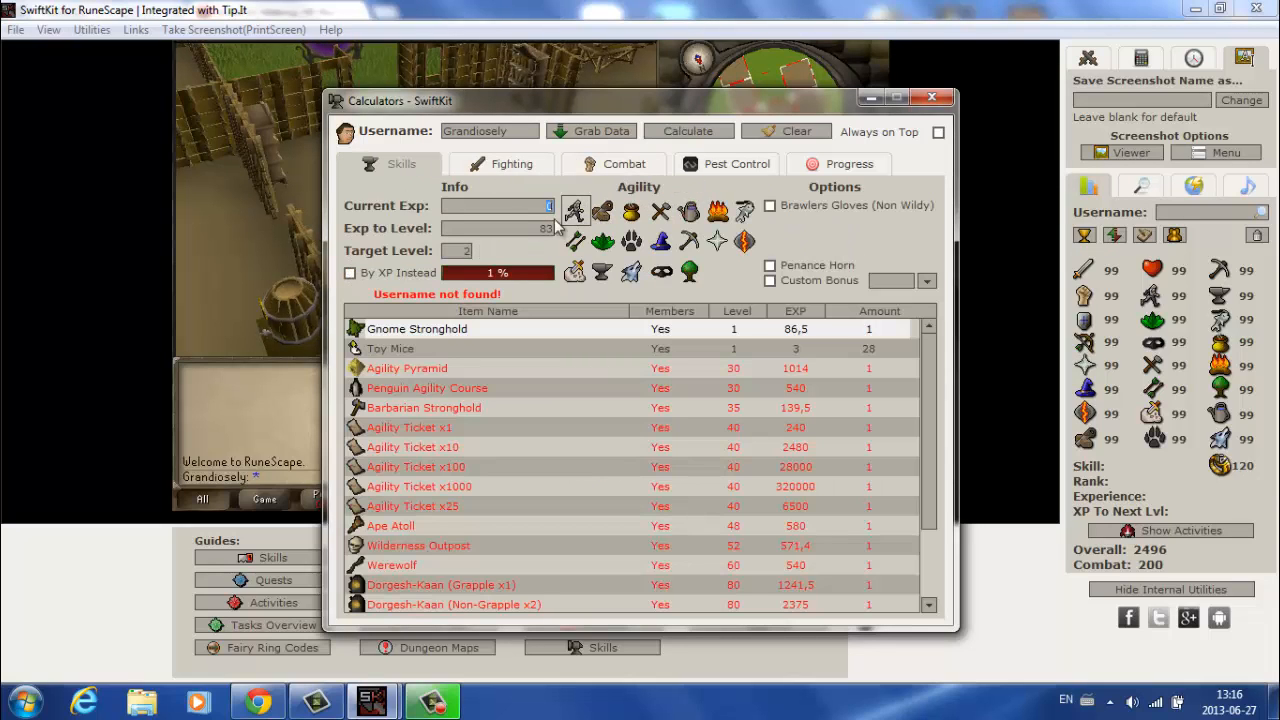
{"action": "type", "text": "7650"}
{"action": "left_click", "coordinate": [456, 250]}
{"action": "type", "text": "72"}
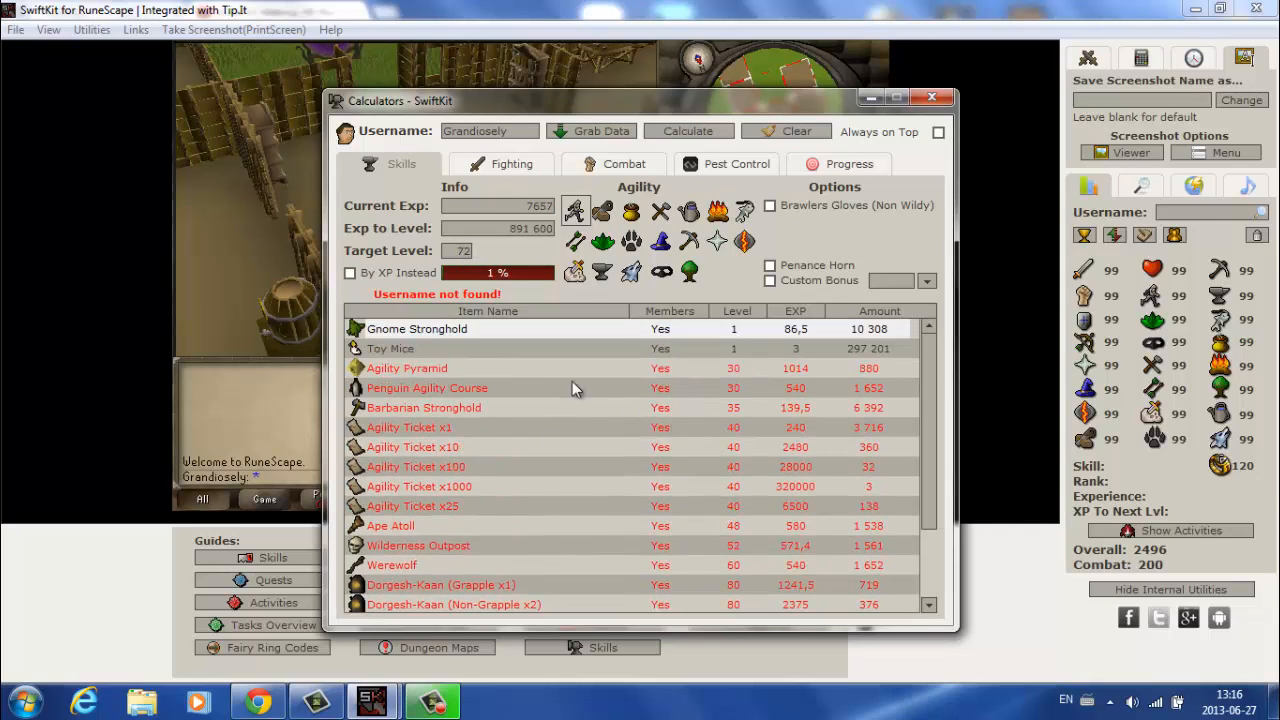
Step: Review the Fighting and Pest Control calculators and track an Agility level 45 goal in Progress
{"action": "left_click", "coordinate": [512, 164]}
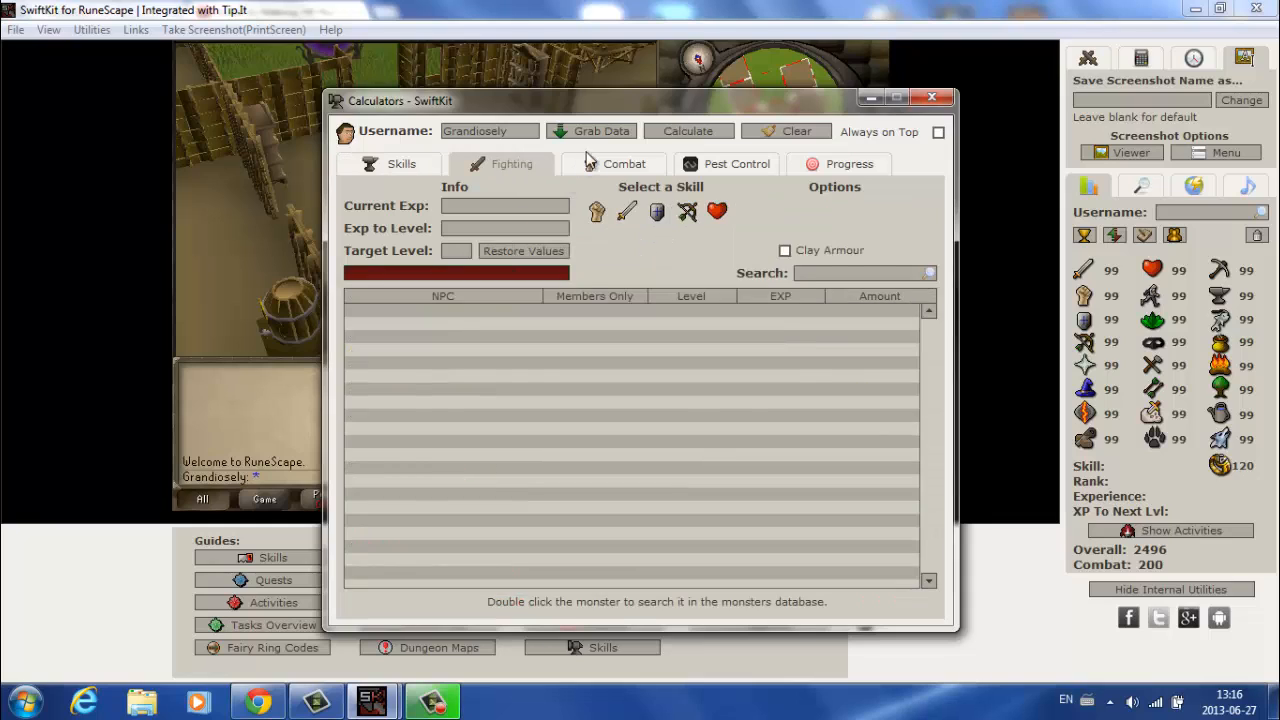
{"action": "left_click", "coordinate": [624, 164]}
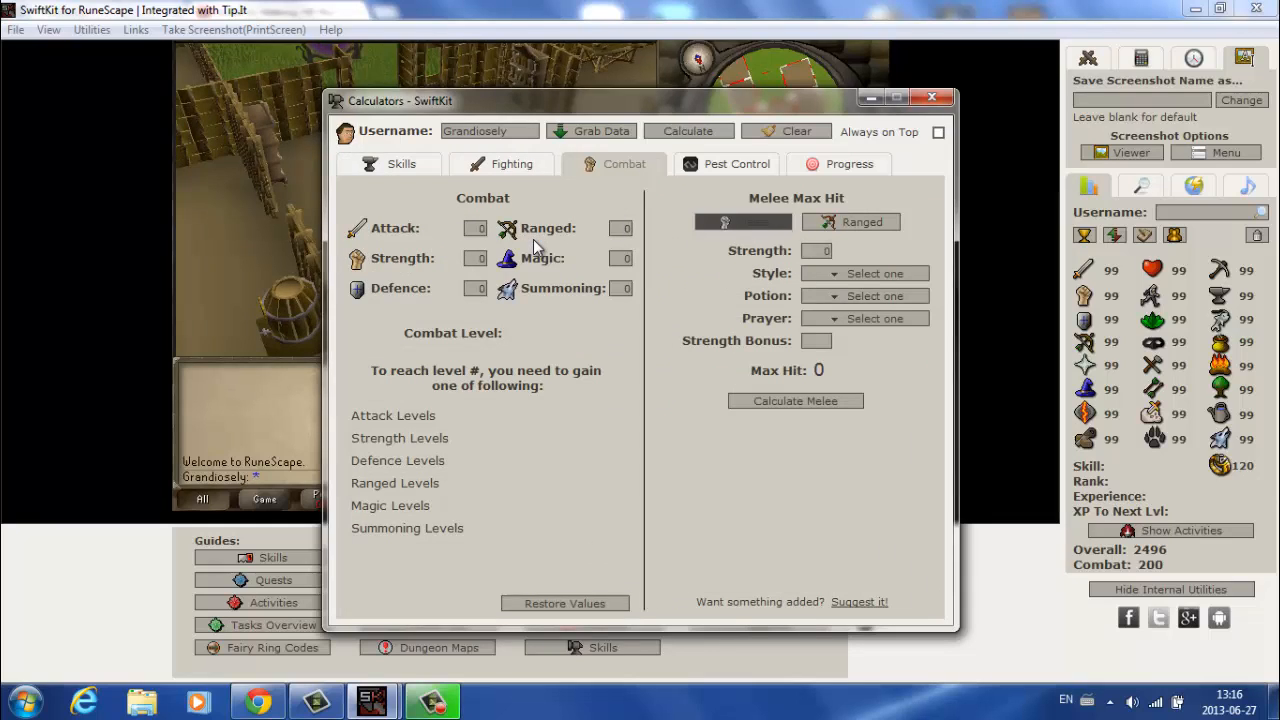
{"action": "mouse_move", "coordinate": [596, 260]}
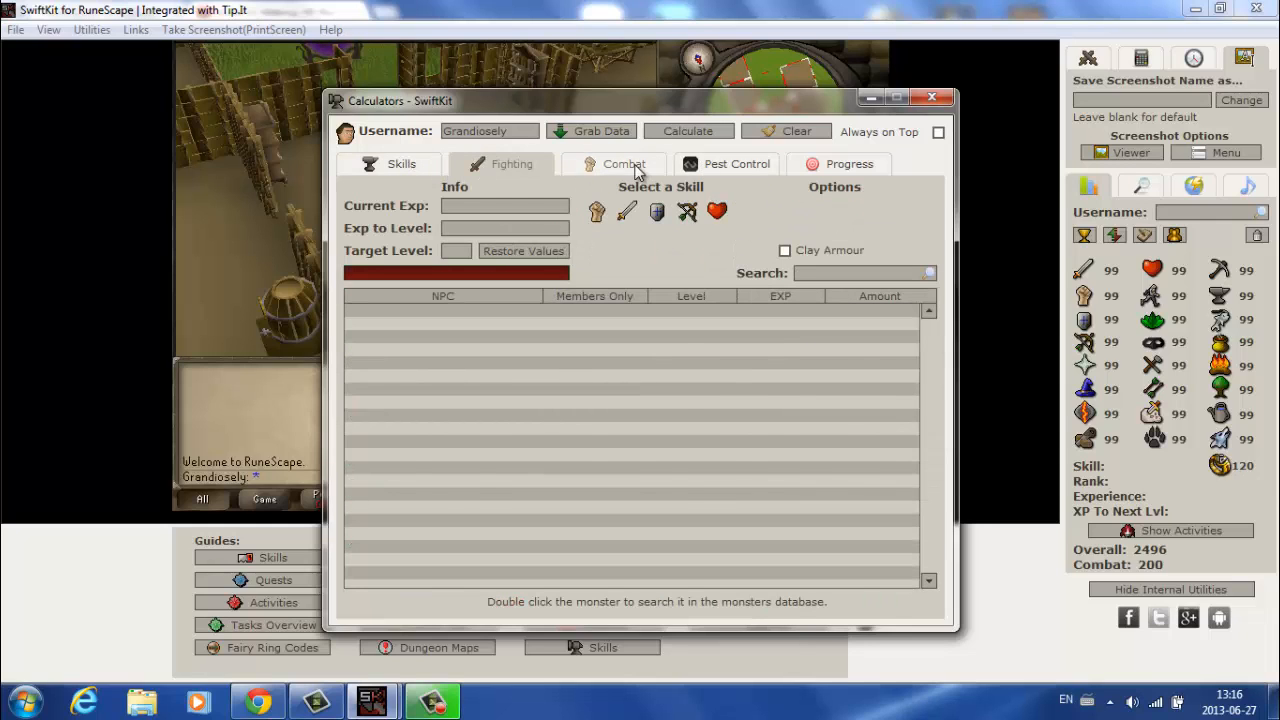
{"action": "left_click", "coordinate": [736, 164]}
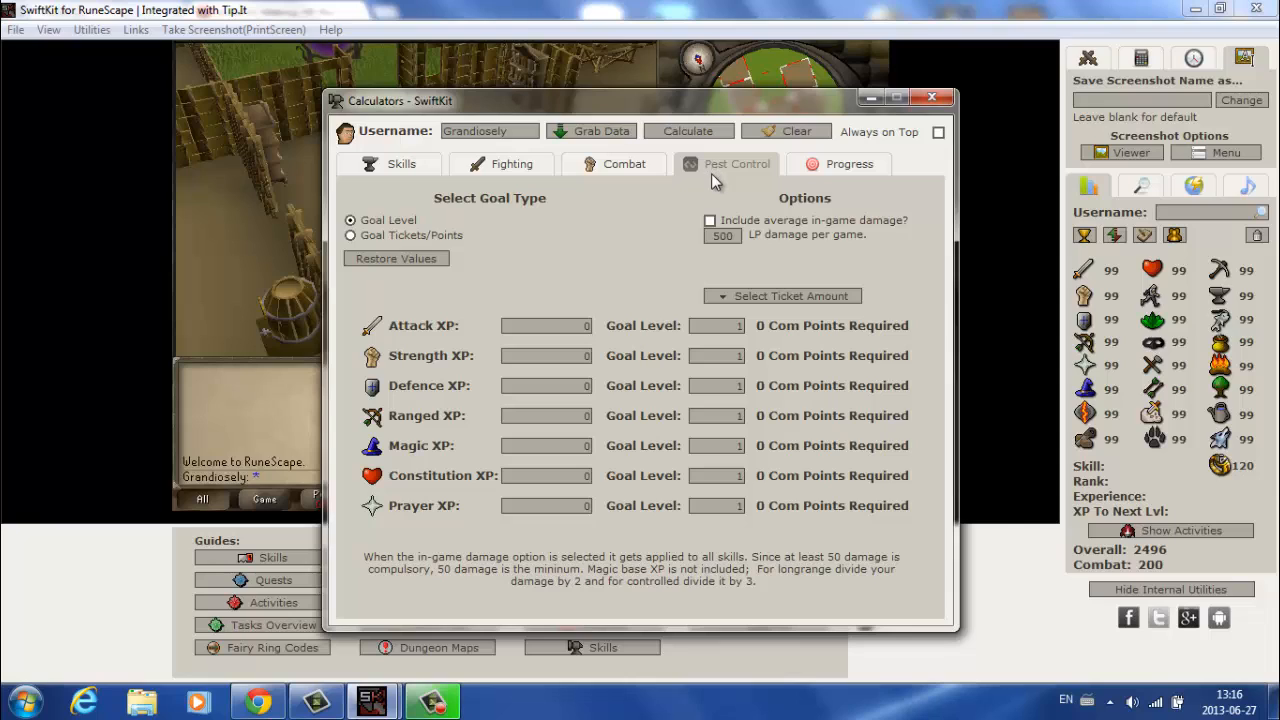
{"action": "mouse_move", "coordinate": [712, 200]}
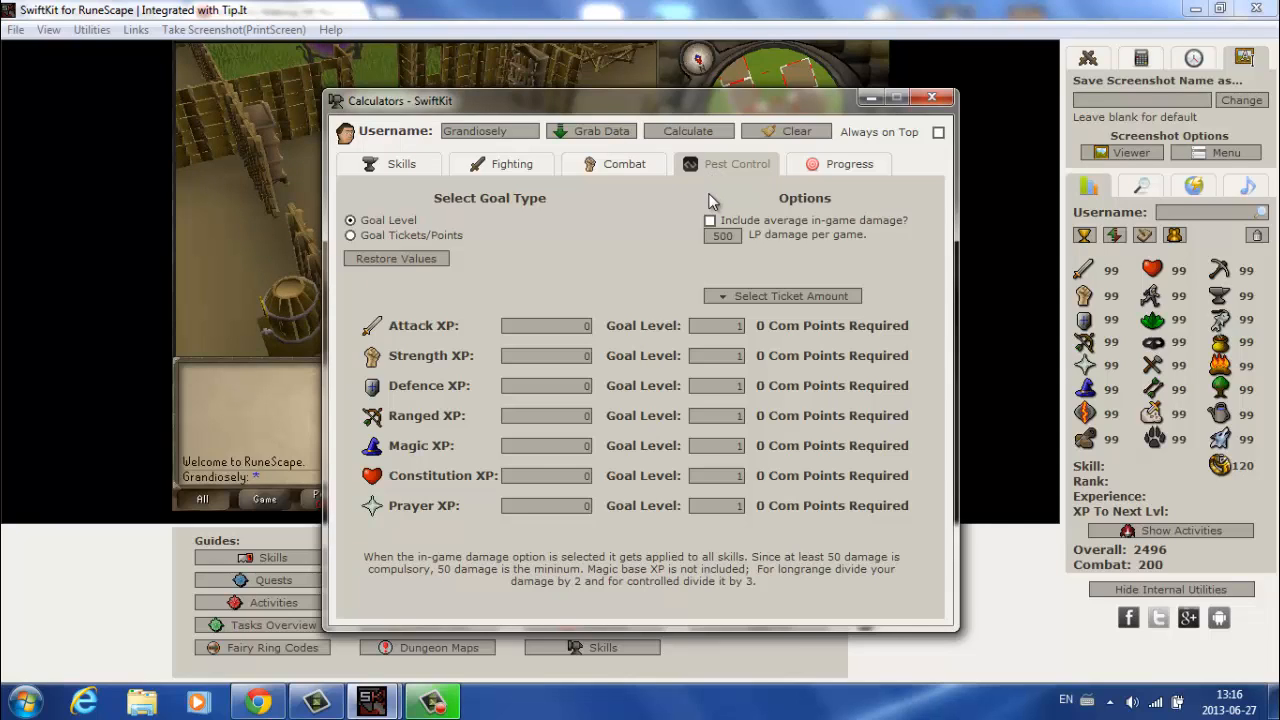
{"action": "mouse_move", "coordinate": [648, 256]}
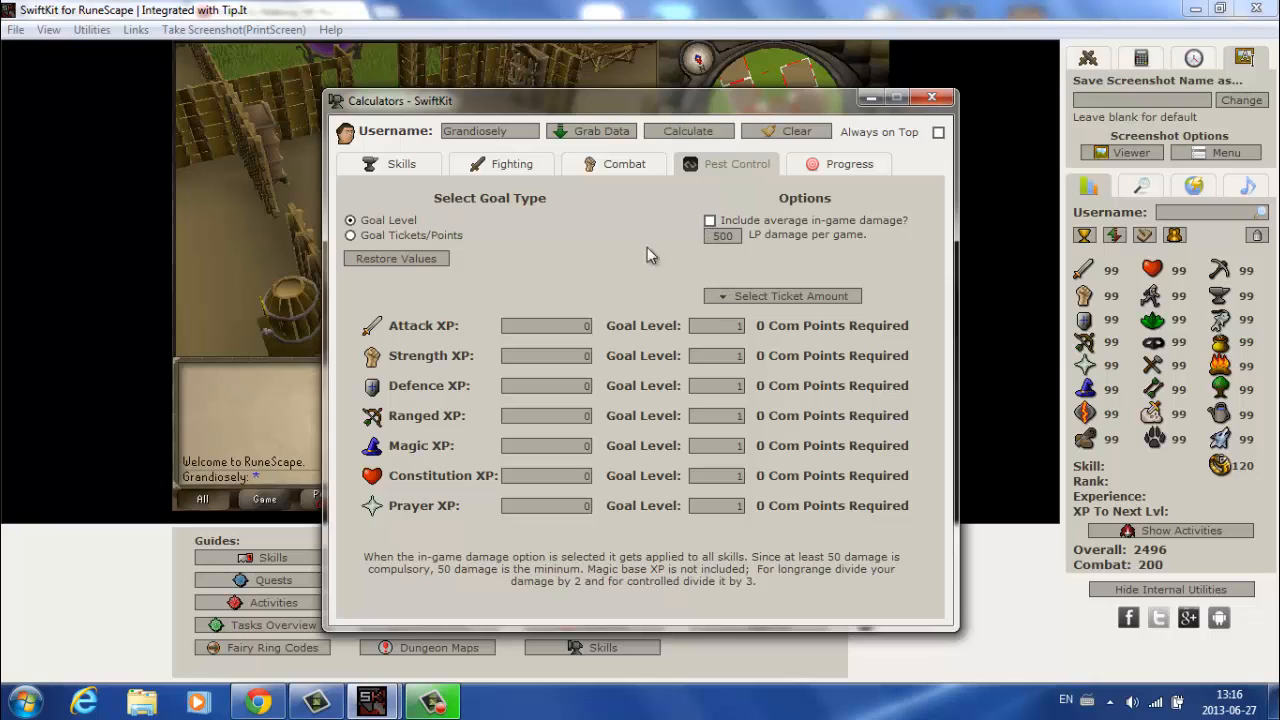
{"action": "left_click", "coordinate": [848, 164]}
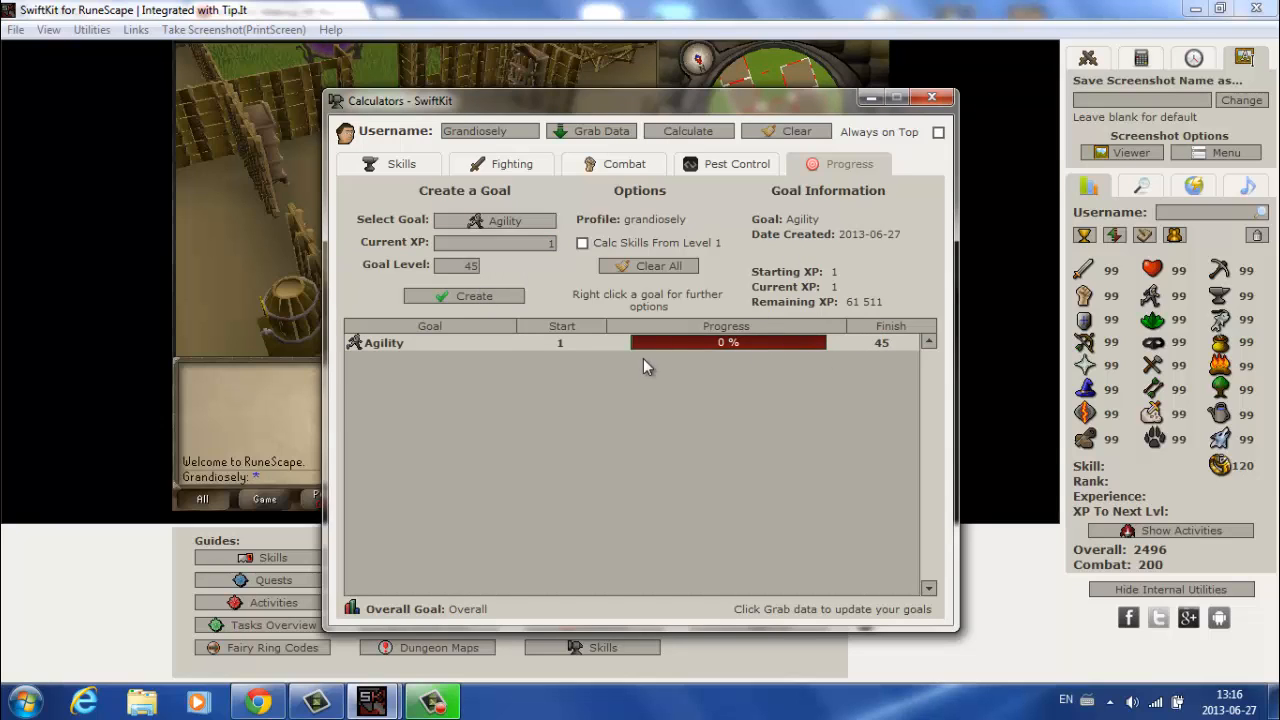
{"action": "mouse_move", "coordinate": [800, 280]}
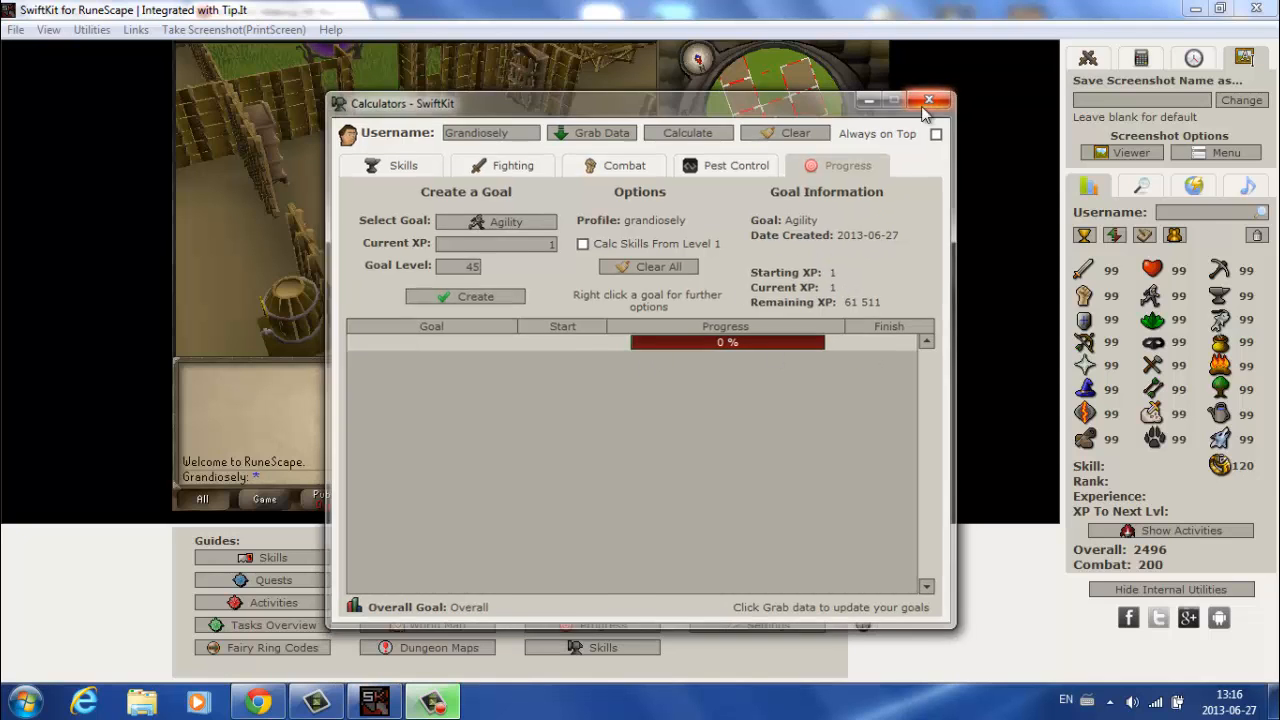
Step: Close the calculators and show the Atlas world map with its treasure trail locator help
{"action": "left_click", "coordinate": [928, 102]}
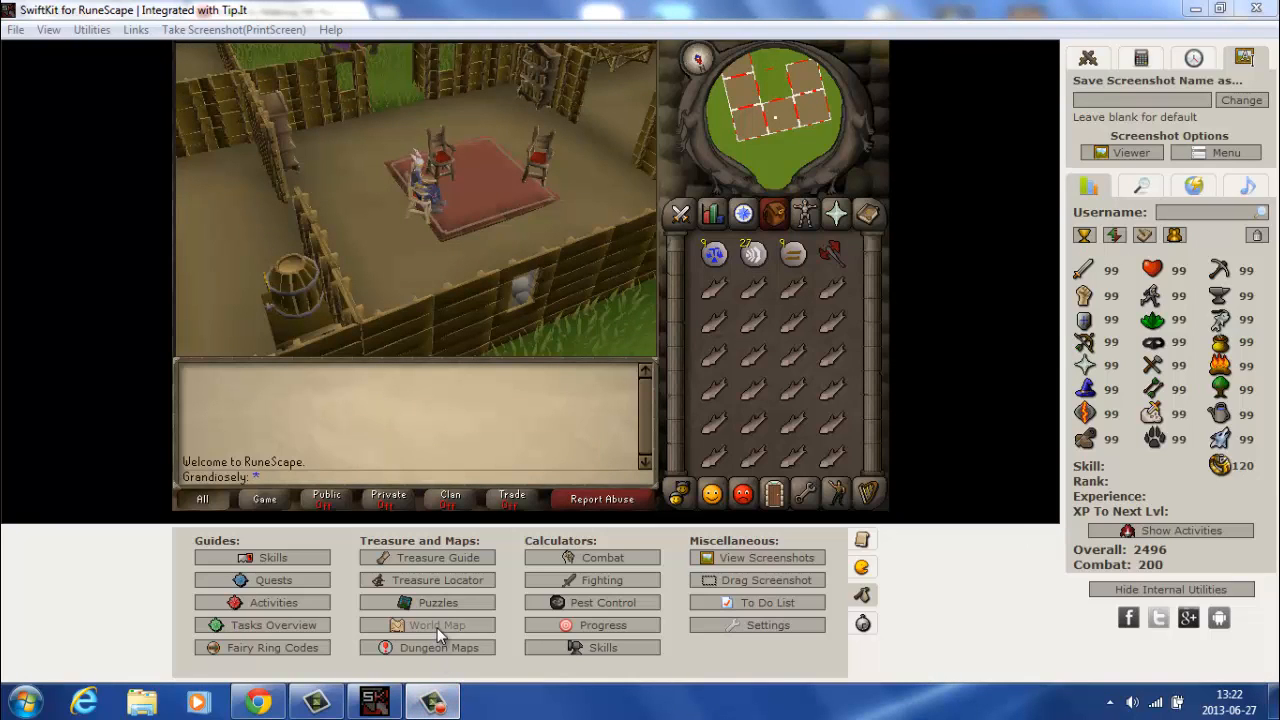
{"action": "left_click", "coordinate": [436, 624]}
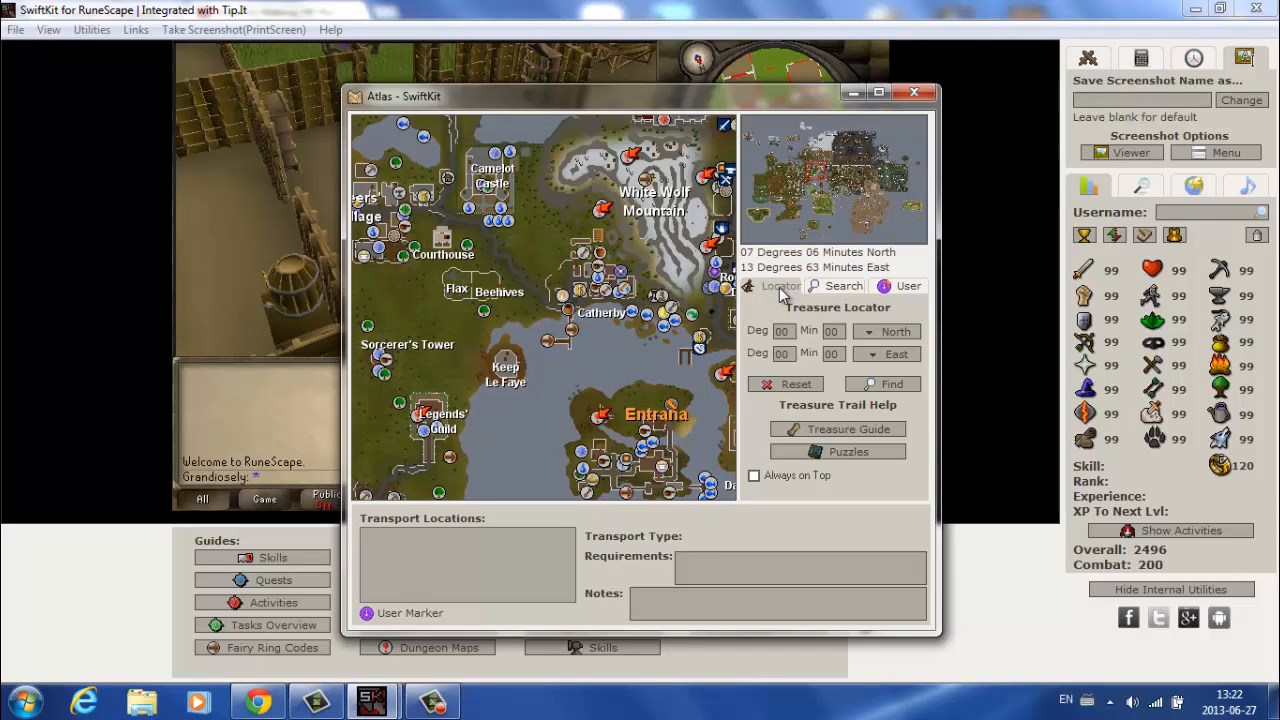
{"action": "mouse_move", "coordinate": [824, 324]}
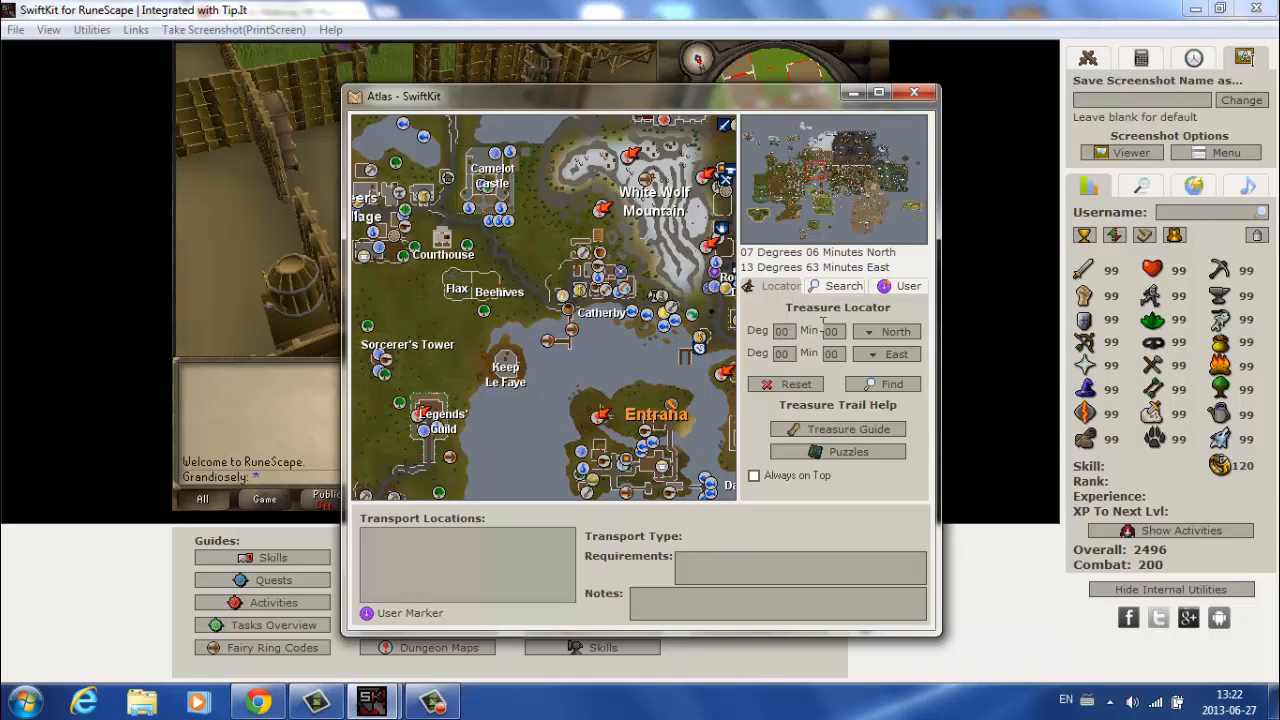
{"action": "mouse_move", "coordinate": [850, 324]}
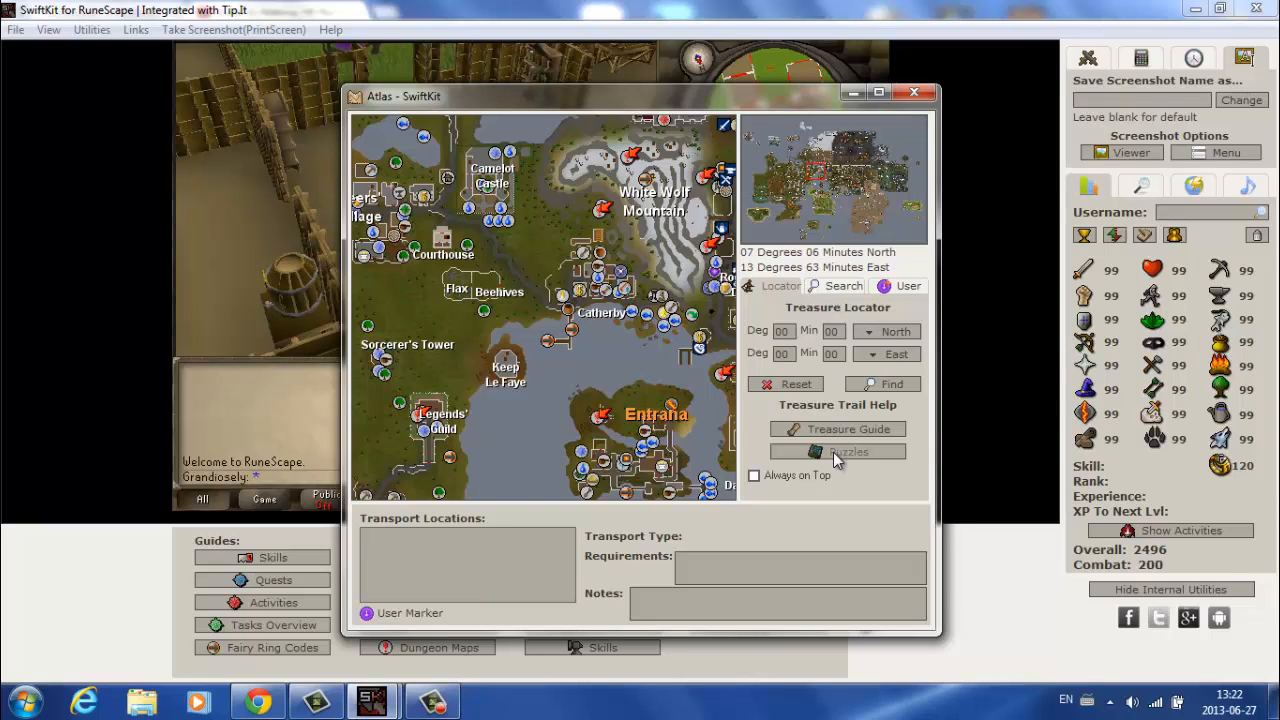
{"action": "left_click", "coordinate": [836, 452]}
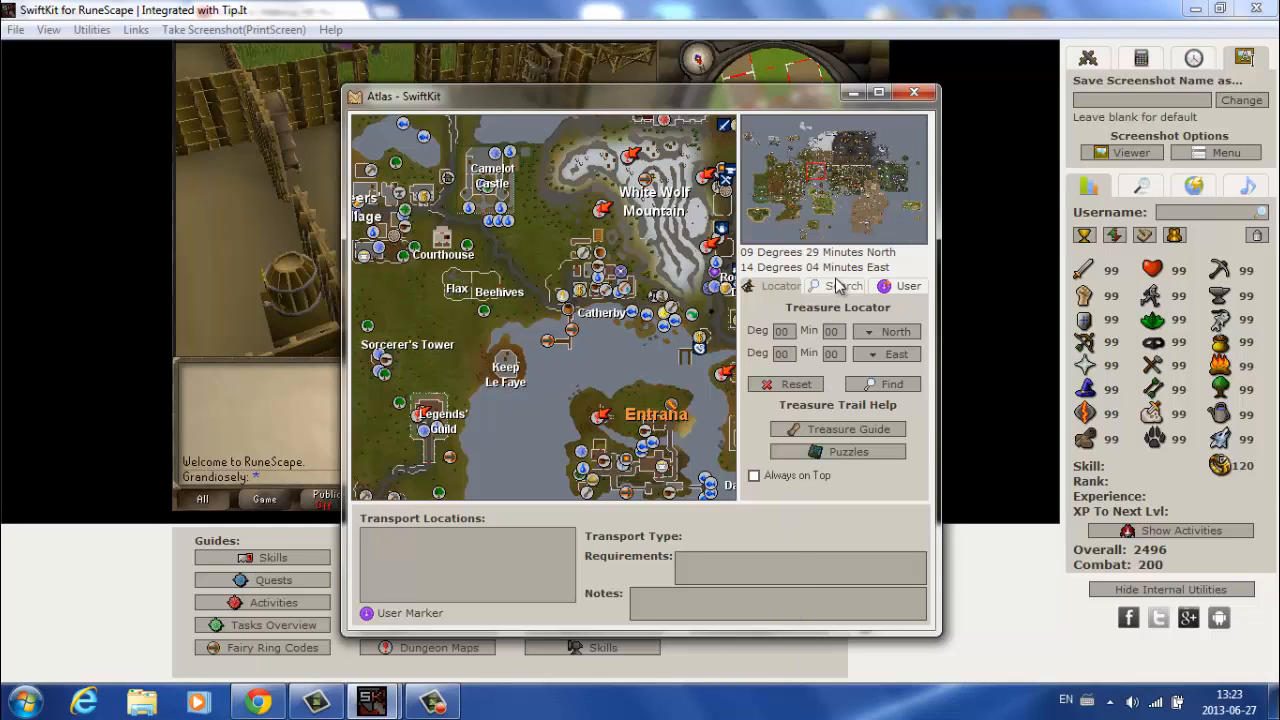
Step: Search the atlas for 'varrock', check the saved User locations, return to Locator and close the atlas
{"action": "left_click", "coordinate": [844, 284]}
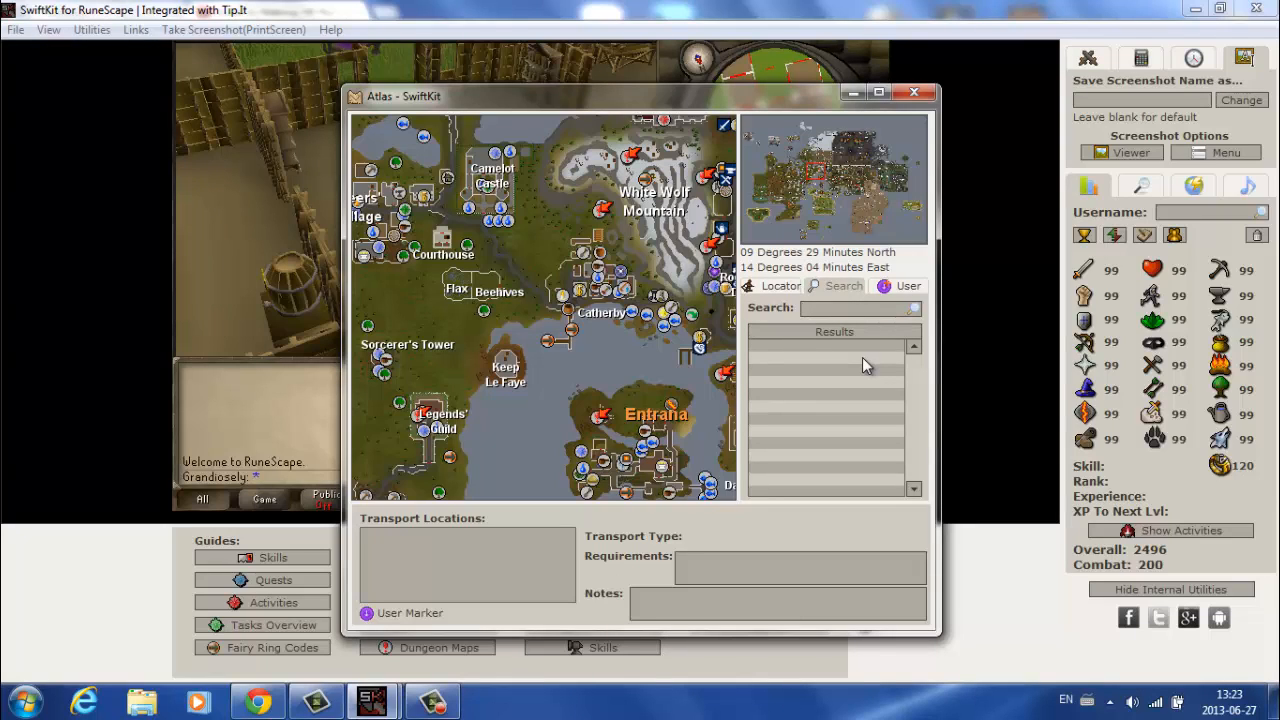
{"action": "type", "text": "varrock"}
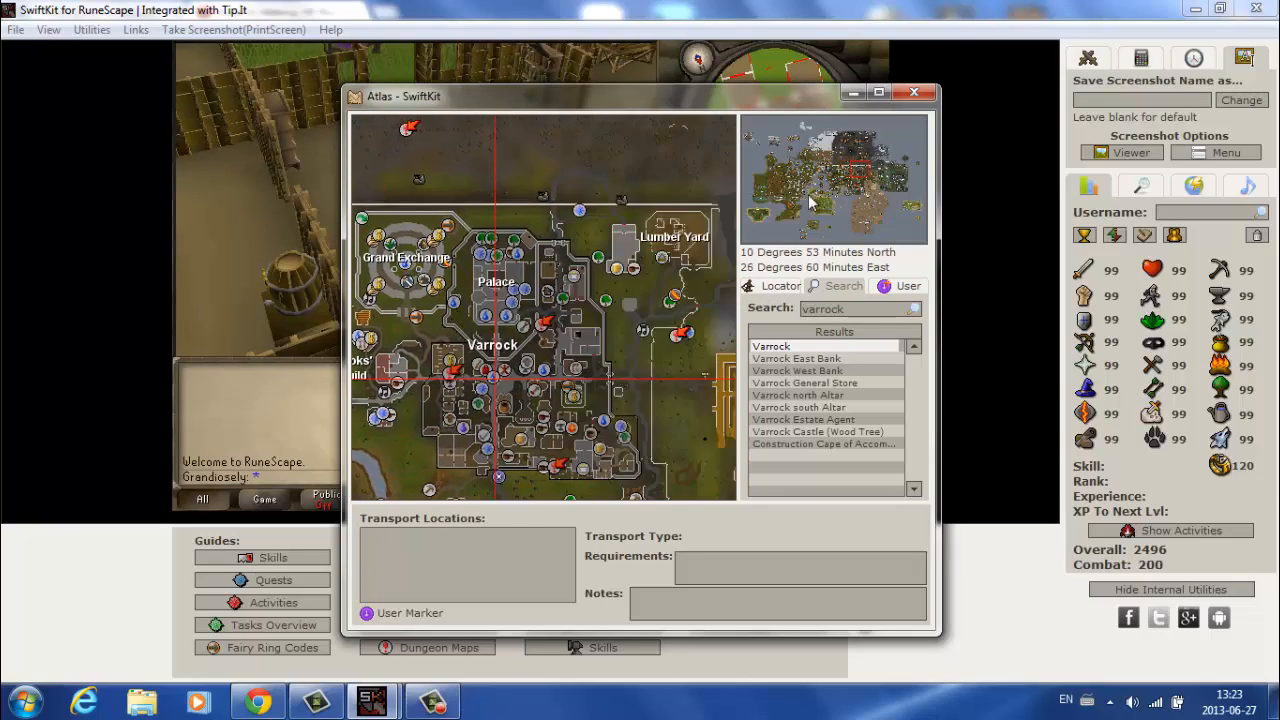
{"action": "left_click", "coordinate": [904, 286]}
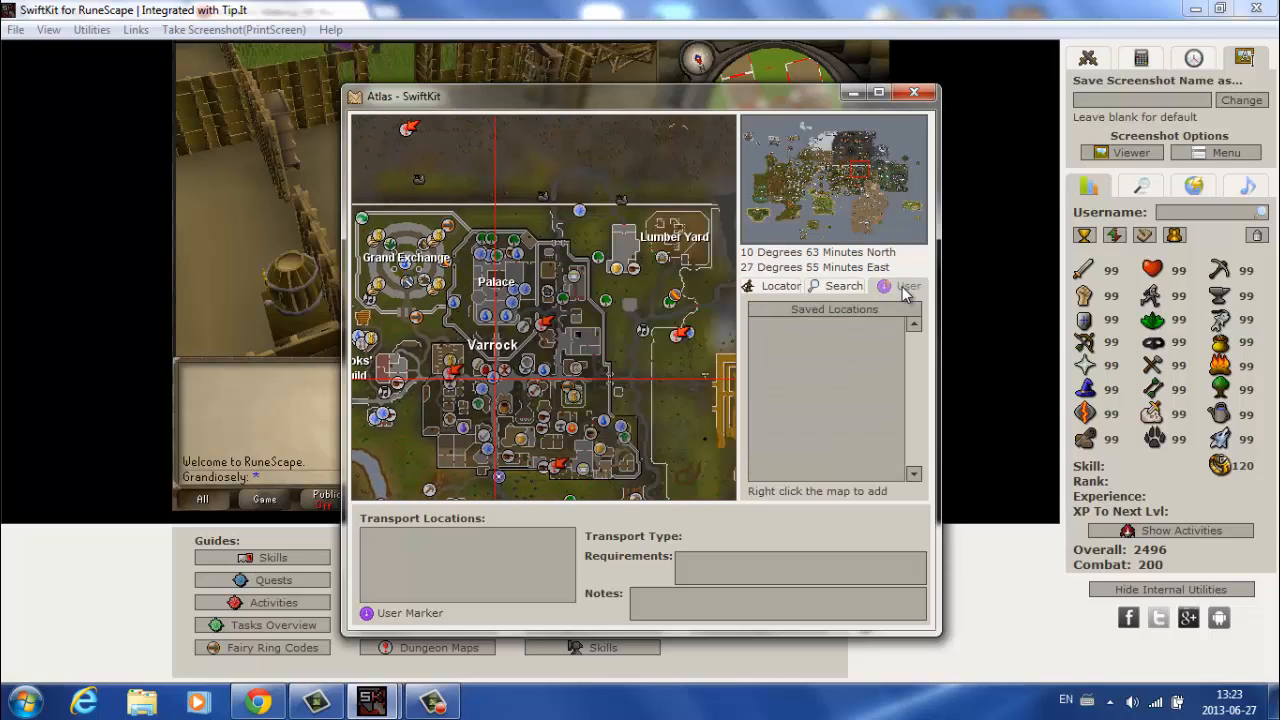
{"action": "left_click", "coordinate": [912, 92]}
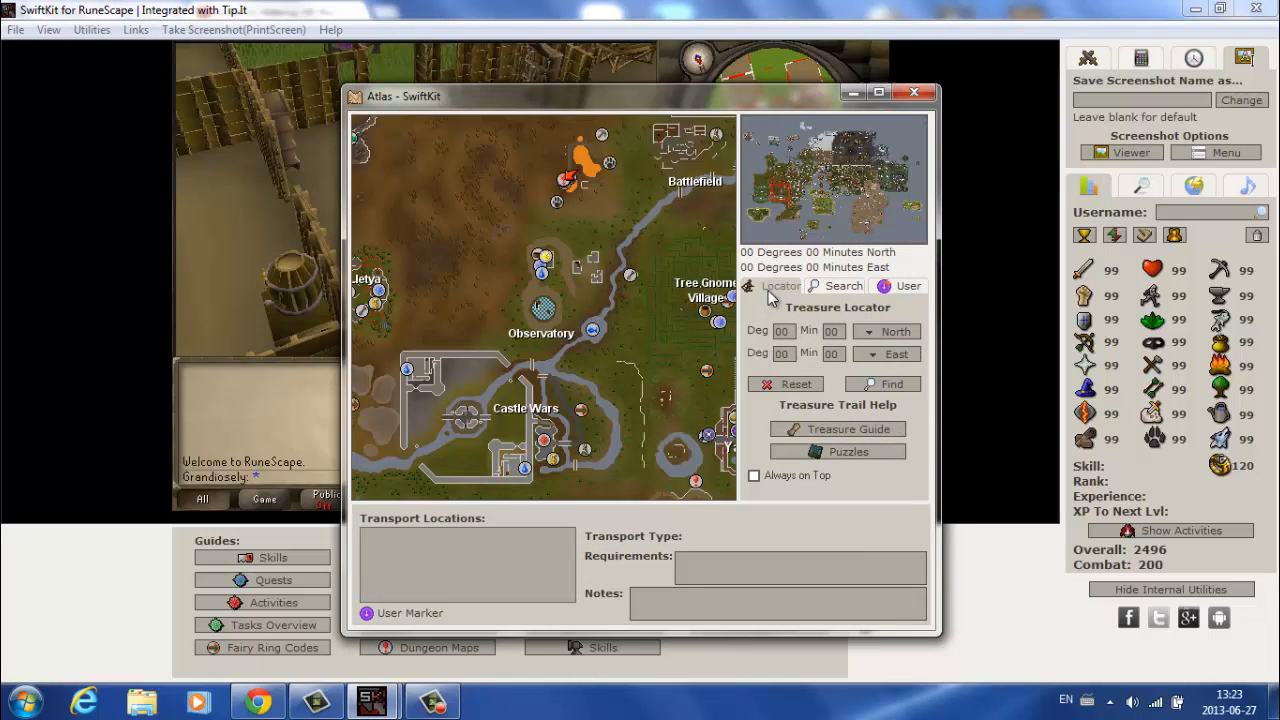
{"action": "left_click", "coordinate": [912, 92]}
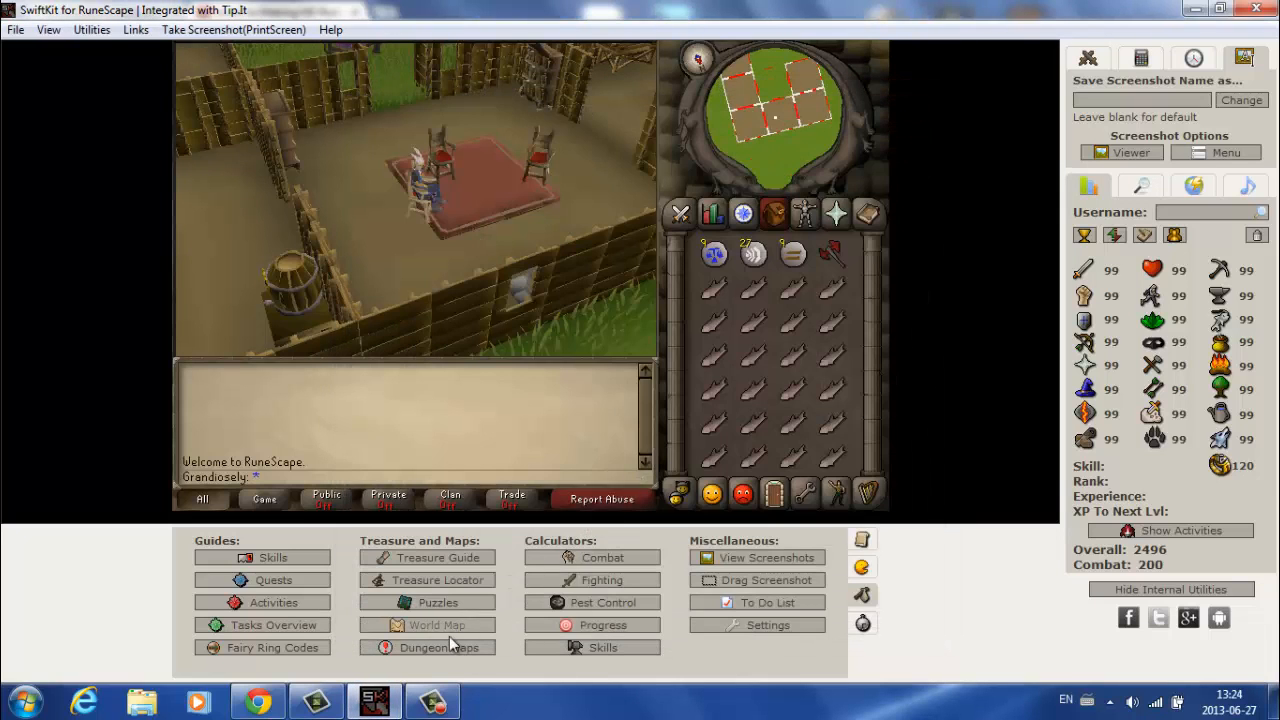
Step: Browse Tip.It's dungeon maps from the Al Kharid Mine link, scrolling through the list
{"action": "left_click", "coordinate": [428, 648]}
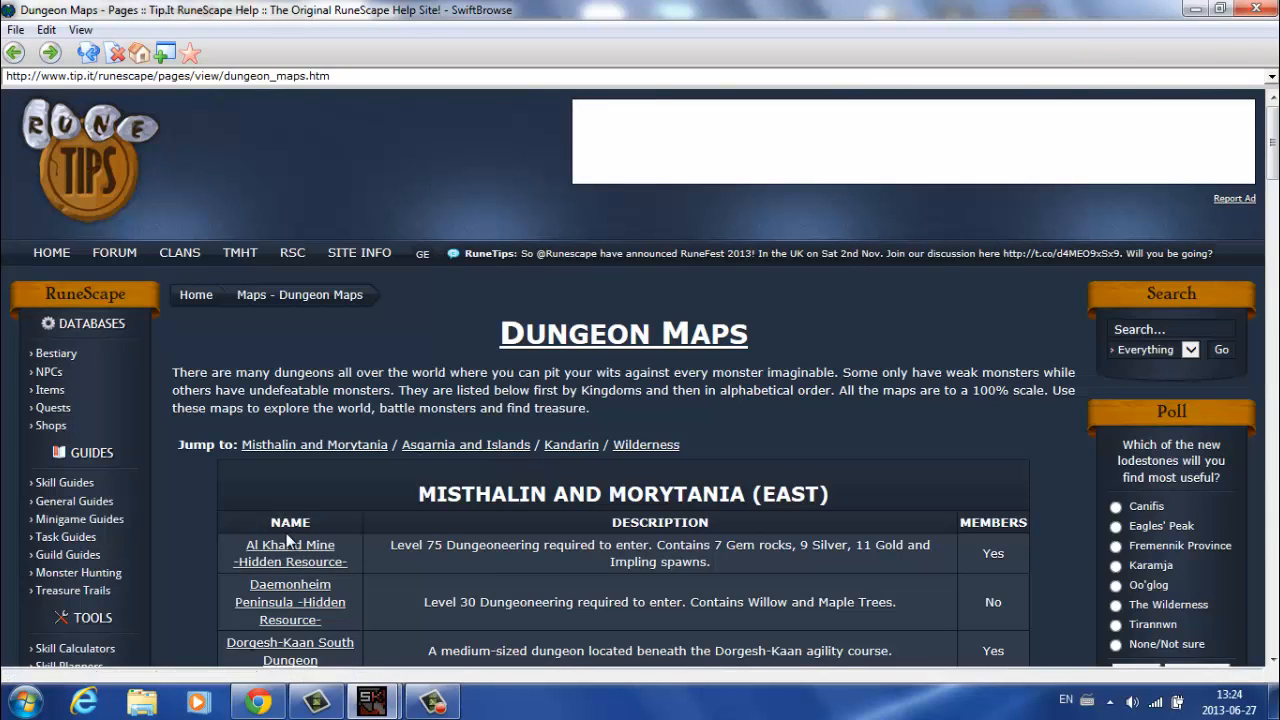
{"action": "left_click", "coordinate": [288, 552]}
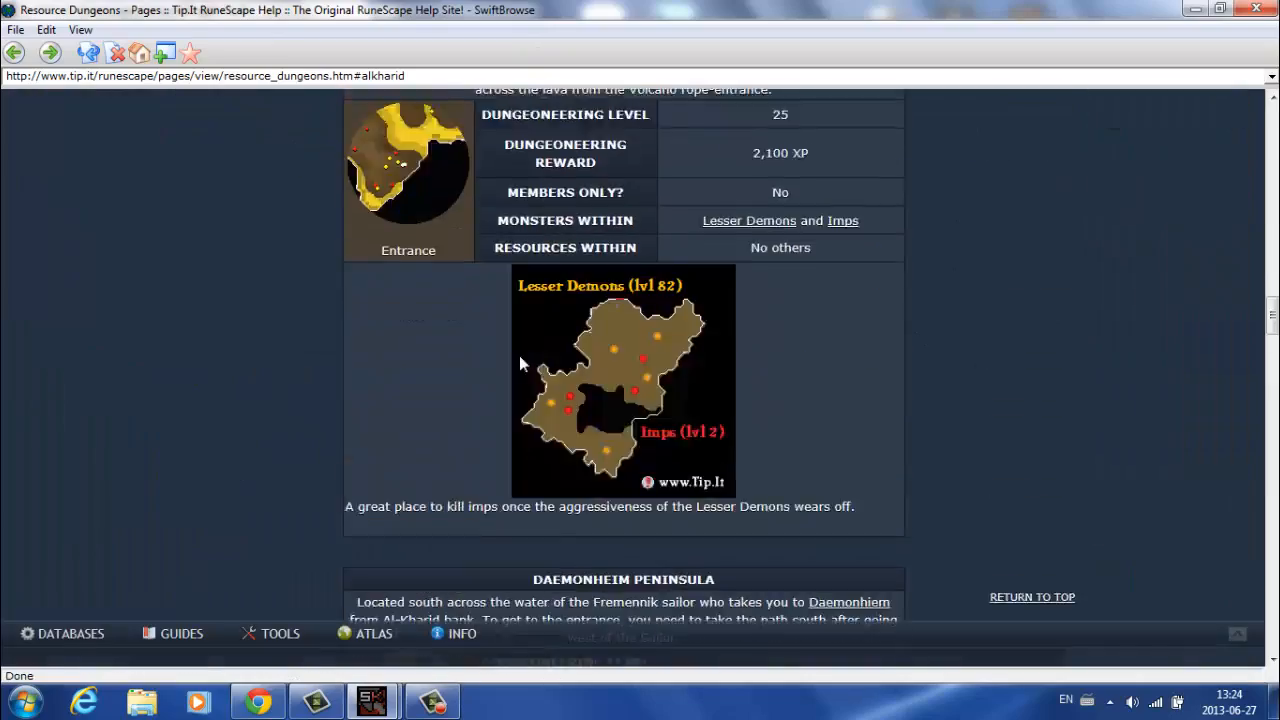
{"action": "scroll", "scroll_direction": "down", "scroll_amount": 3}
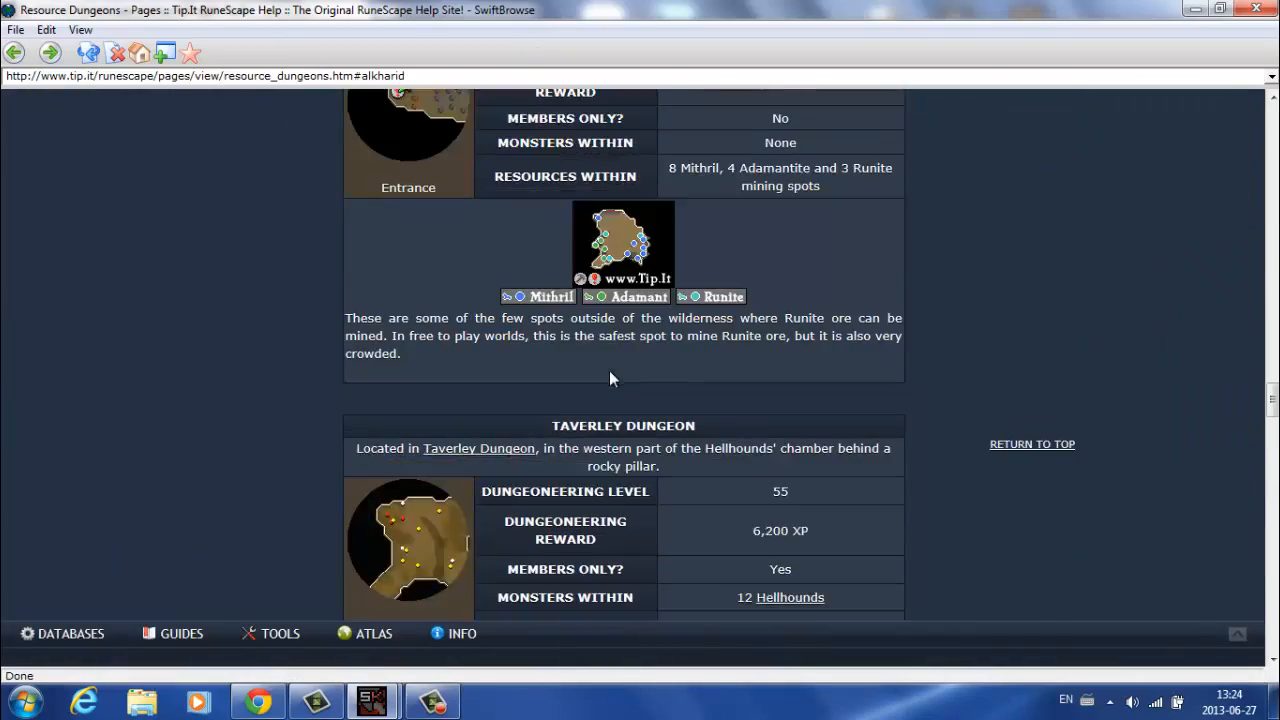
{"action": "scroll", "scroll_direction": "down", "scroll_amount": 3}
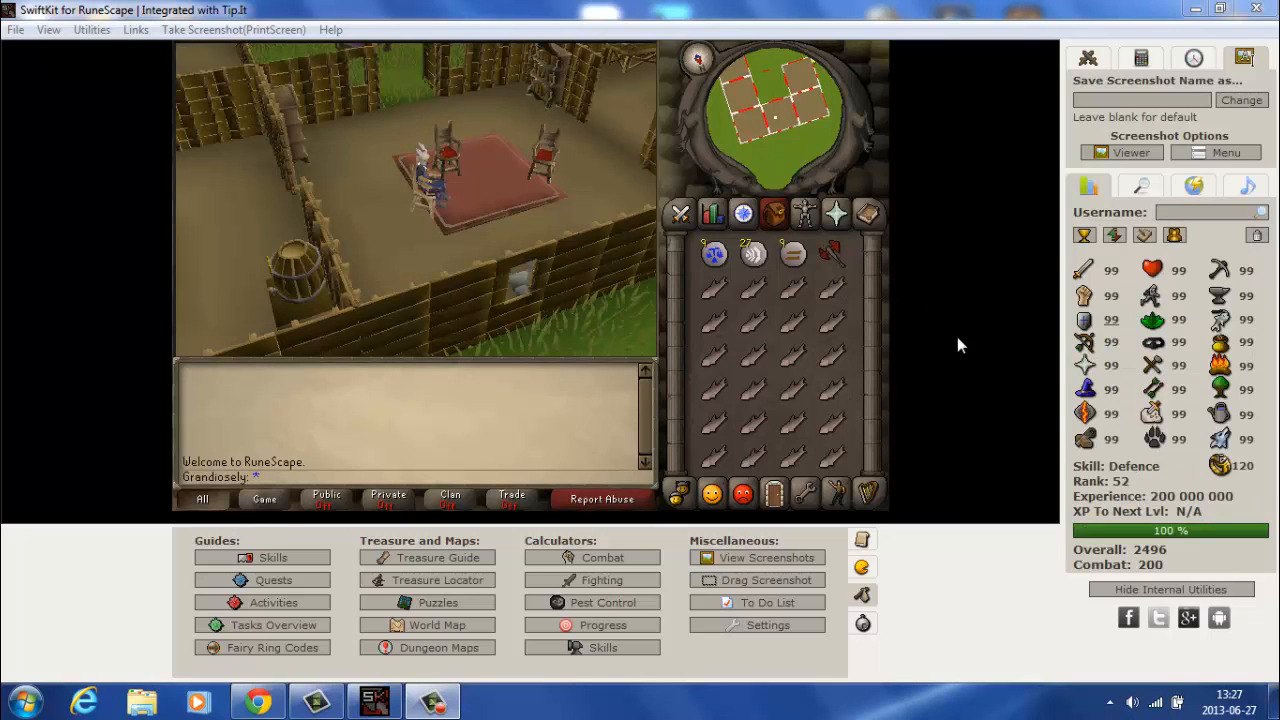
{"action": "mouse_move", "coordinate": [364, 94]}
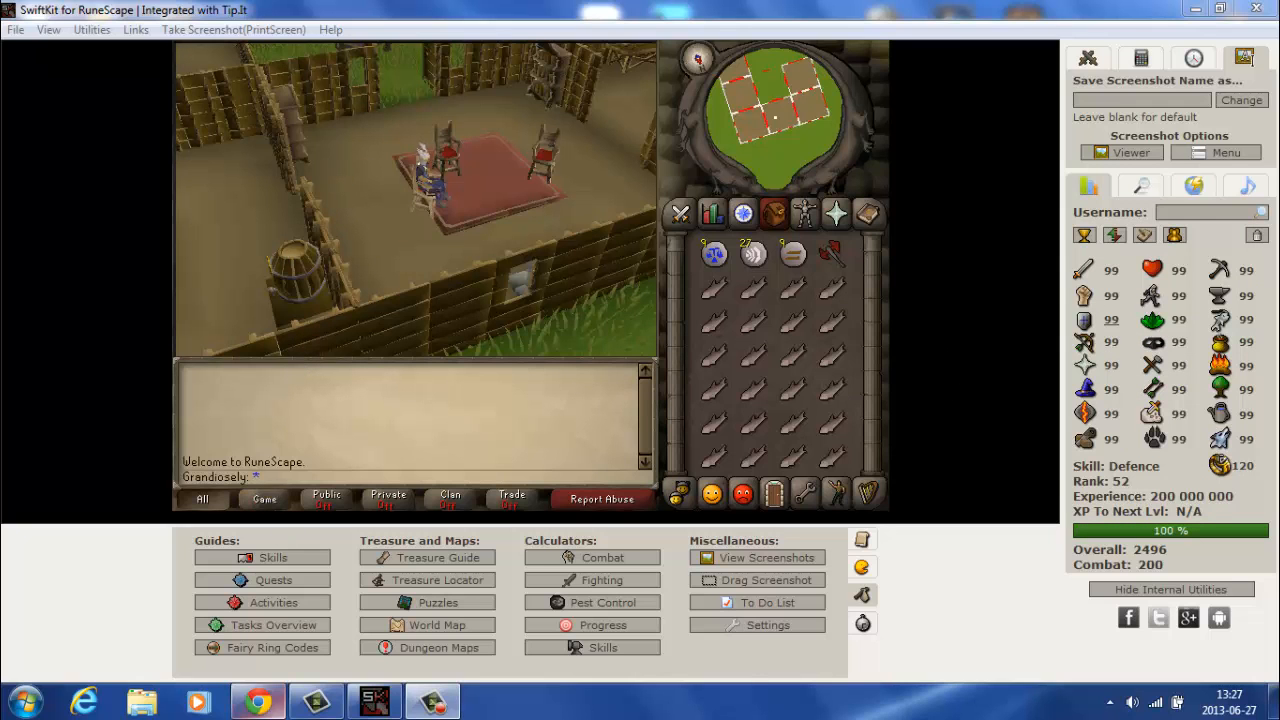
{"action": "left_click", "coordinate": [272, 556]}
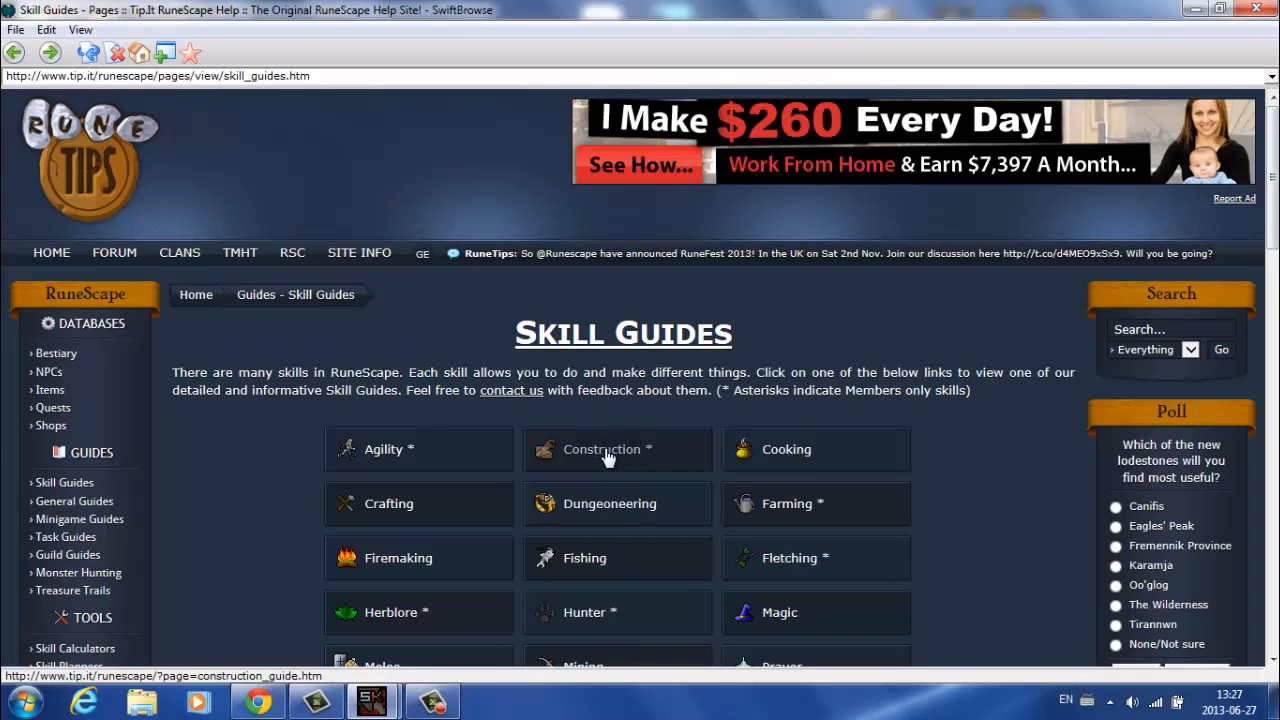
{"action": "left_click", "coordinate": [600, 448]}
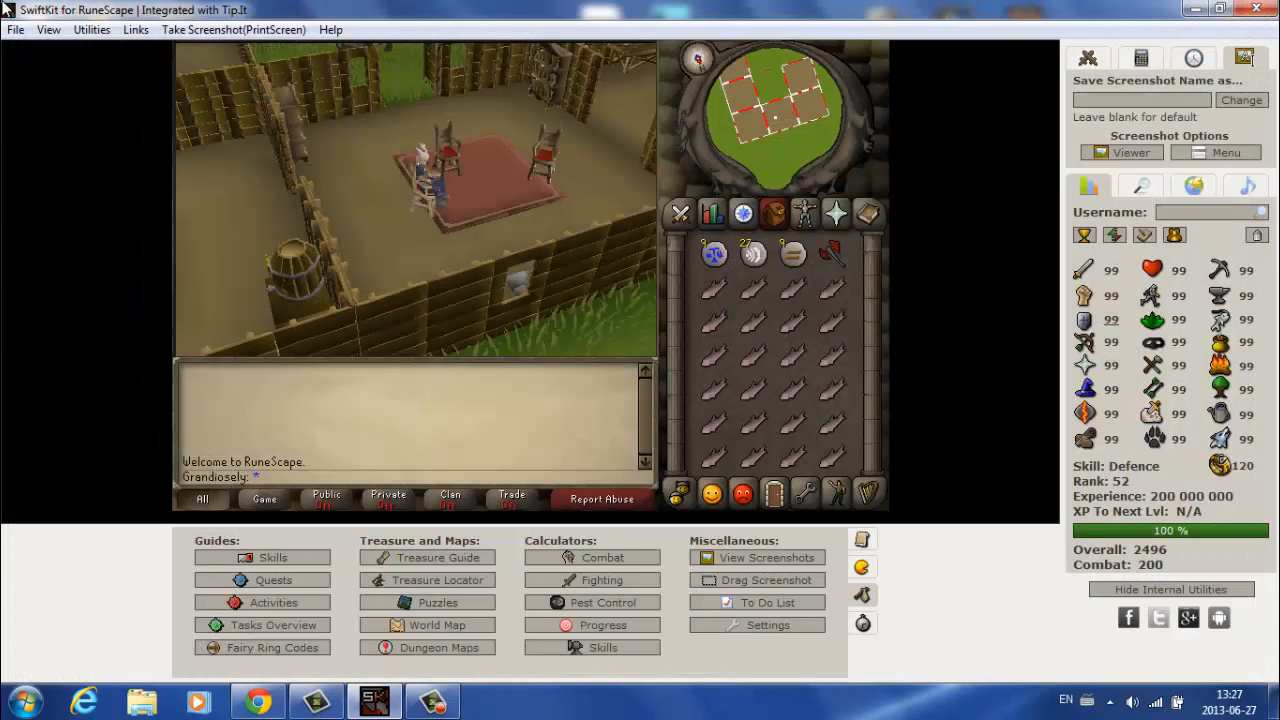
{"action": "mouse_move", "coordinate": [272, 556]}
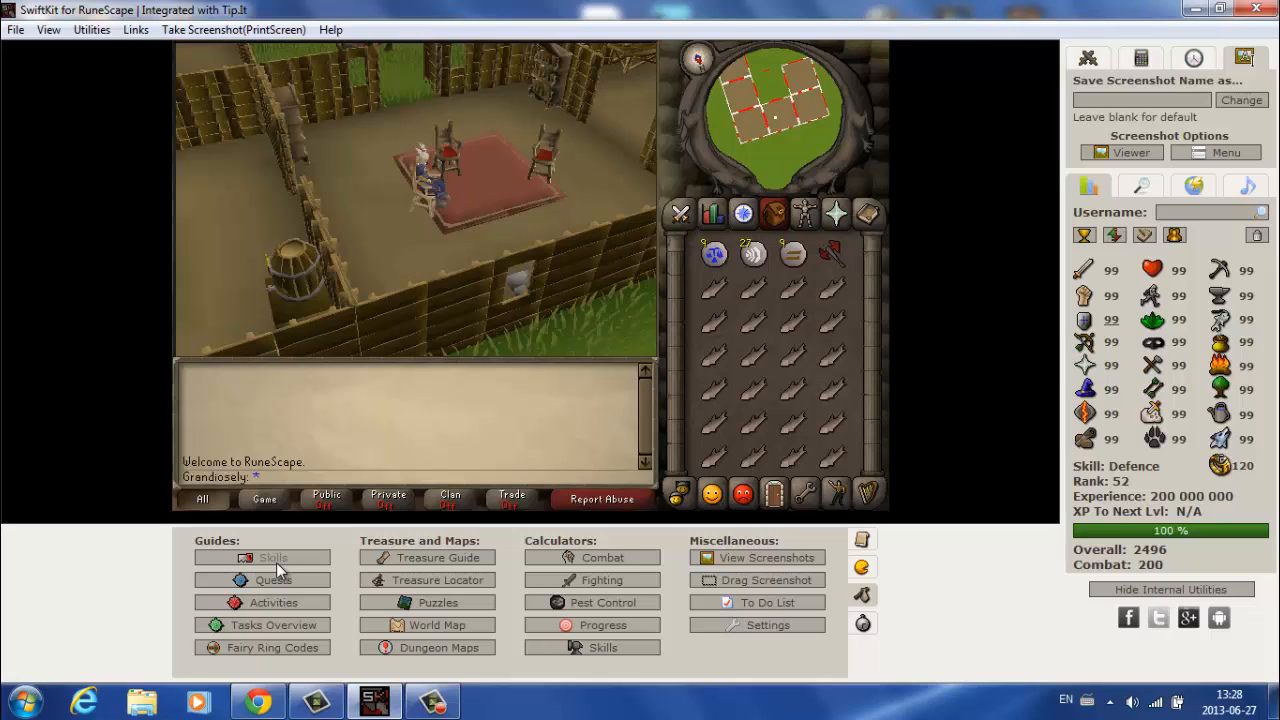
{"action": "mouse_move", "coordinate": [230, 510]}
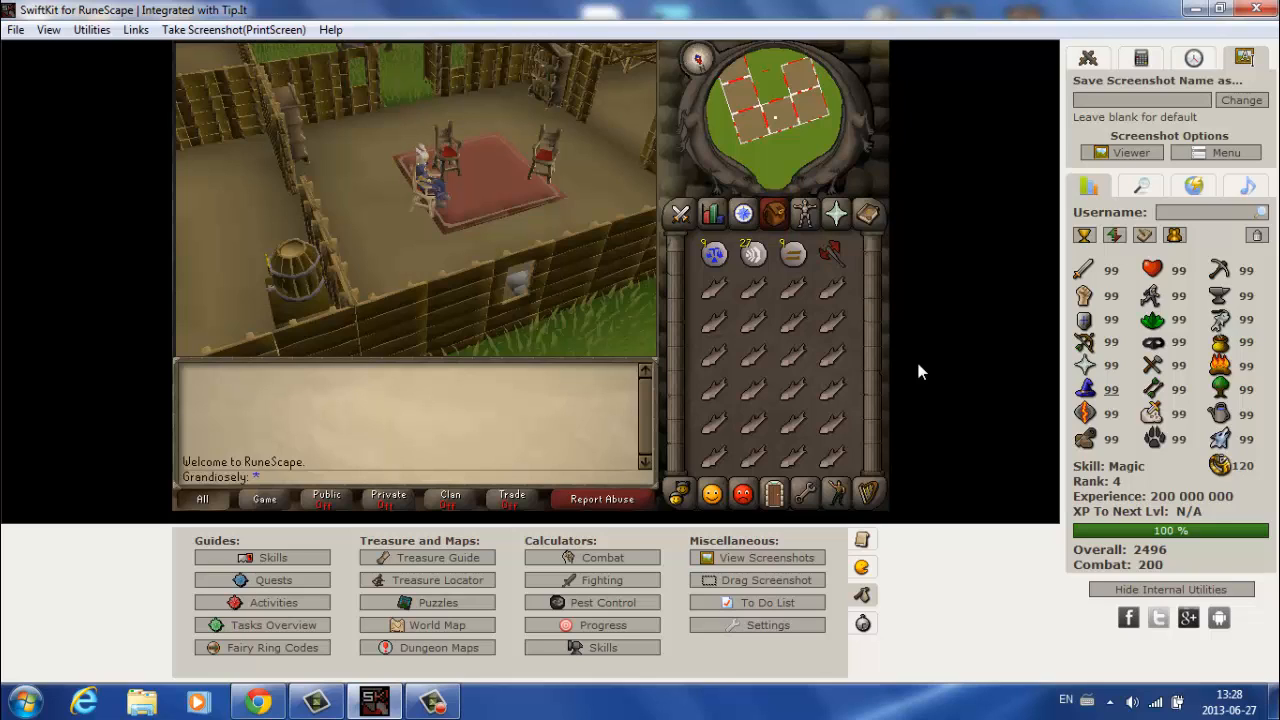
{"action": "mouse_move", "coordinate": [692, 410]}
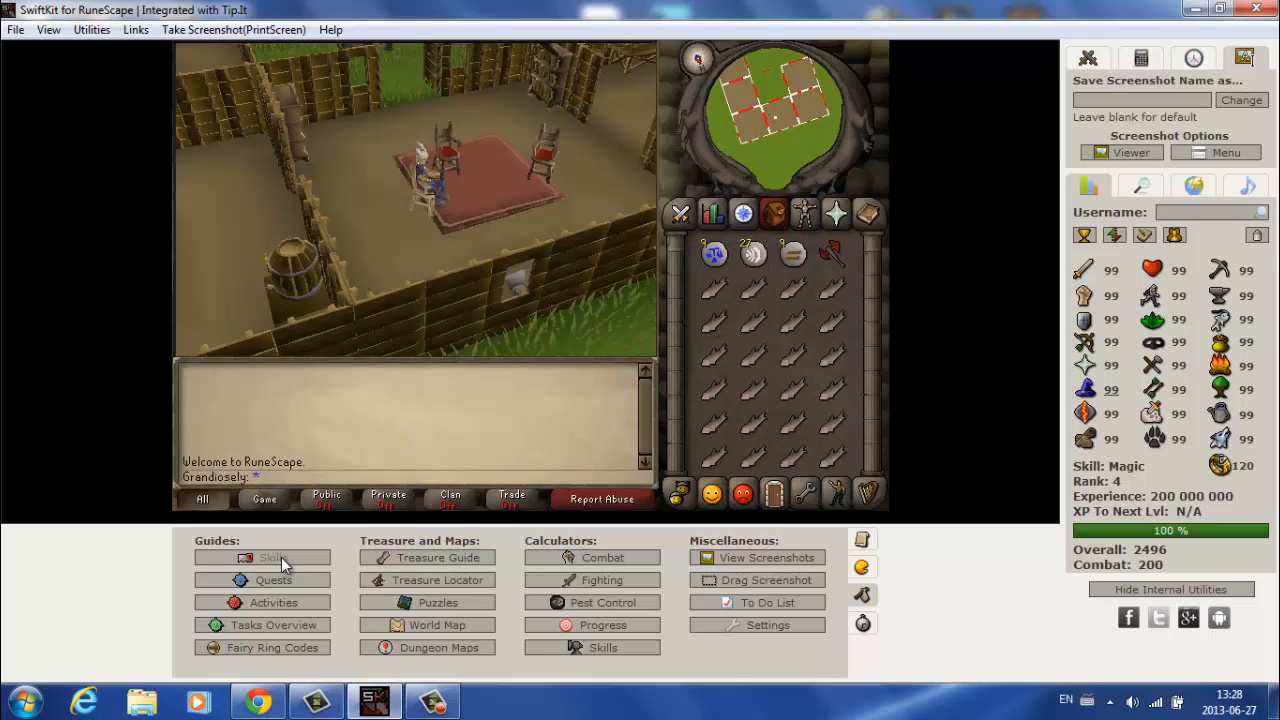
{"action": "mouse_move", "coordinate": [284, 584]}
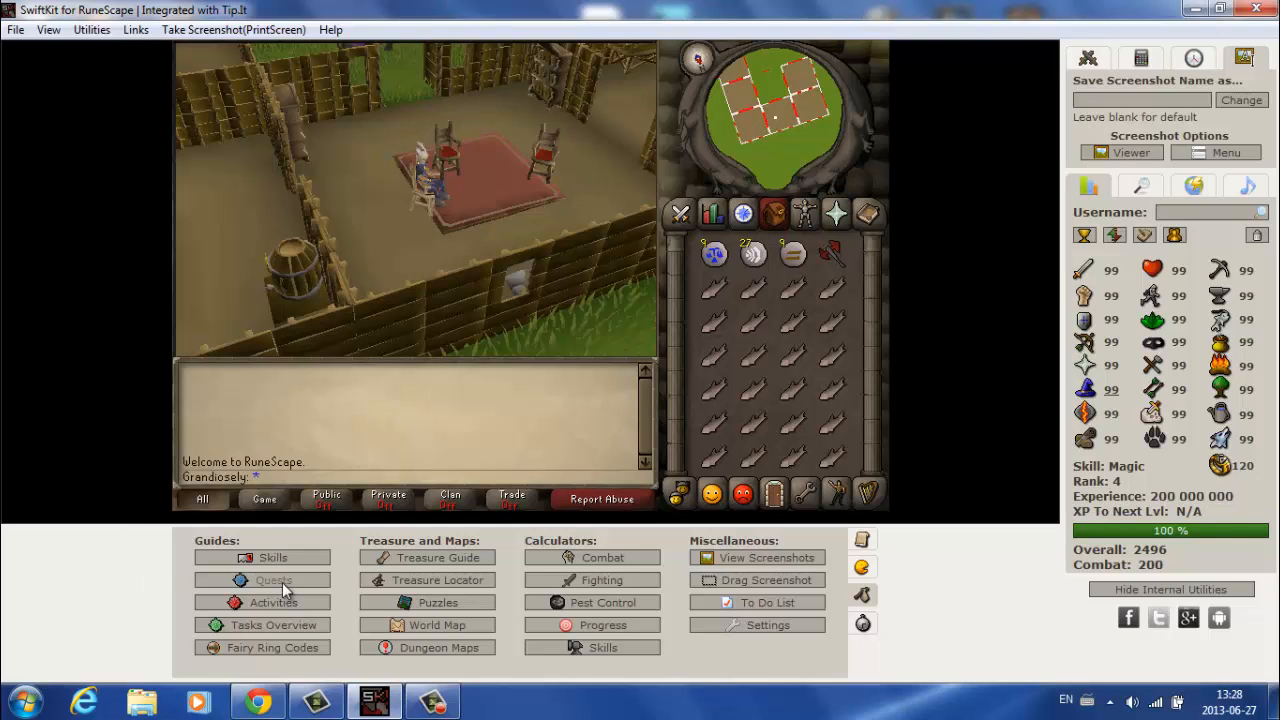
{"action": "left_click", "coordinate": [272, 580]}
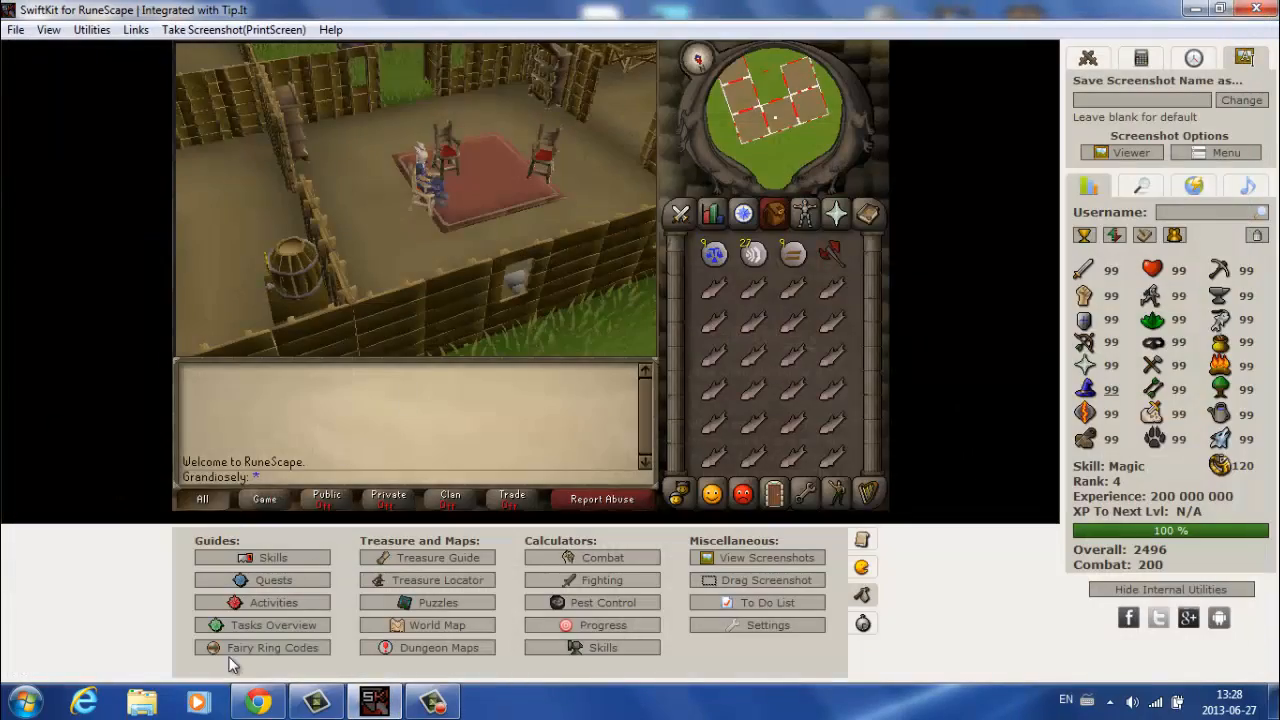
{"action": "left_click", "coordinate": [272, 624]}
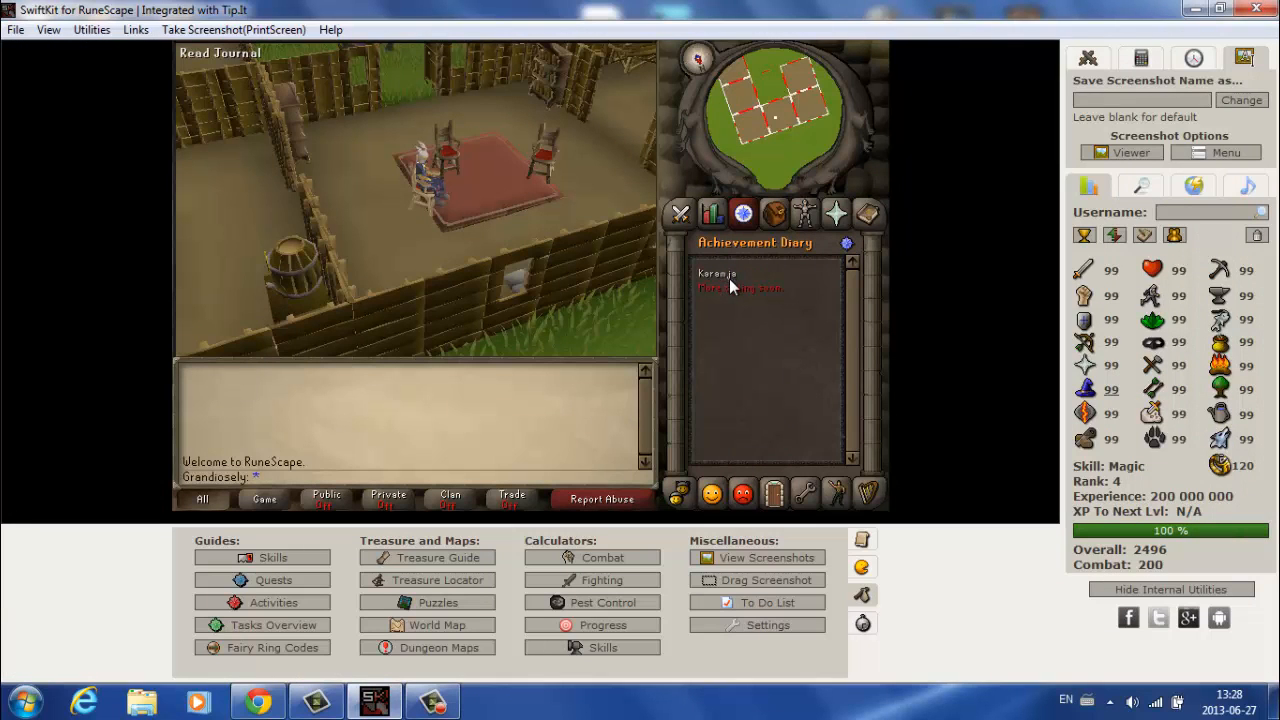
{"action": "left_click", "coordinate": [716, 272]}
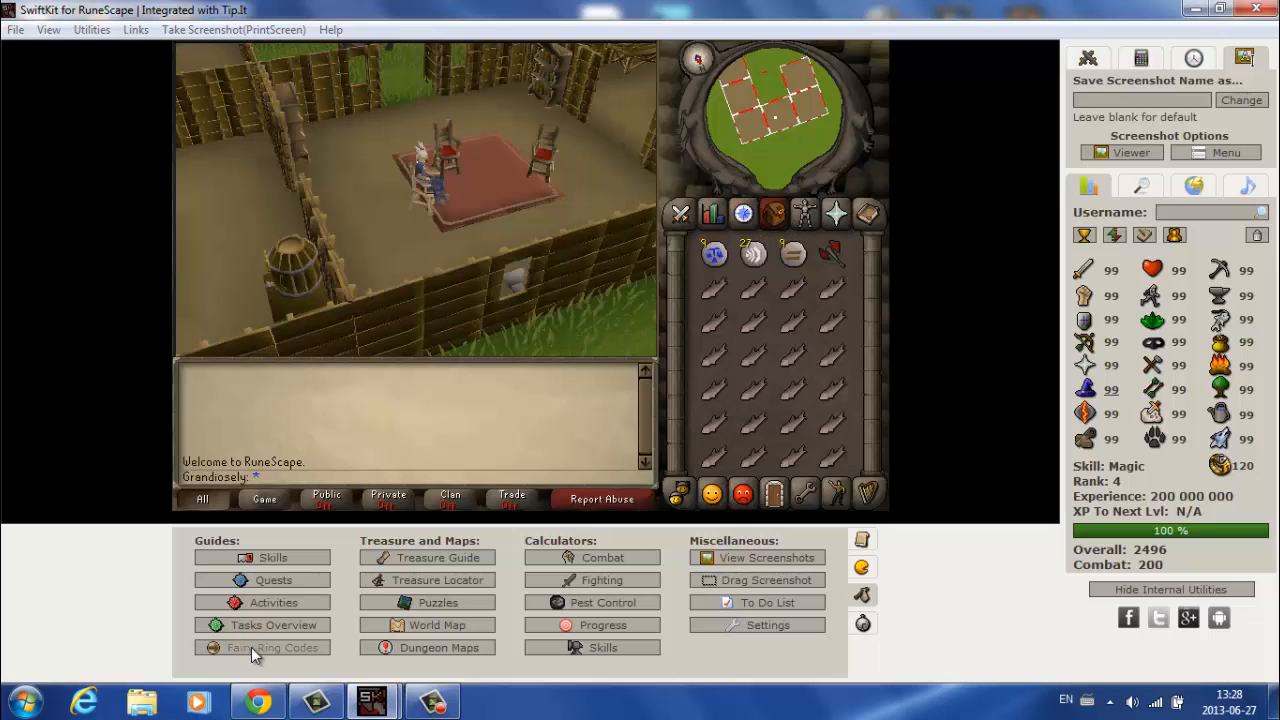
{"action": "left_click", "coordinate": [274, 648]}
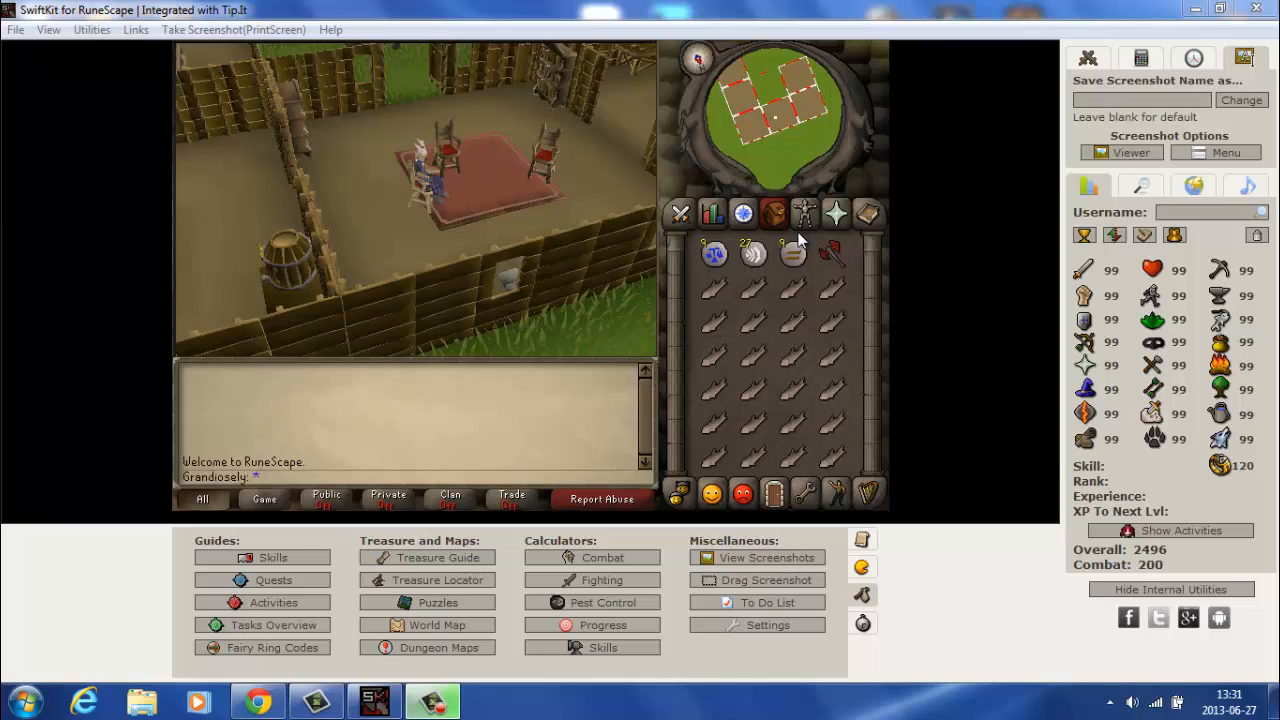
{"action": "mouse_move", "coordinate": [388, 498]}
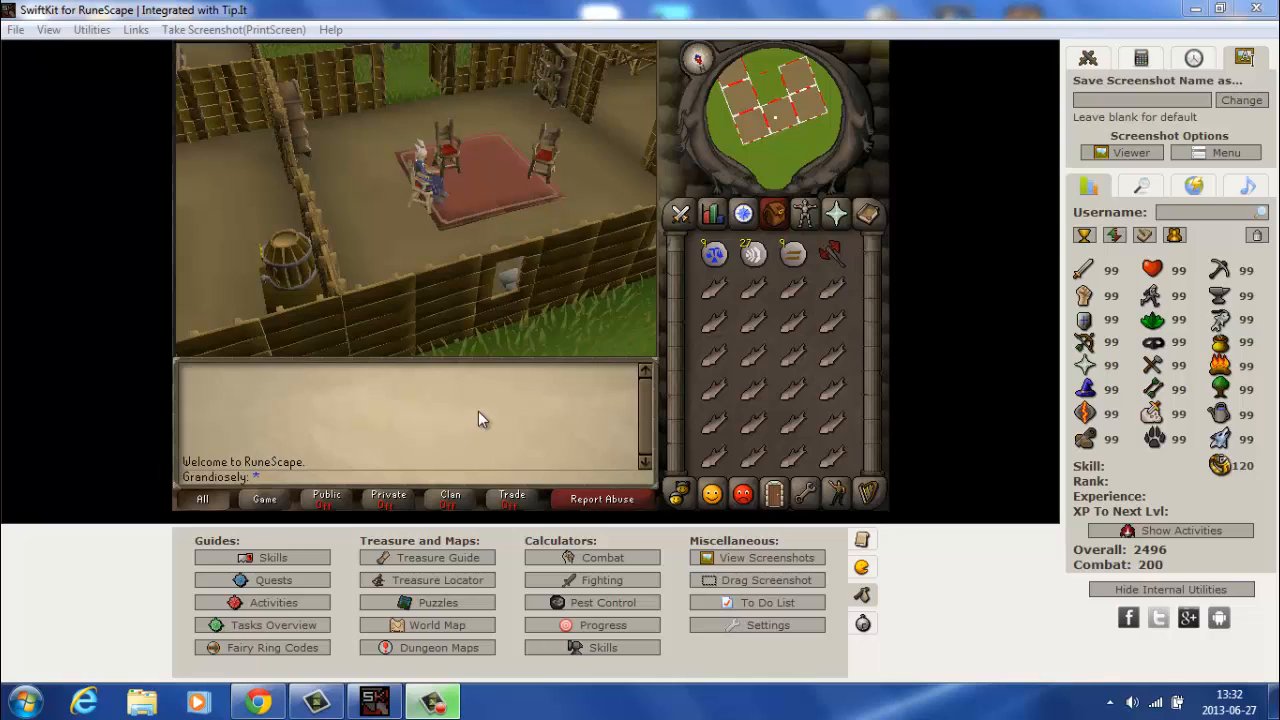
{"action": "mouse_move", "coordinate": [476, 430]}
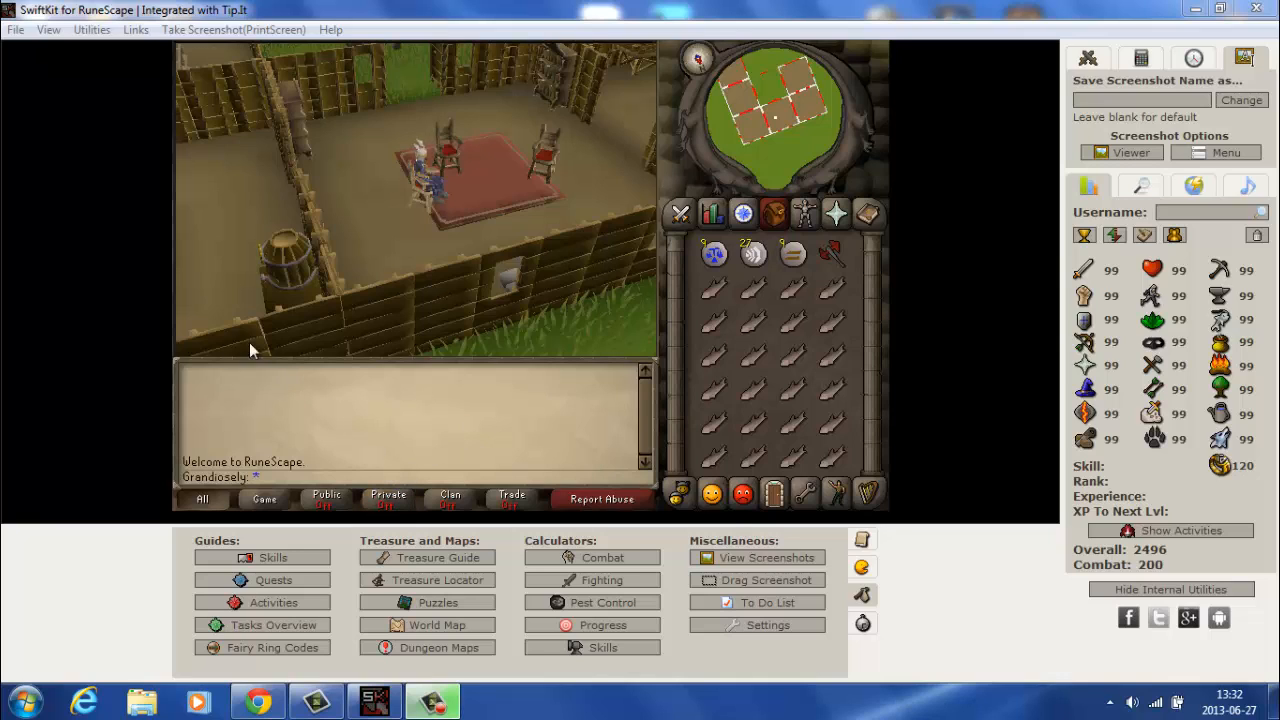
{"action": "mouse_move", "coordinate": [378, 424]}
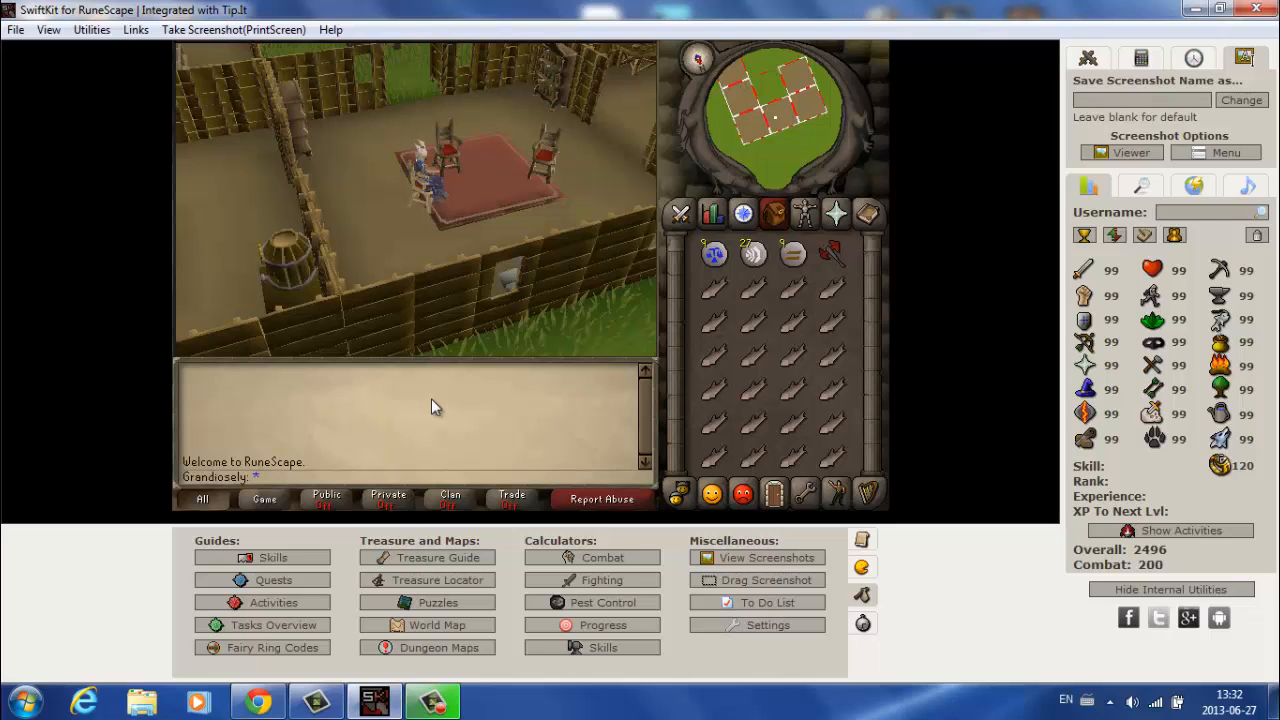
{"action": "mouse_move", "coordinate": [392, 424]}
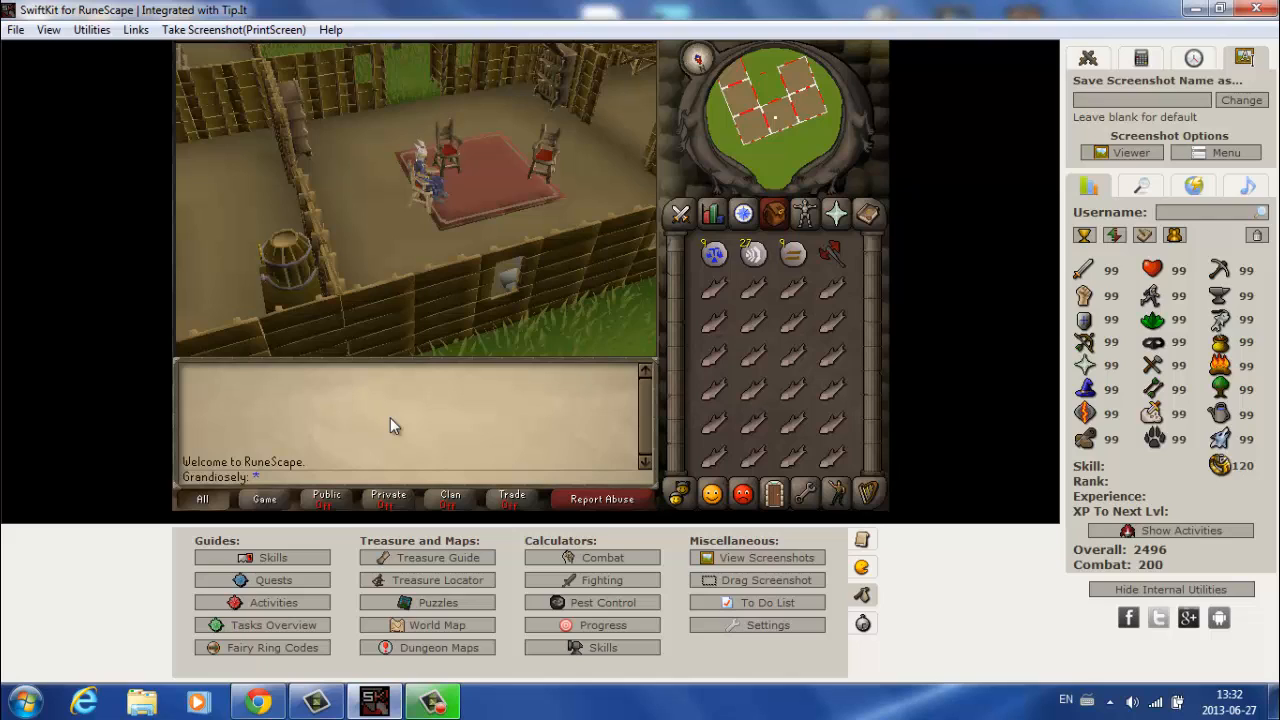
{"action": "mouse_move", "coordinate": [470, 424]}
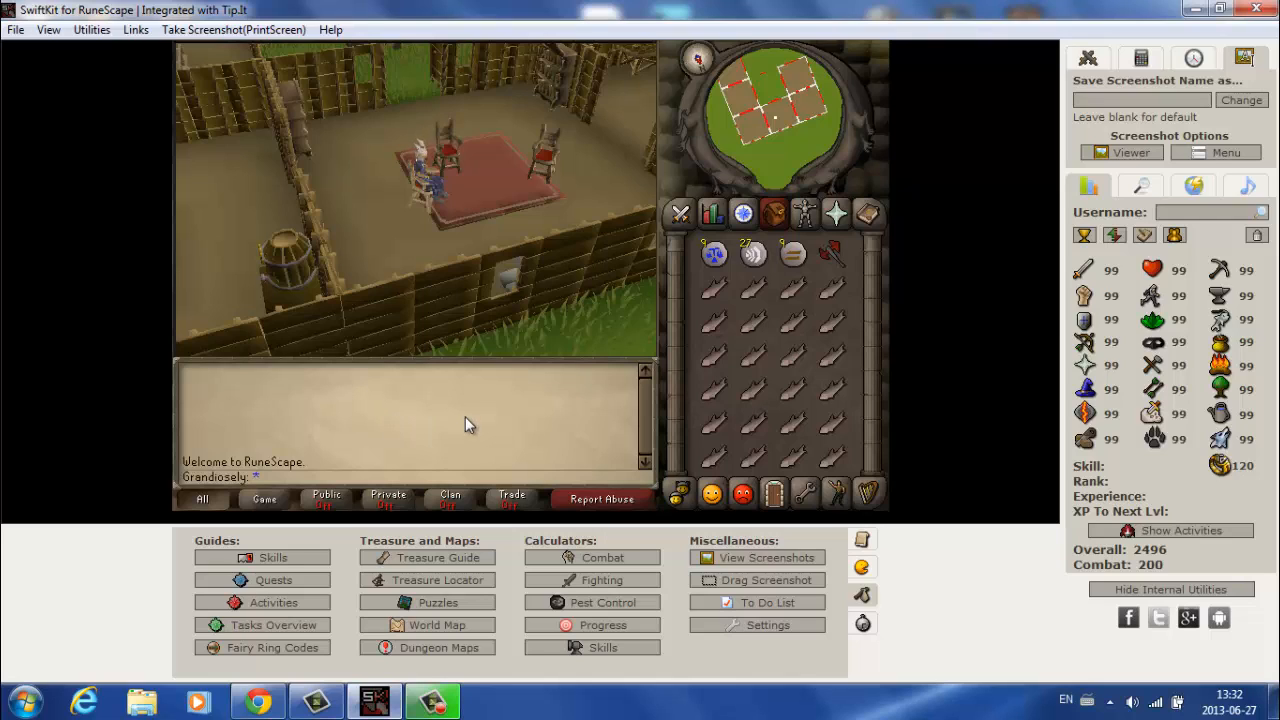
{"action": "mouse_move", "coordinate": [500, 232]}
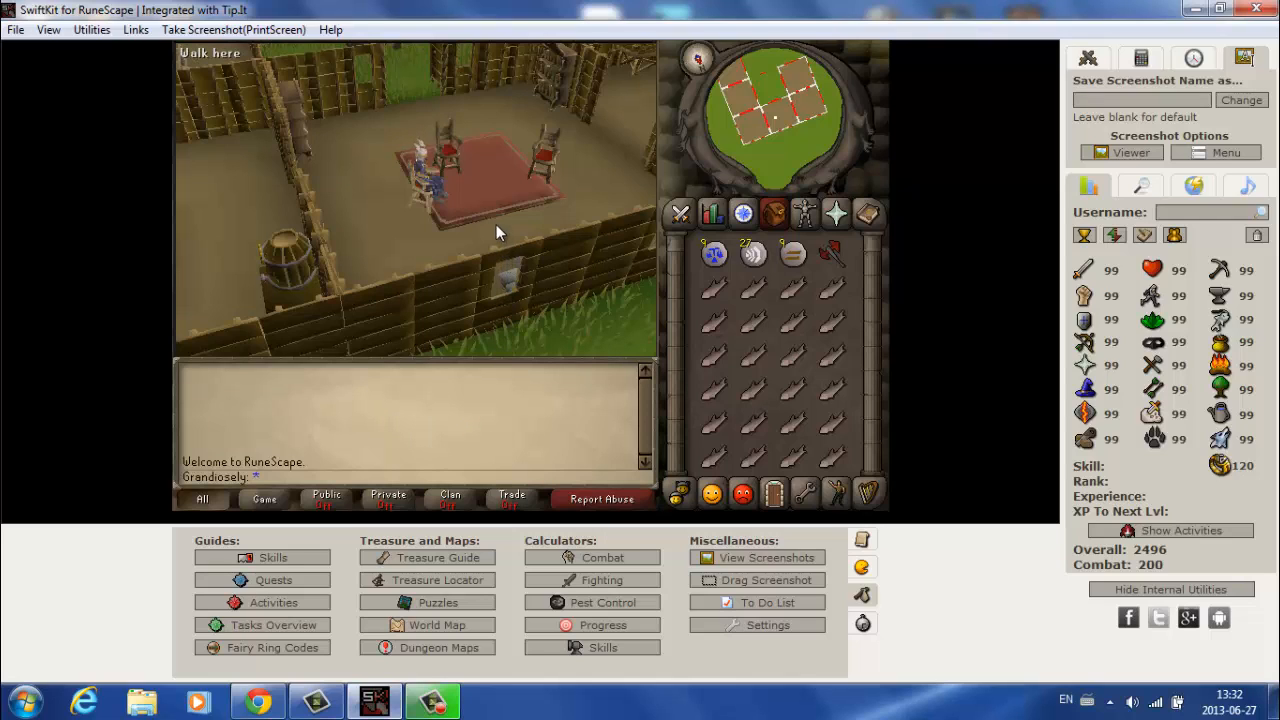
{"action": "mouse_move", "coordinate": [488, 186]}
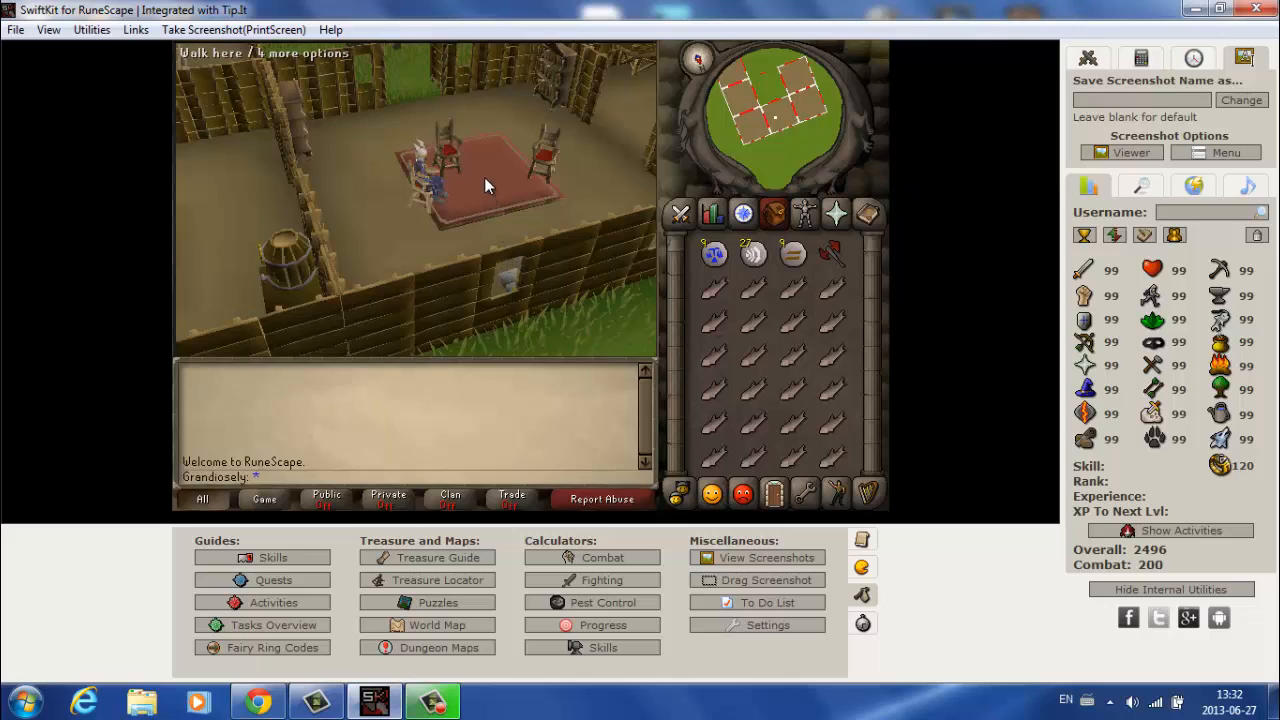